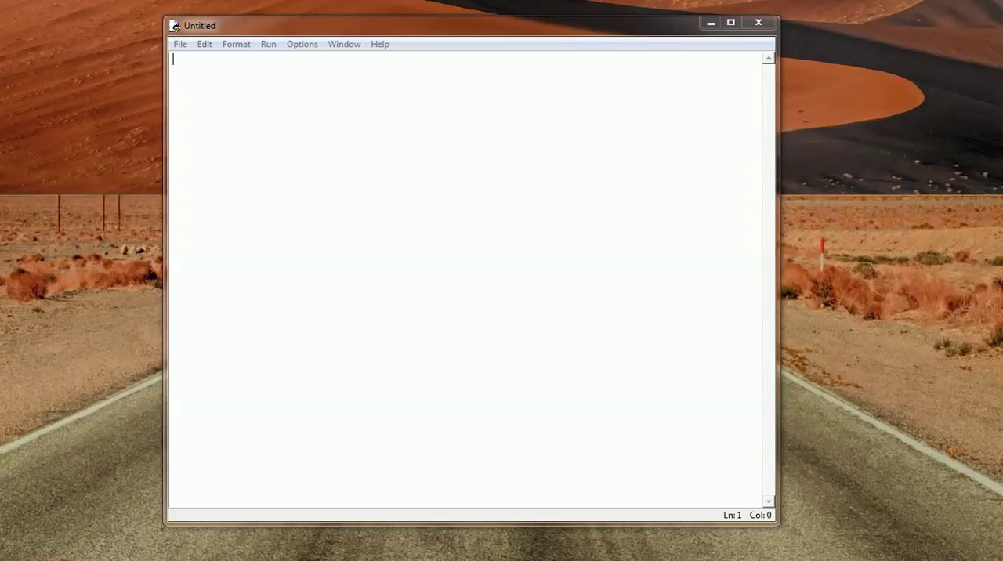
{"action": "mouse_move", "coordinate": [965, 112]}
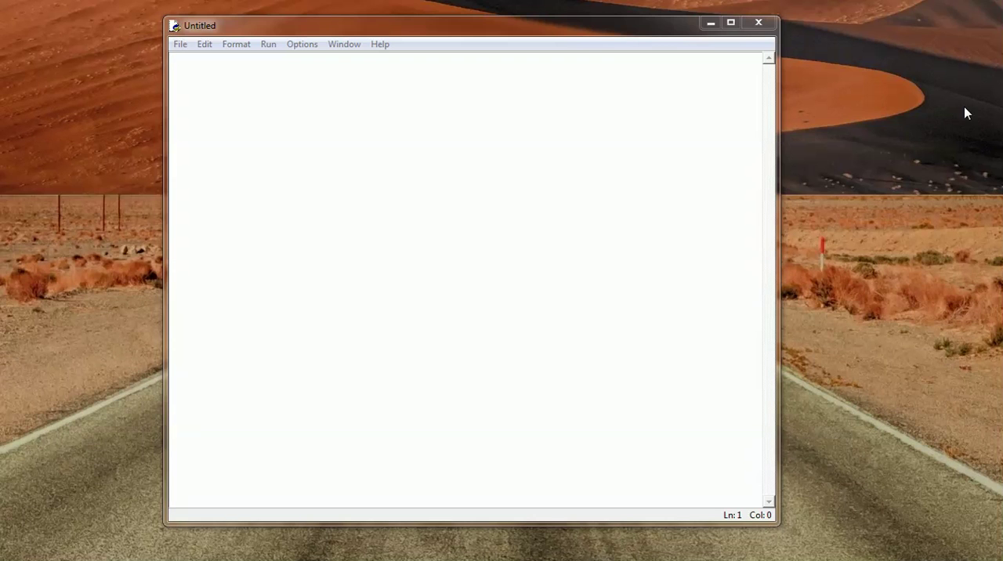
{"action": "mouse_move", "coordinate": [589, 97]}
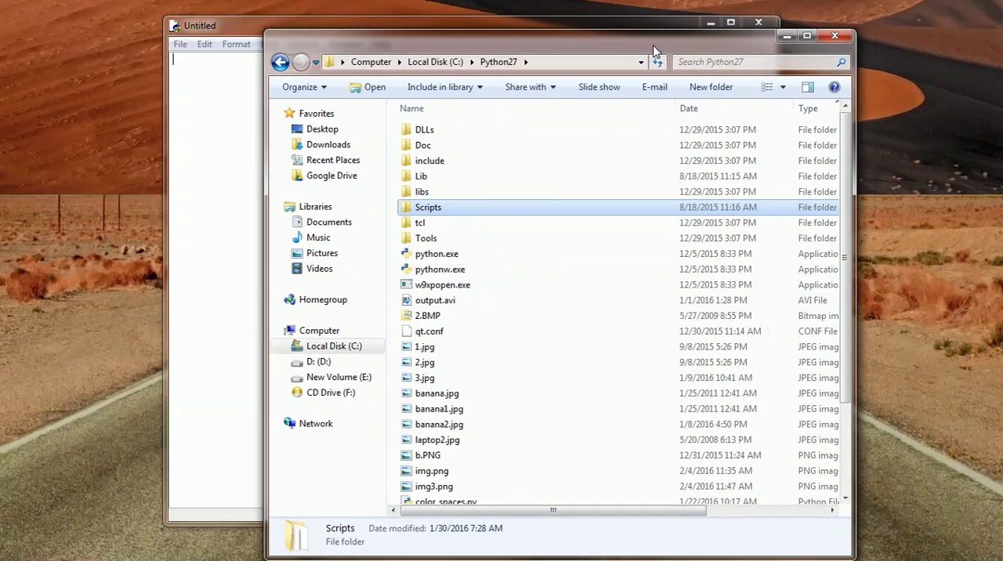
{"action": "mouse_move", "coordinate": [445, 212]}
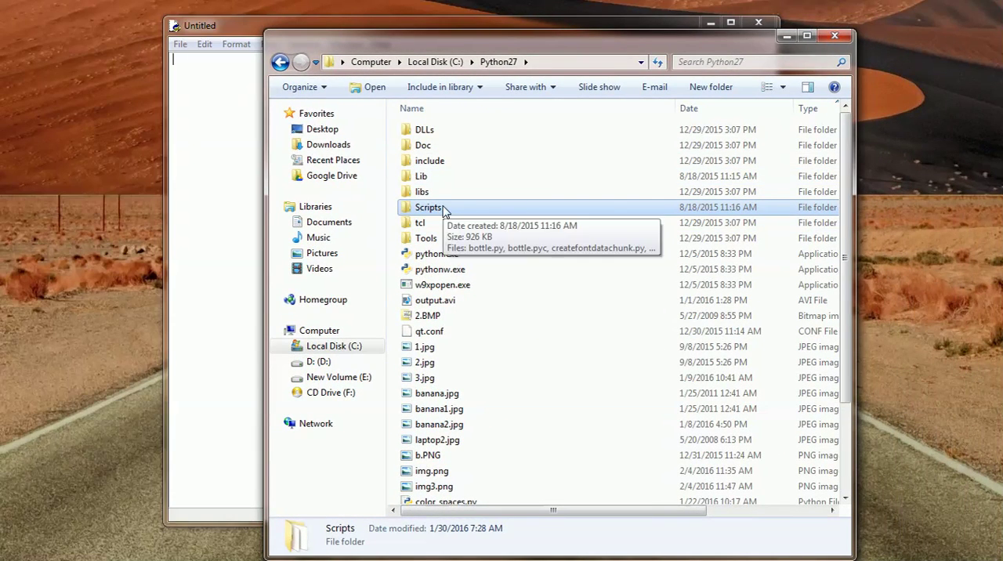
Run pip2.7.exe install pillow from a command prompt opened in the Scripts folder.
{"action": "right_click", "coordinate": [428, 207]}
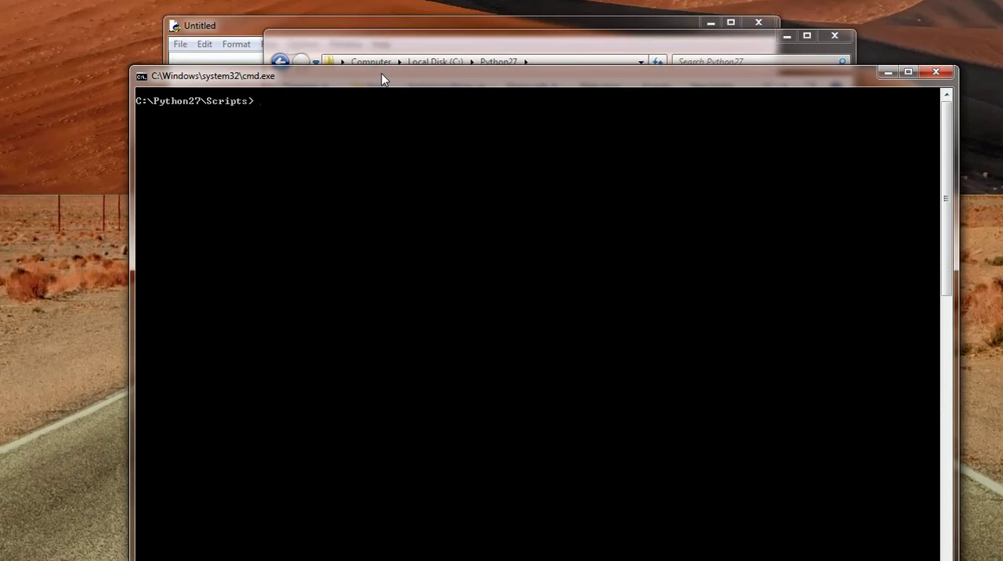
{"action": "type", "text": "pip2.7.exe"}
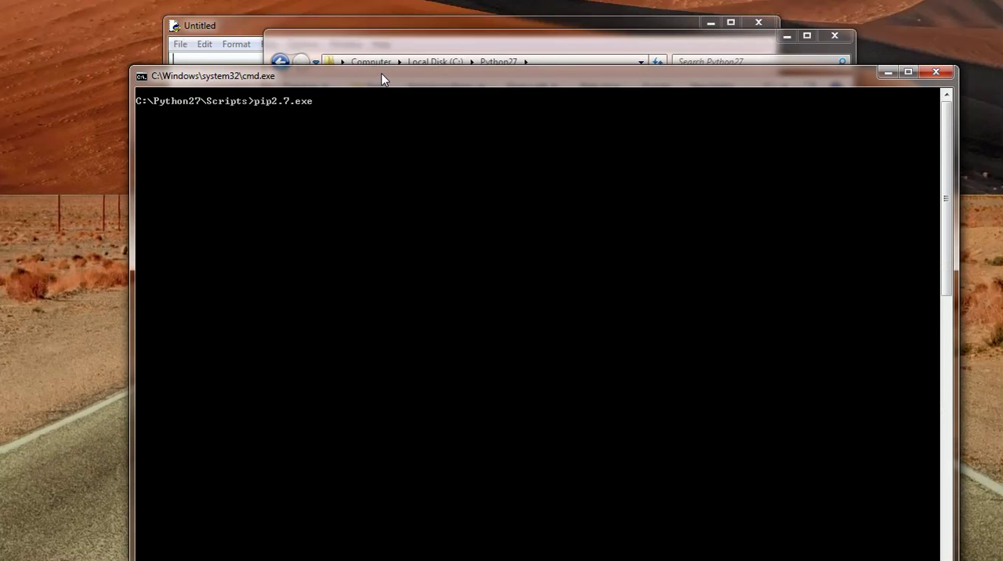
{"action": "type", "text": "install pillow"}
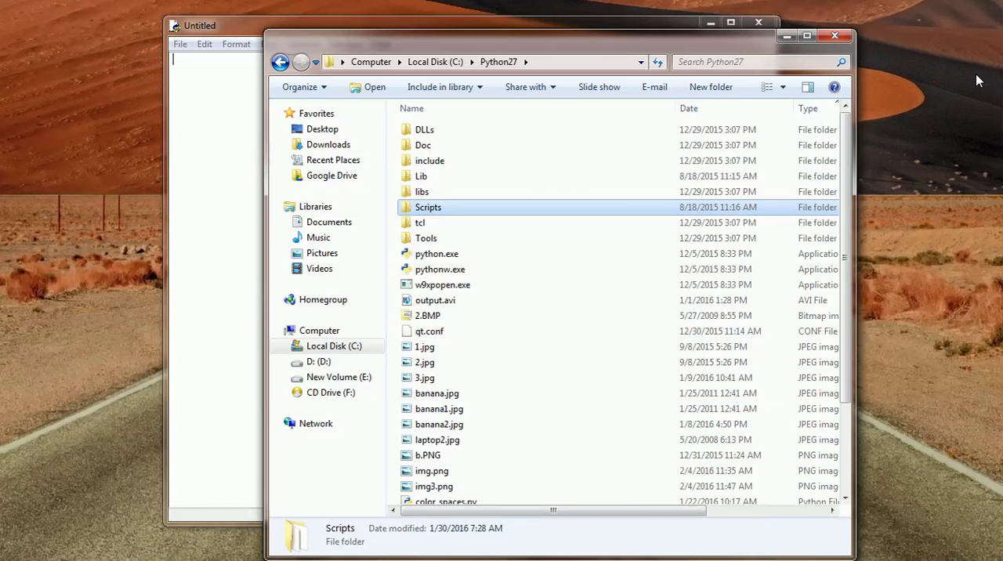
{"action": "mouse_move", "coordinate": [776, 61]}
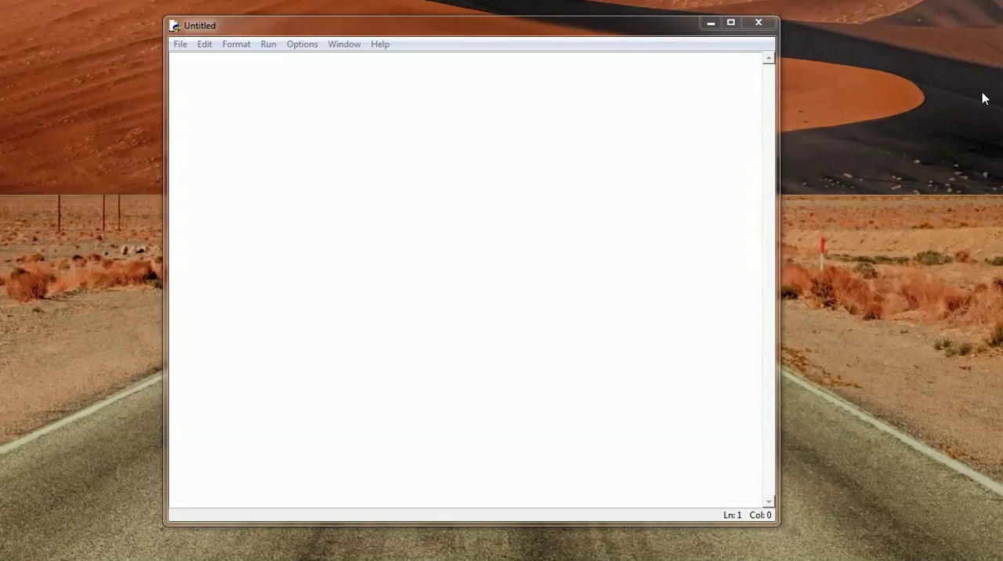
Write the import lines for numpy, cv2 and PIL ImageGrab at the top of the script.
{"action": "left_click", "coordinate": [536, 108]}
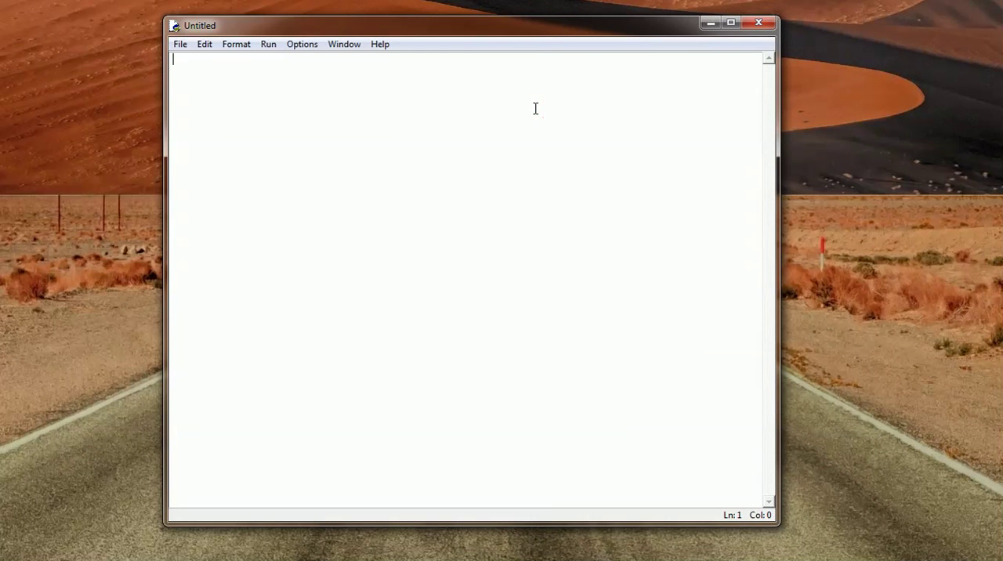
{"action": "type", "text": "import numpy as np"}
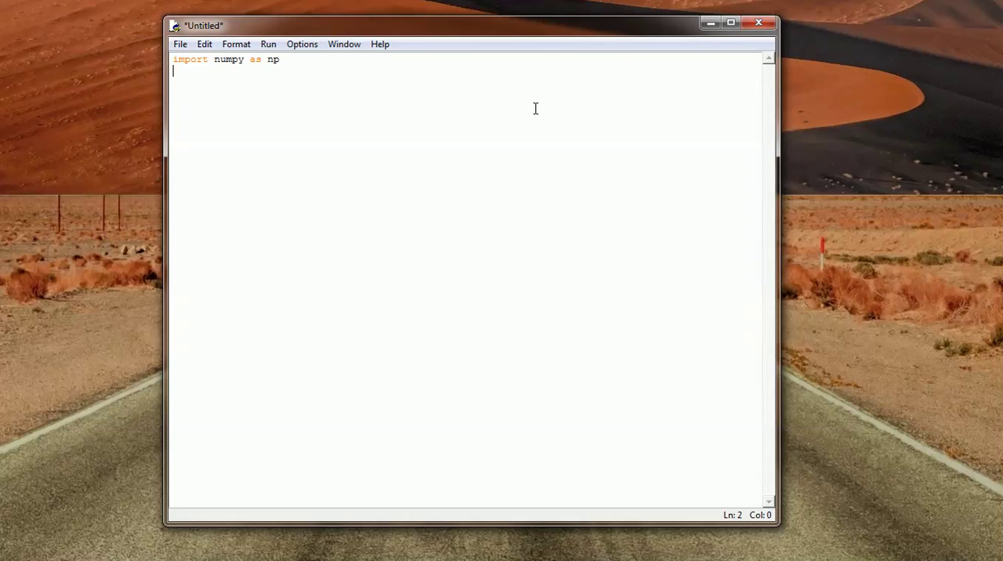
{"action": "type", "text": "import c"}
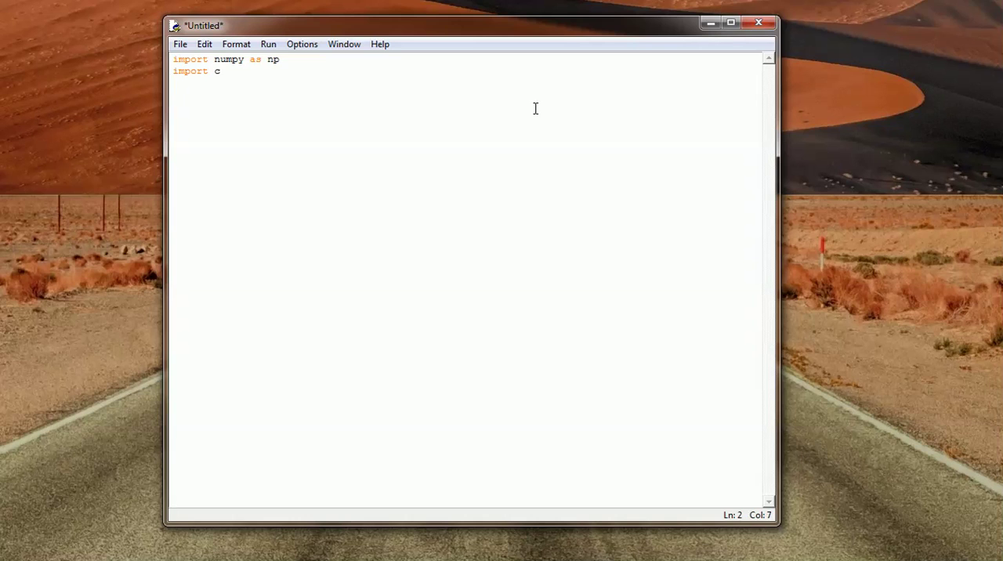
{"action": "type", "text": "v2"}
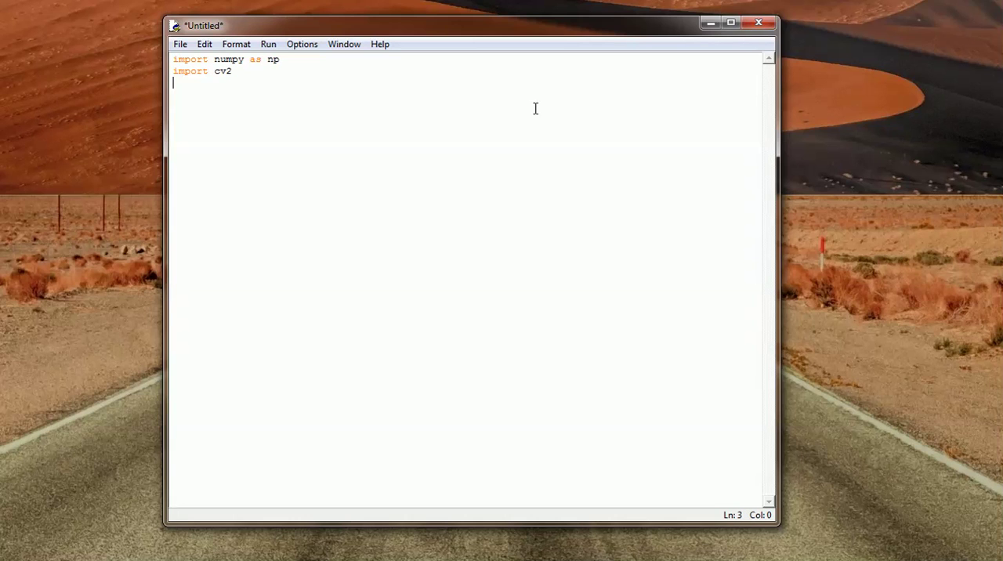
{"action": "type", "text": "import"}
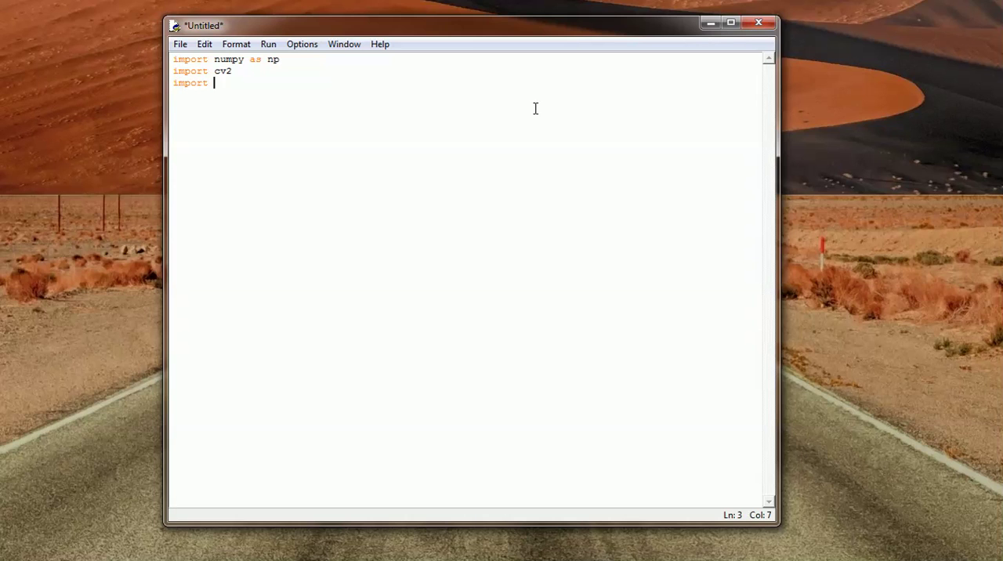
{"action": "type", "text": "P"}
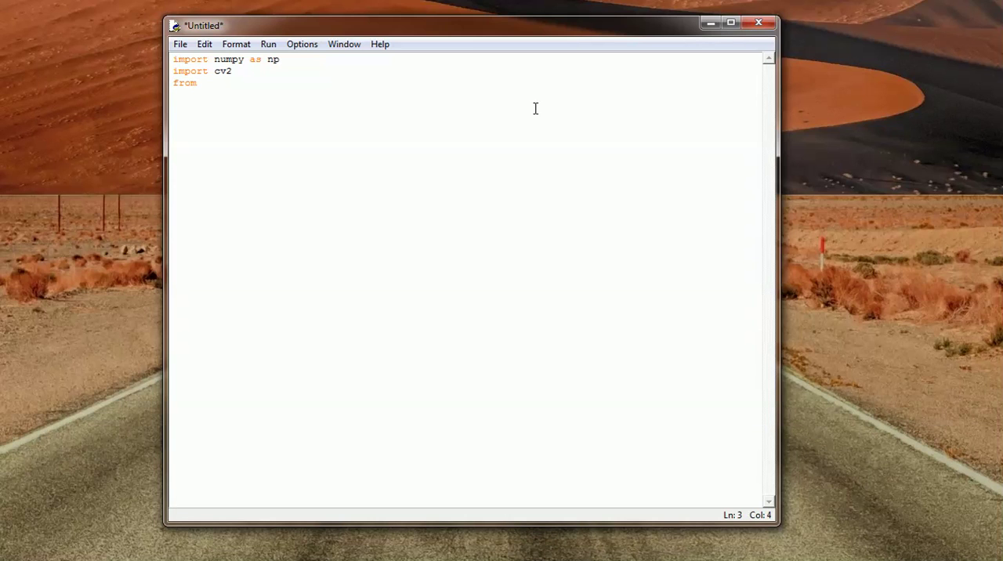
{"action": "type", "text": "PIL import ImageGrab"}
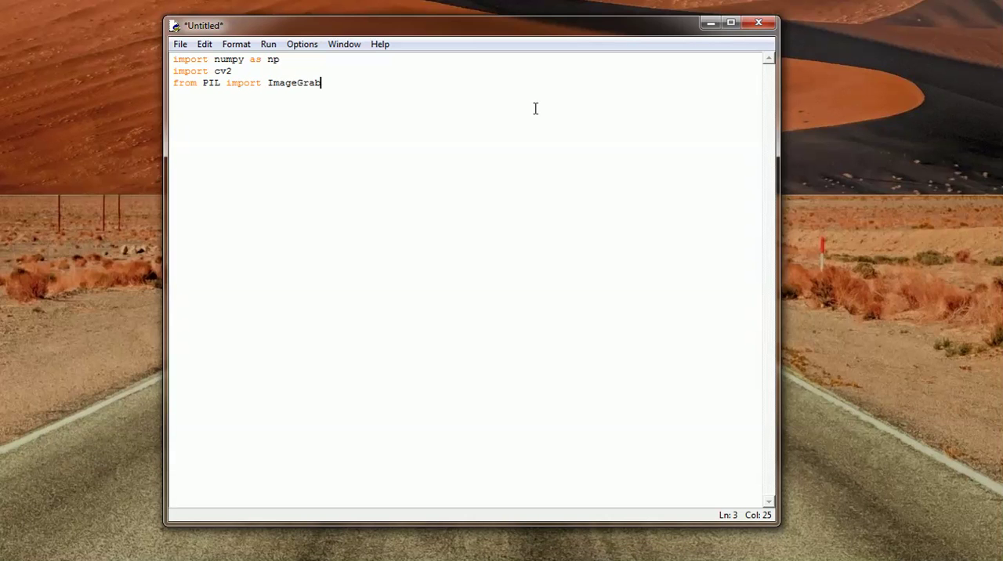
{"action": "key", "text": "enter"}
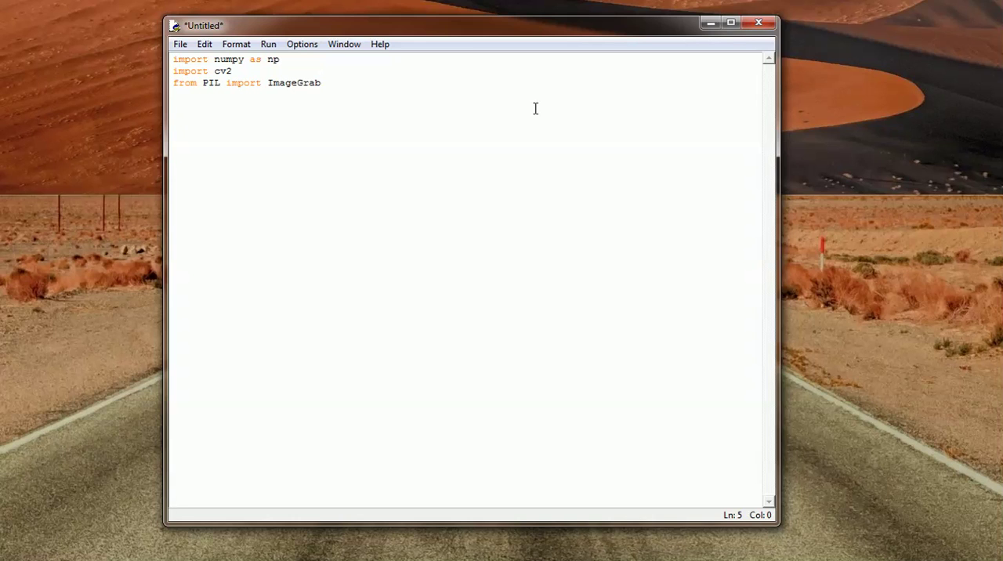
Add img = ImageGrab.grab() and print img below the imports.
{"action": "type", "text": "Im"}
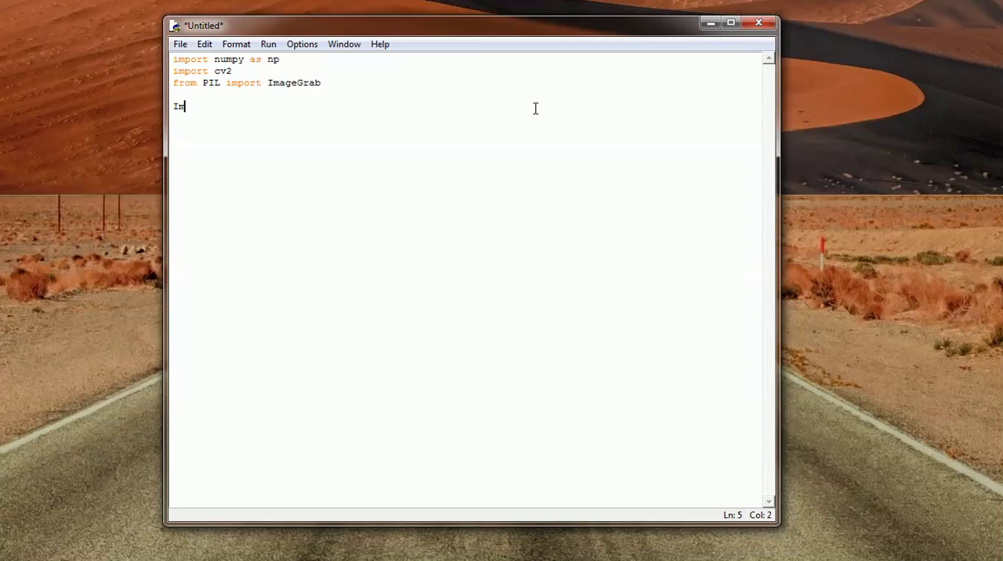
{"action": "type", "text": "ageG"}
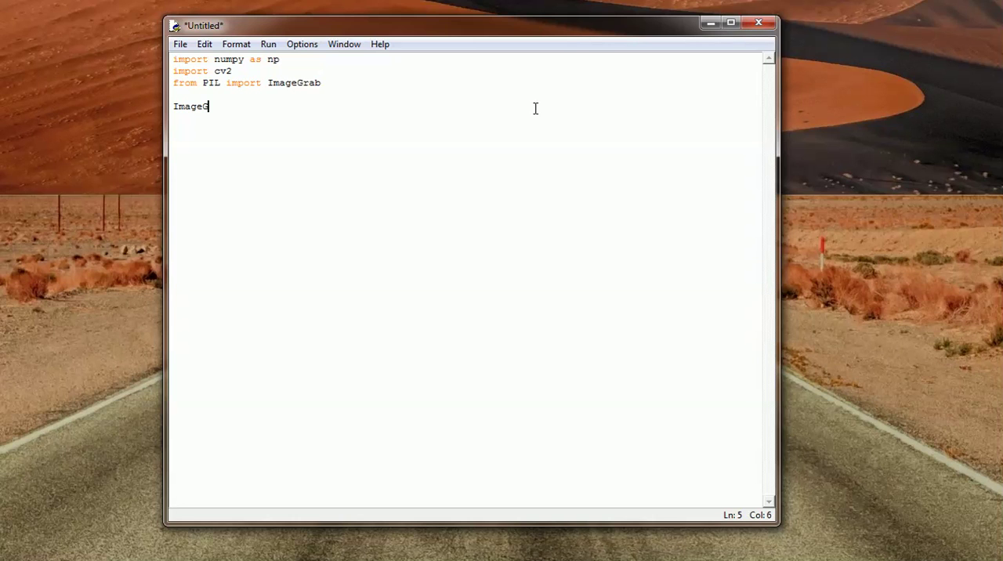
{"action": "type", "text": "rab."}
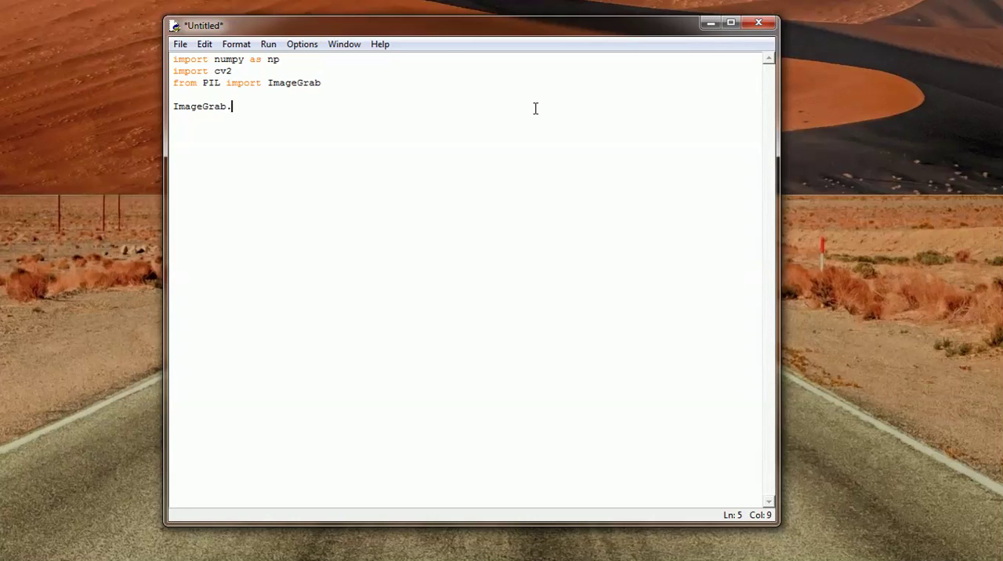
{"action": "type", "text": "gra"}
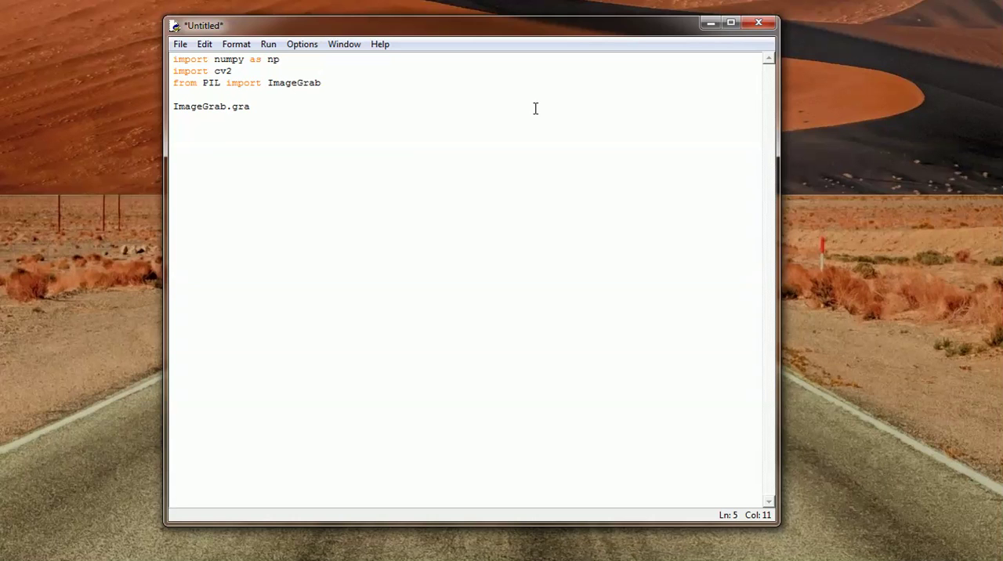
{"action": "type", "text": "b()"}
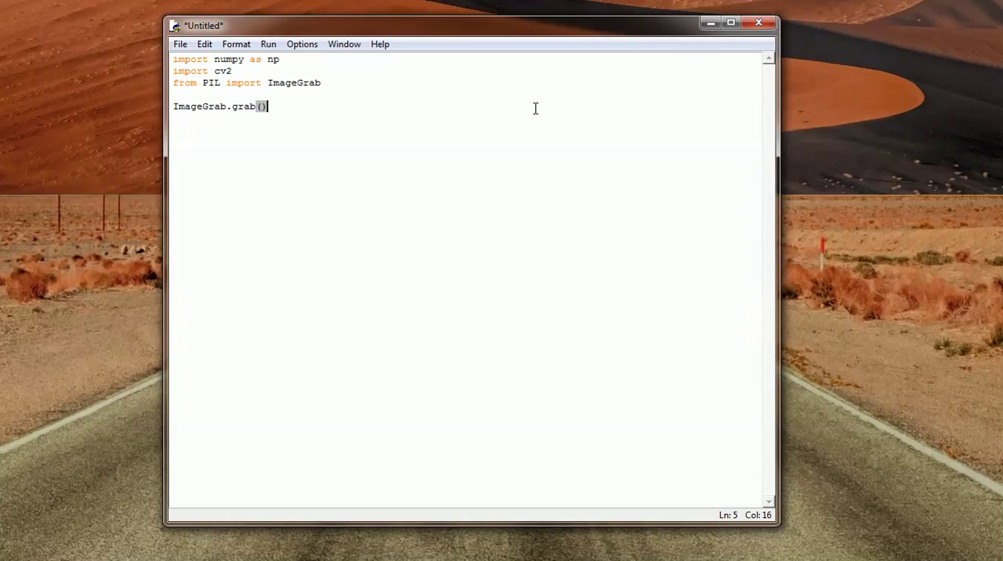
{"action": "key", "text": "Home"}
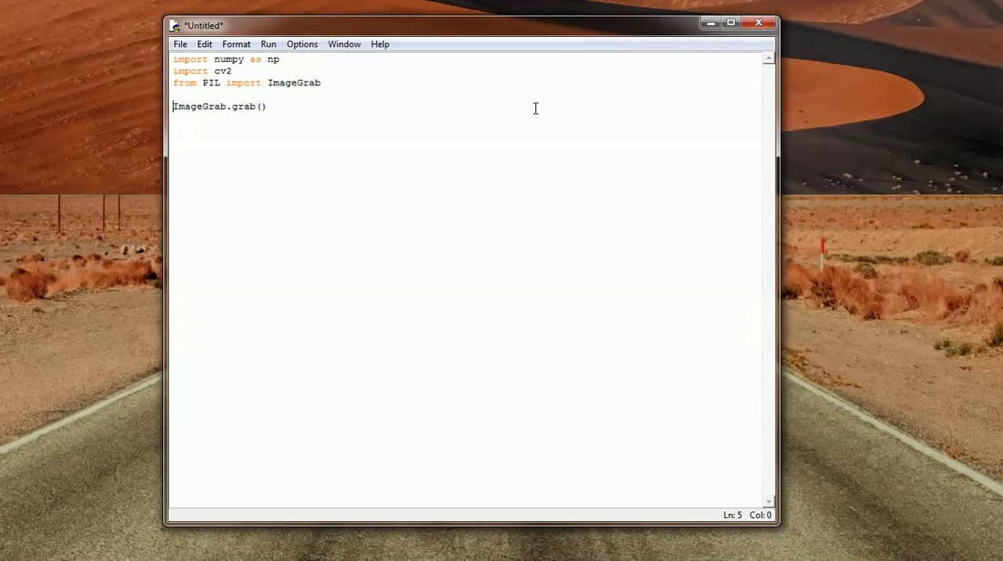
{"action": "type", "text": "img ="}
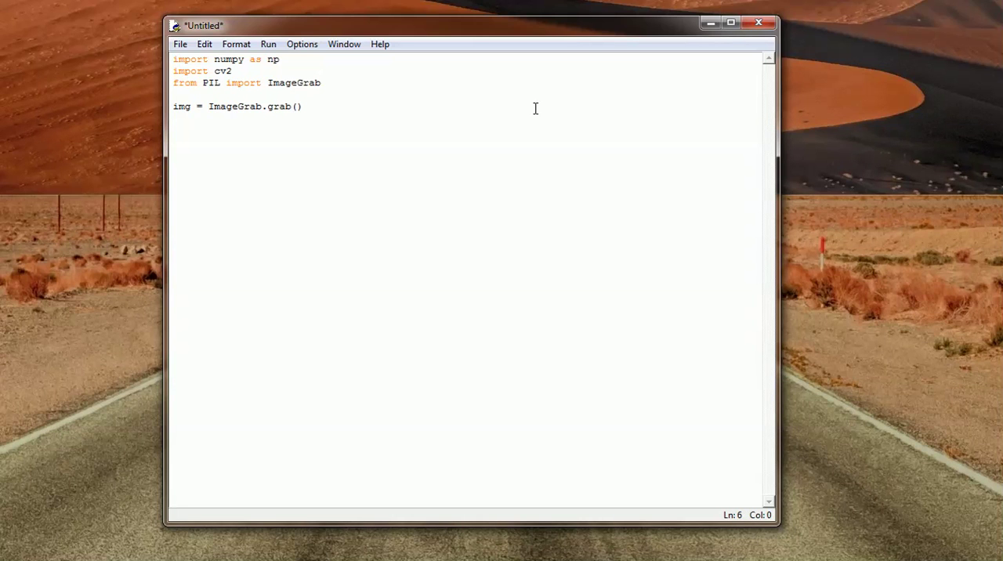
{"action": "type", "text": "print"}
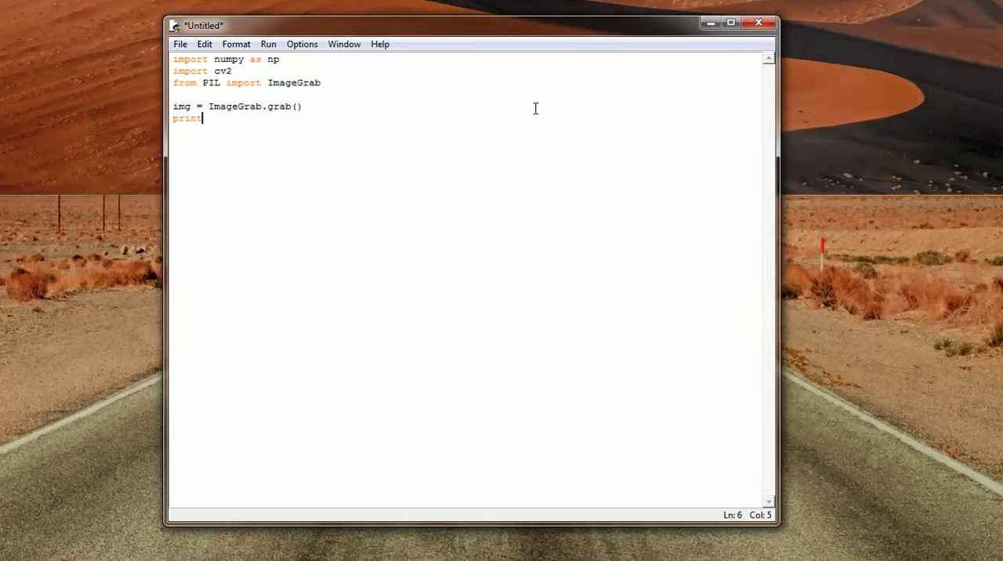
{"action": "type", "text": "img"}
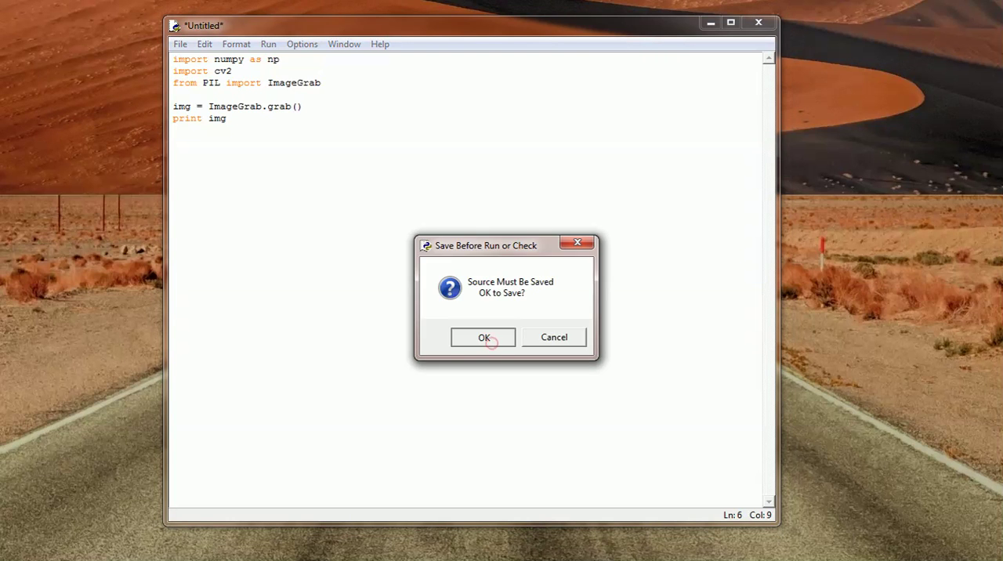
Save the script as capture_screen.py in the Python27 folder and run it.
{"action": "left_click", "coordinate": [482, 337]}
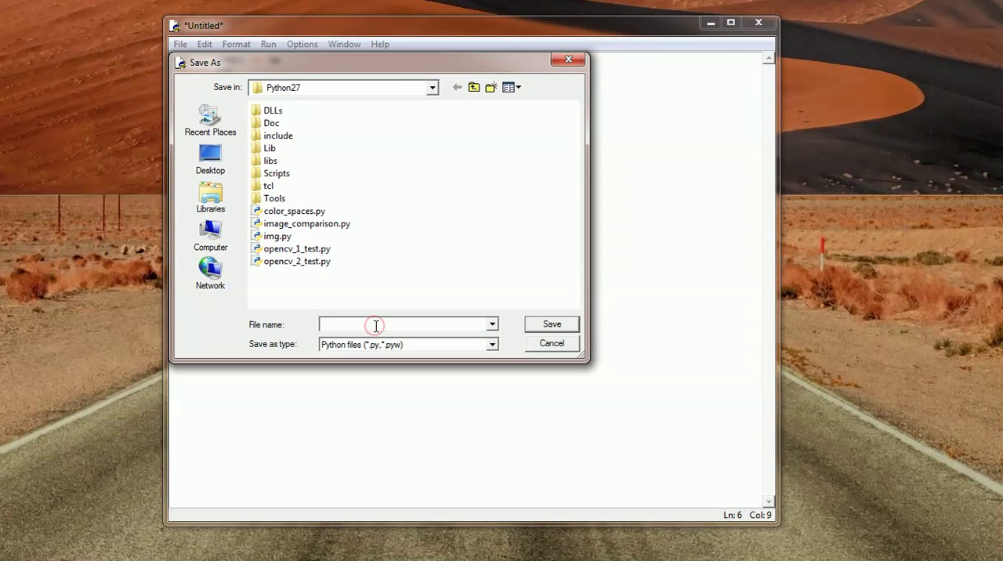
{"action": "type", "text": "capture_scr"}
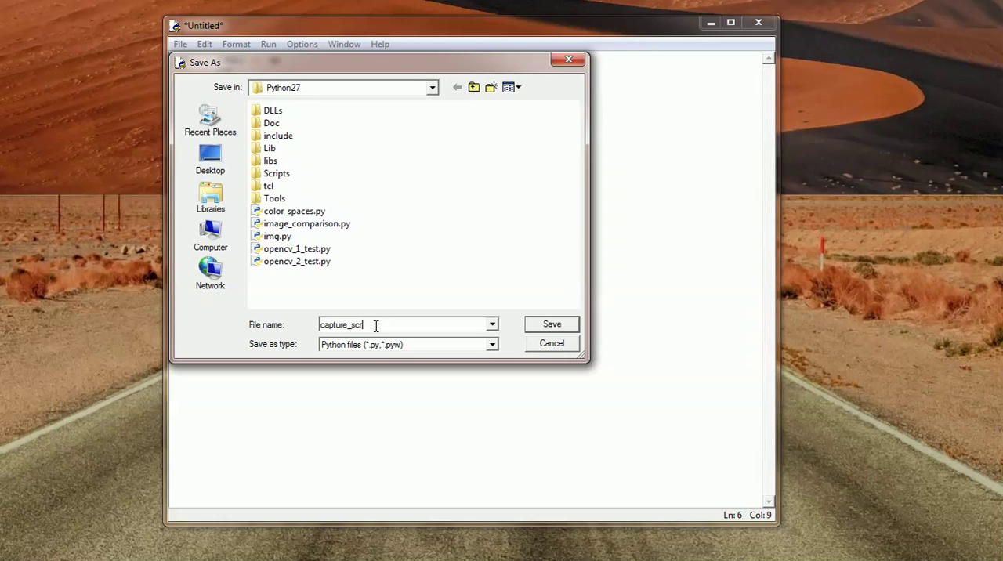
{"action": "type", "text": "een"}
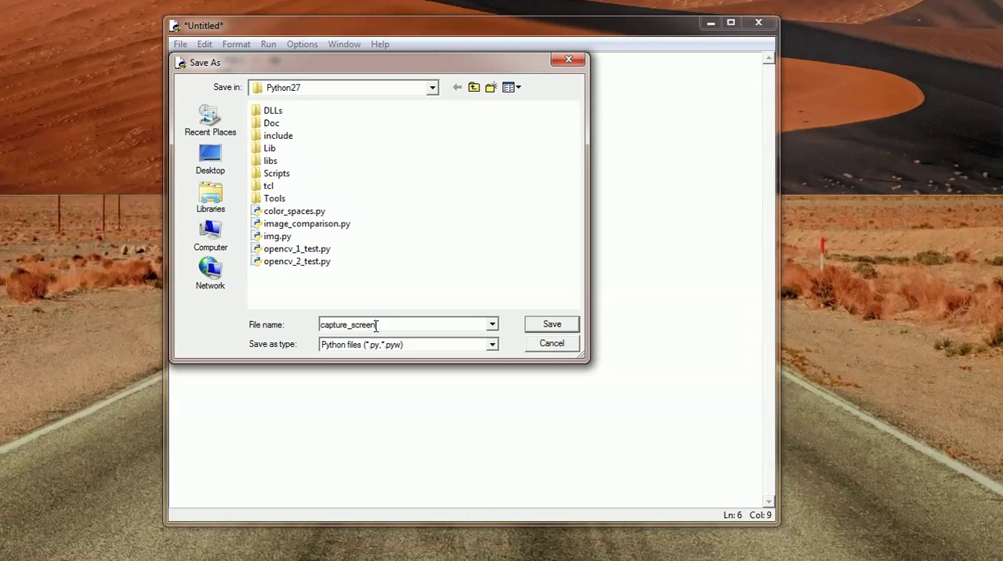
{"action": "left_click", "coordinate": [552, 323]}
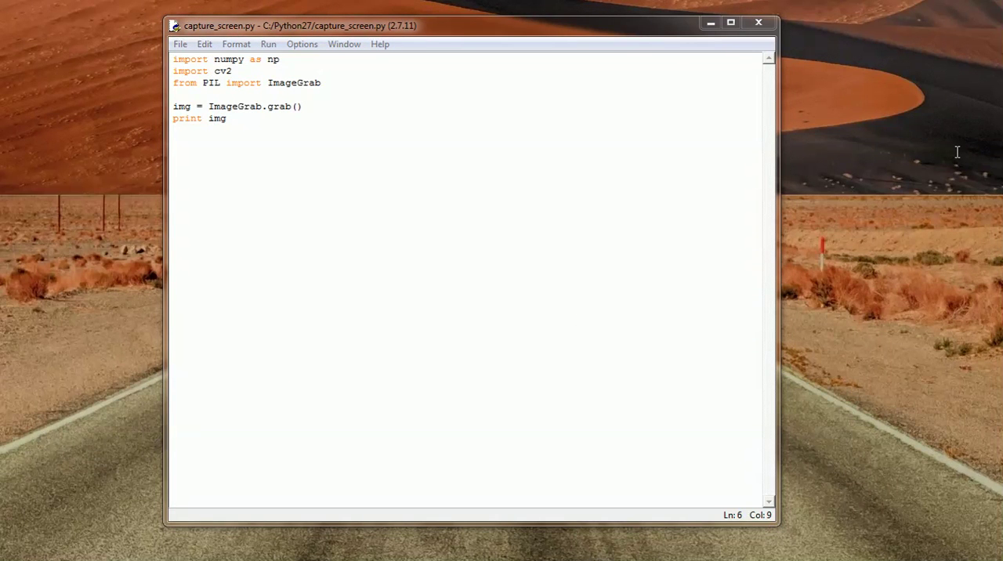
{"action": "key", "text": "F5"}
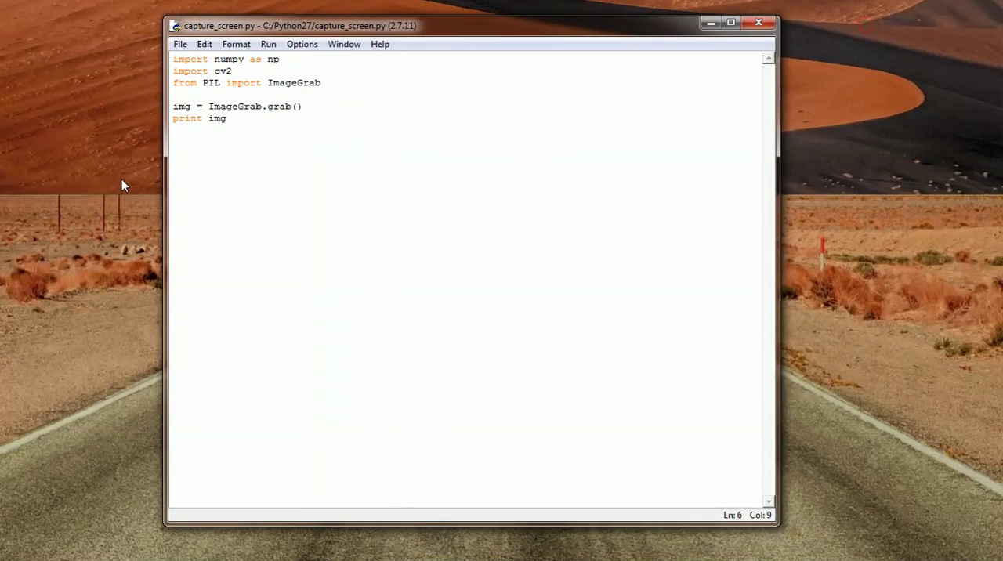
{"action": "mouse_move", "coordinate": [211, 122]}
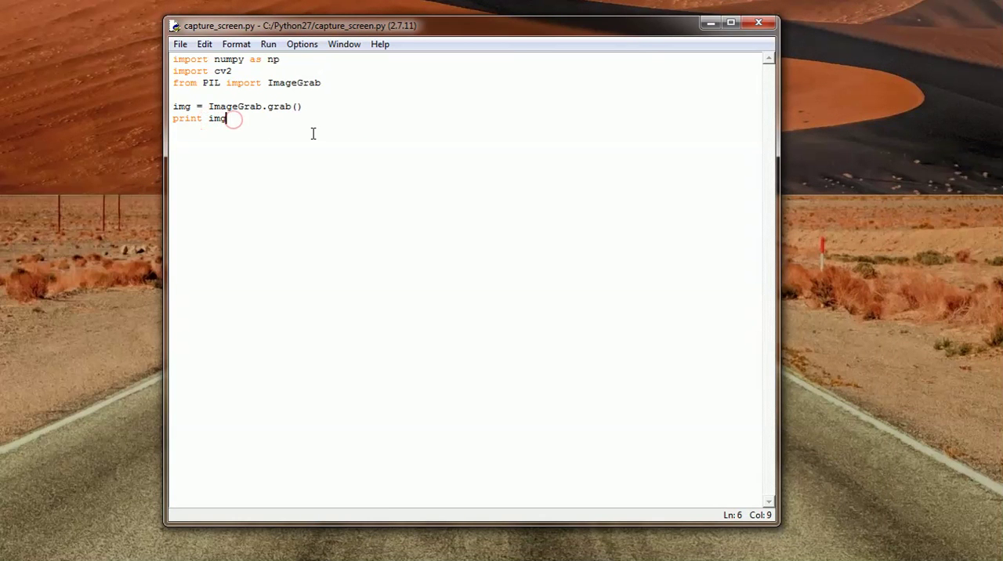
Change the print line to img.show(), then save and run to display the screenshot.
{"action": "type", "text": ".show()"}
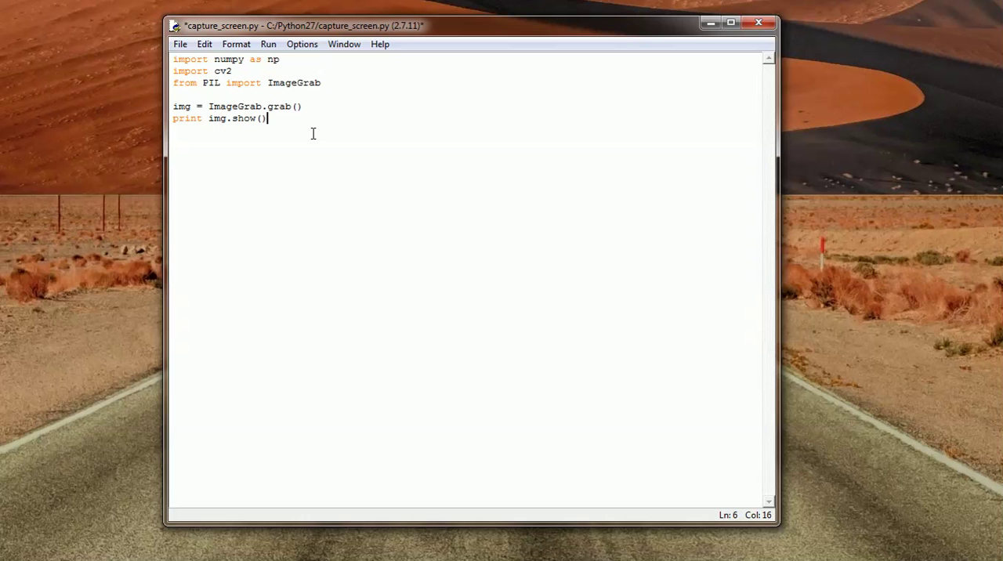
{"action": "left_click", "coordinate": [268, 44]}
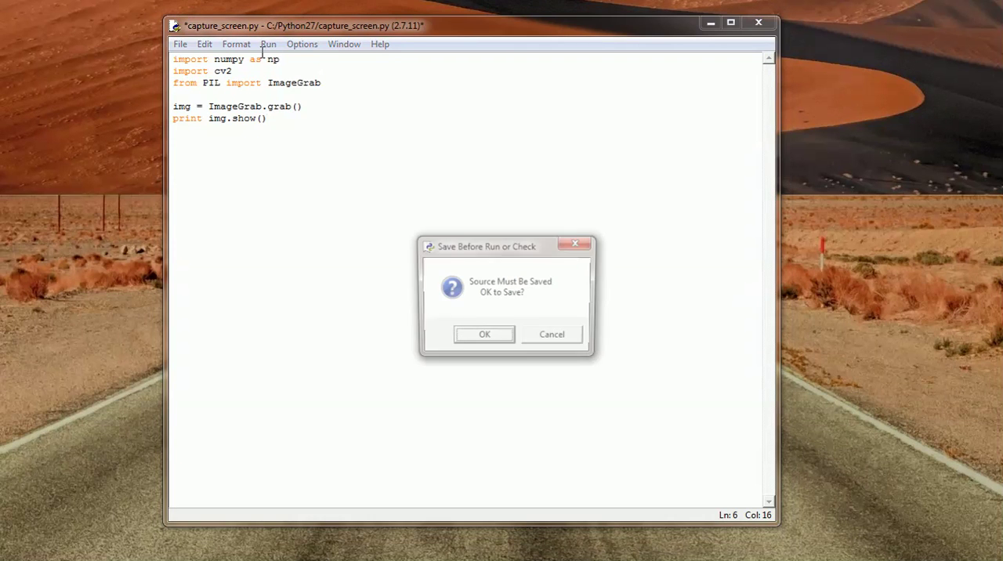
{"action": "left_click", "coordinate": [482, 333]}
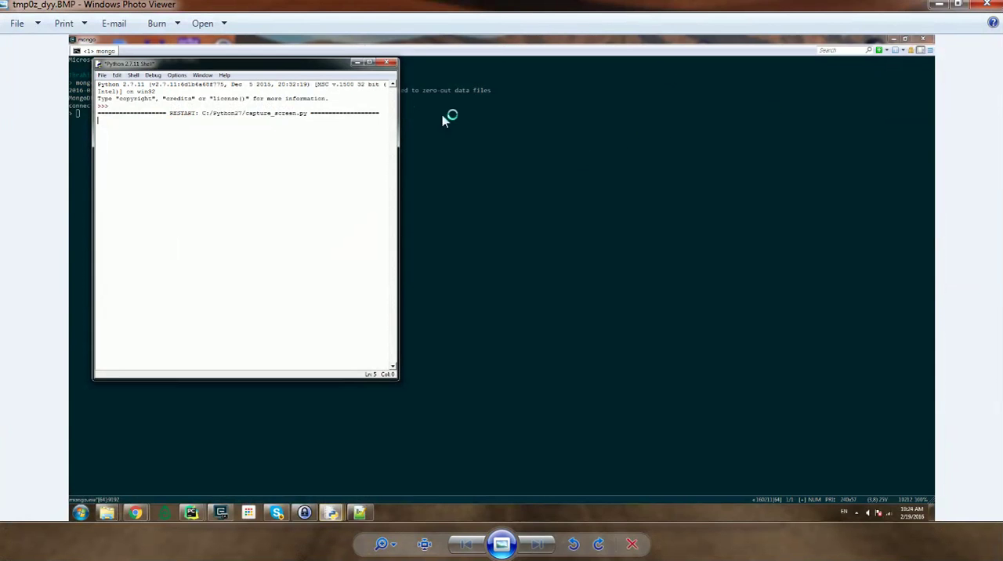
{"action": "mouse_move", "coordinate": [269, 93]}
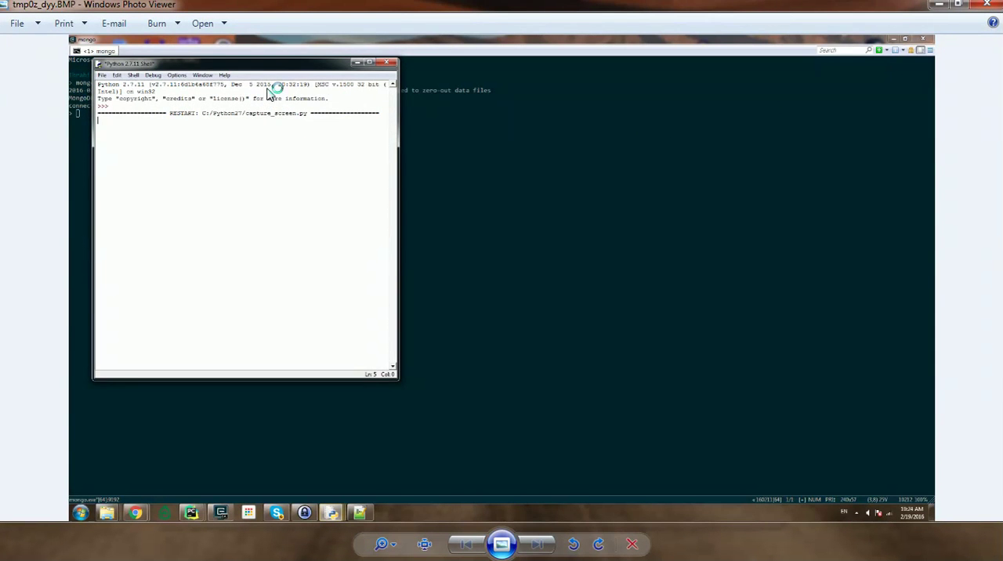
{"action": "mouse_move", "coordinate": [894, 105]}
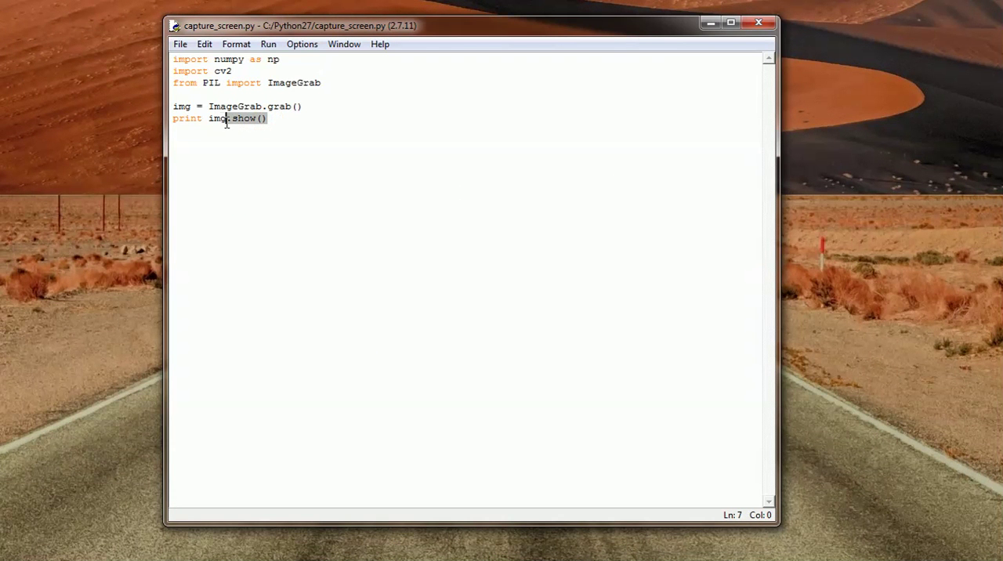
Remove .show() so print img runs again, and highlight the 1920x1080 RGB PIL image output.
{"action": "key", "text": "BackSpace"}
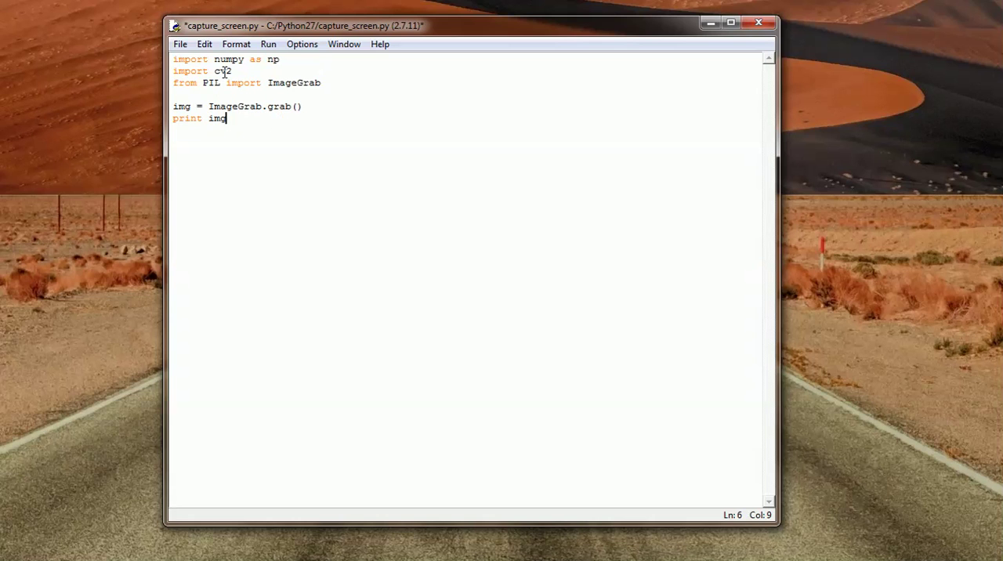
{"action": "mouse_move", "coordinate": [317, 100]}
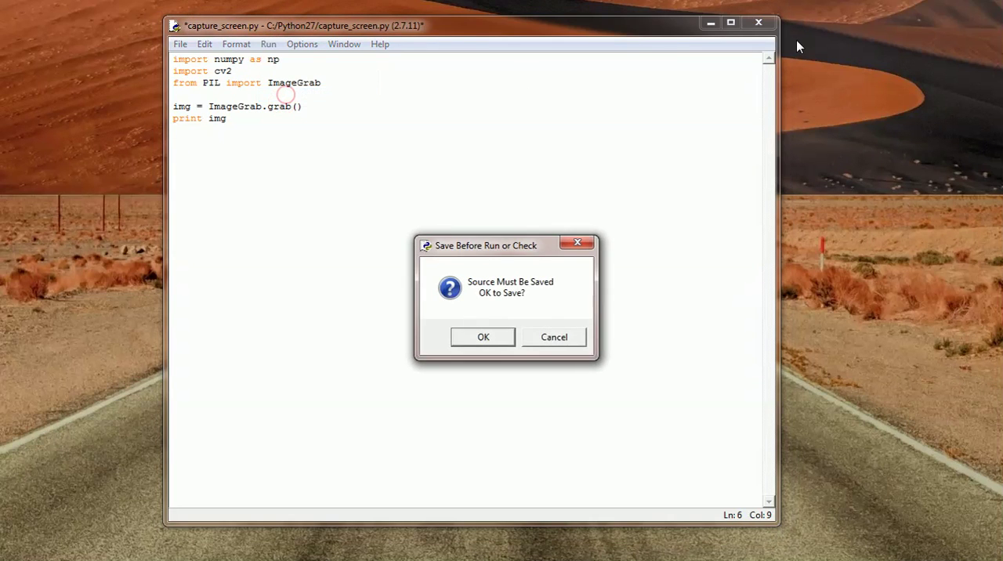
{"action": "left_click", "coordinate": [483, 337]}
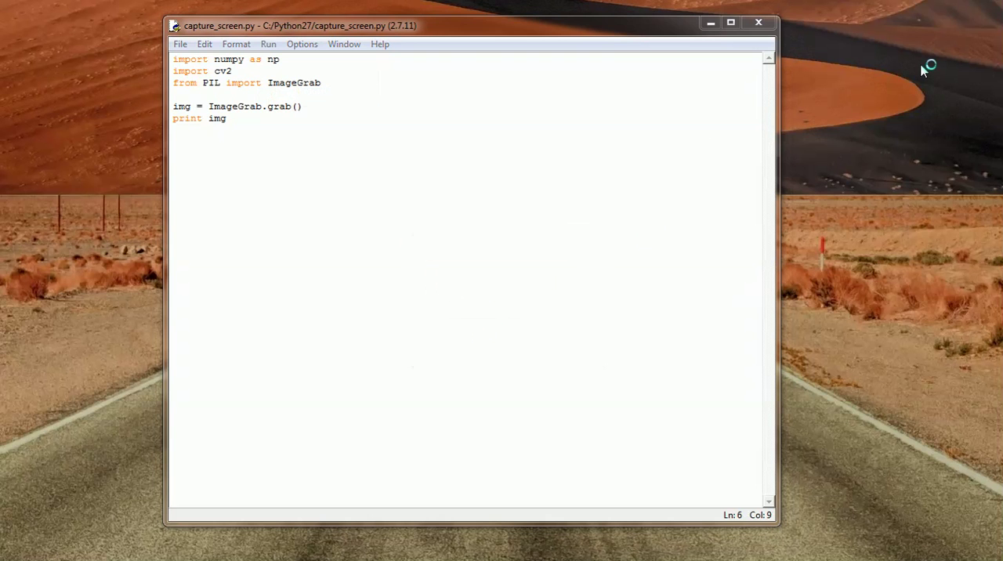
{"action": "key", "text": "F5"}
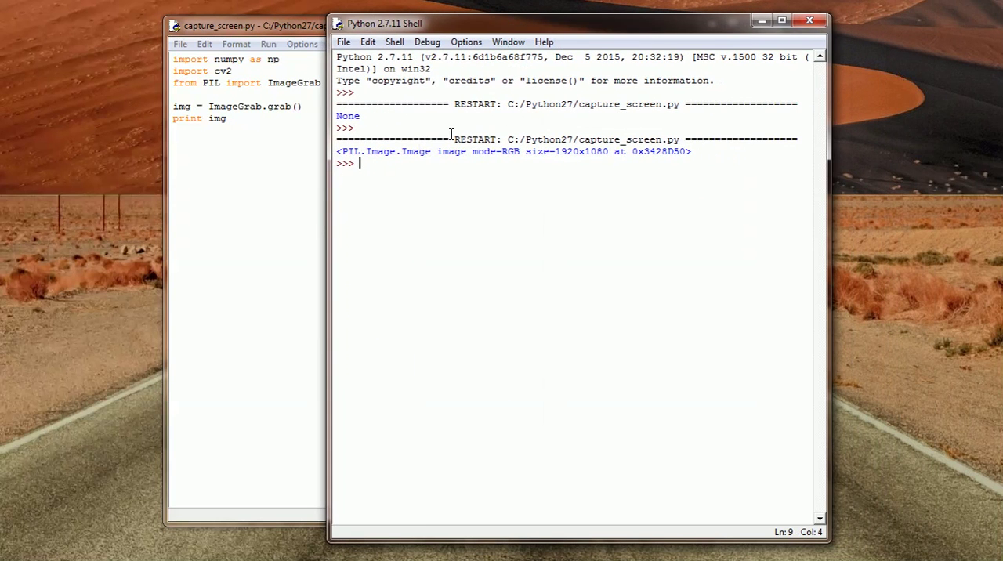
{"action": "mouse_move", "coordinate": [430, 170]}
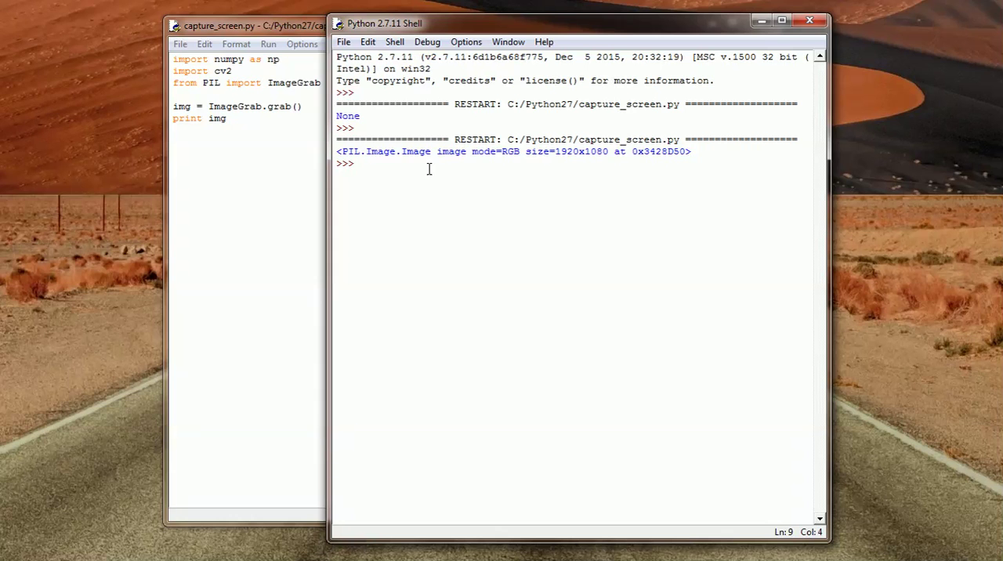
{"action": "left_click_drag", "start_coordinate": [339, 150], "coordinate": [691, 150]}
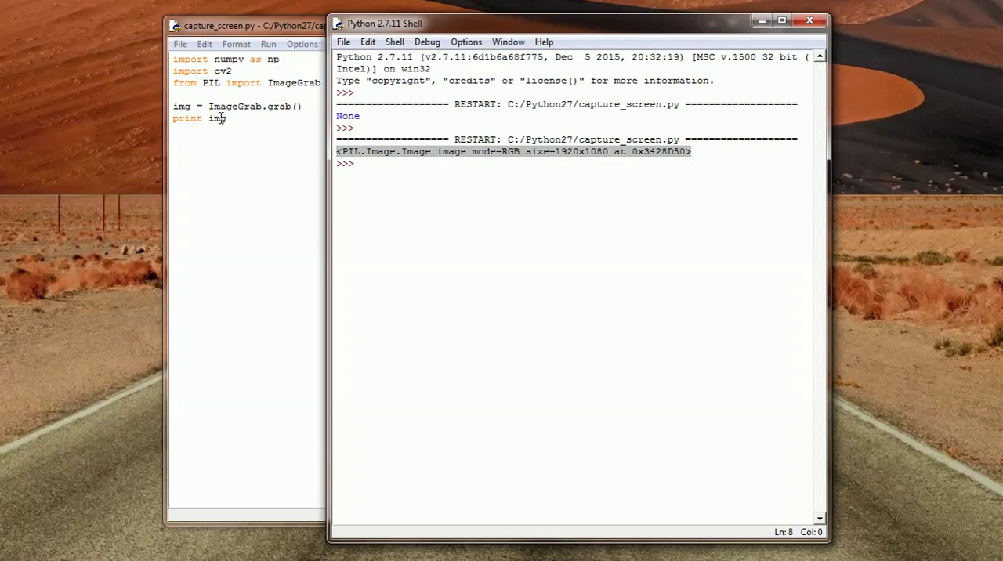
{"action": "mouse_move", "coordinate": [862, 359]}
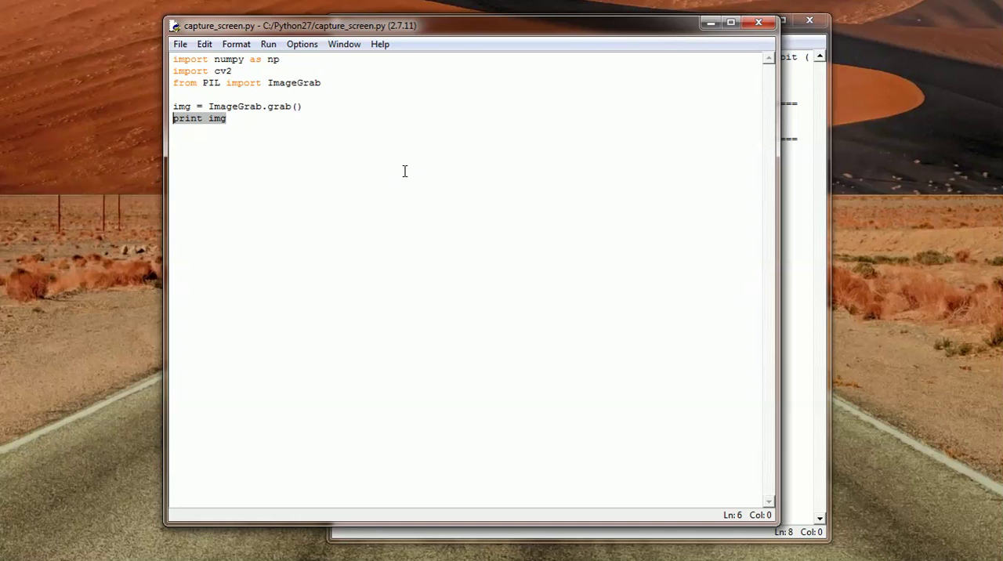
Replace print img with img_np = np.array(img) and print img_np, then save and run.
{"action": "type", "text": "img_"}
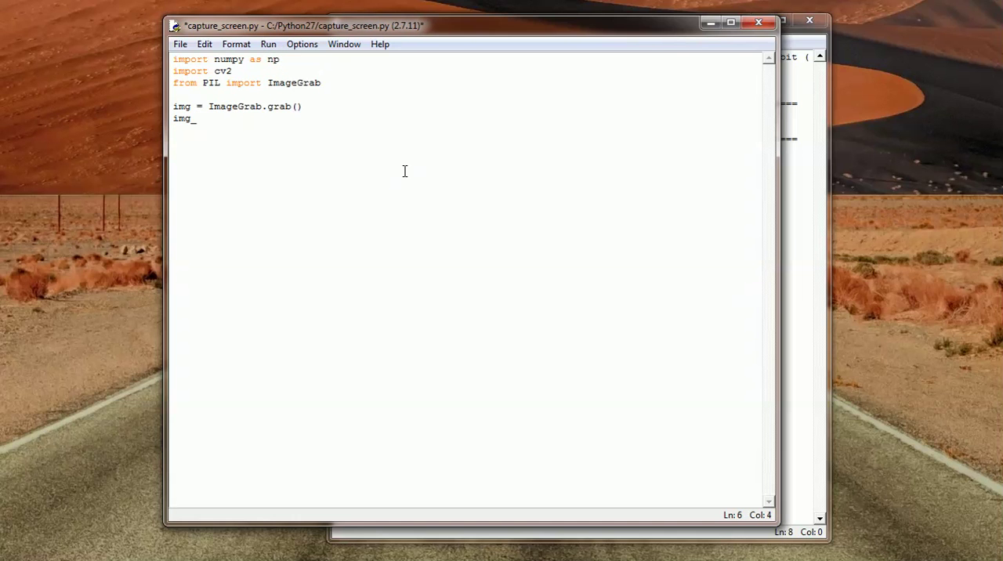
{"action": "type", "text": "np ="}
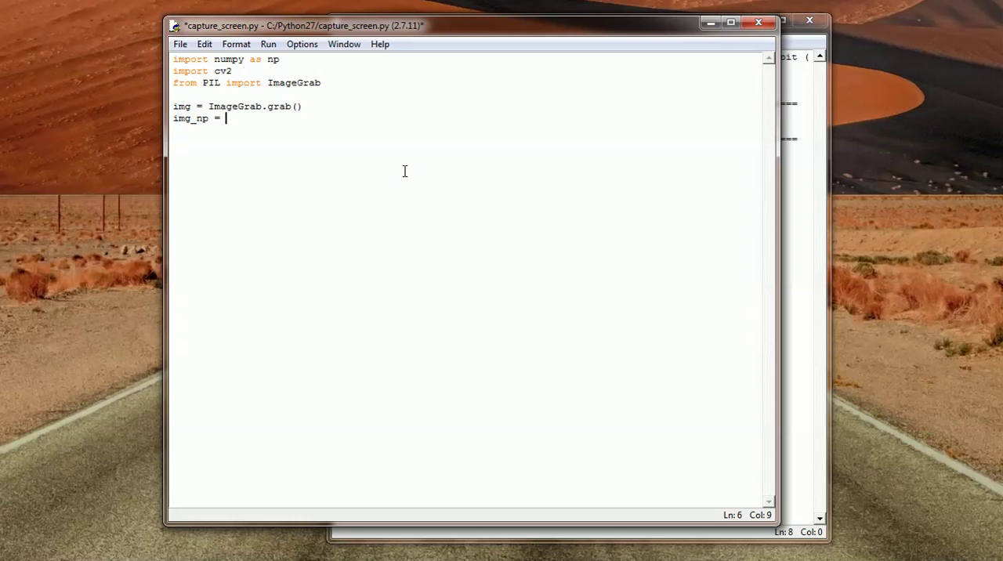
{"action": "type", "text": "np."}
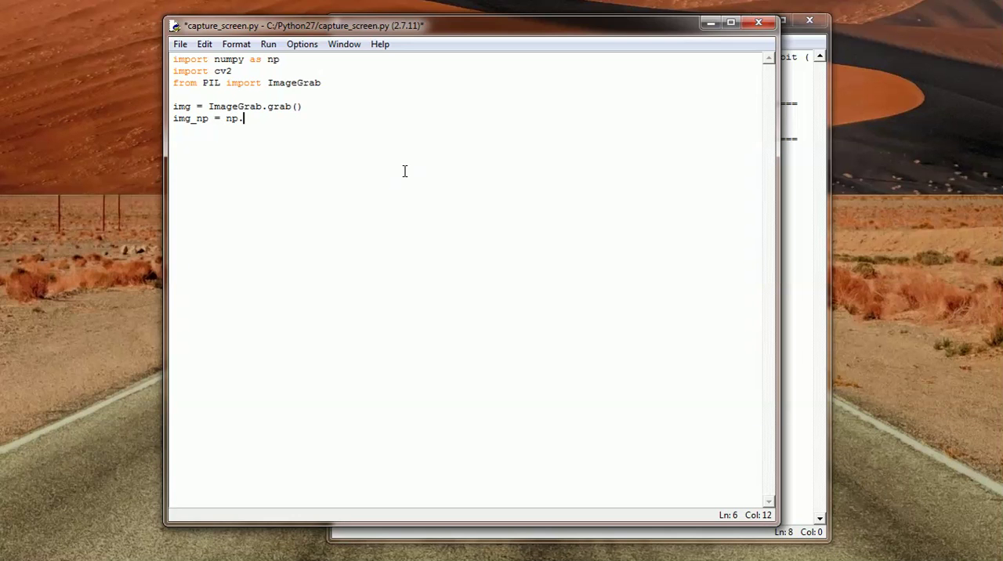
{"action": "type", "text": "array"}
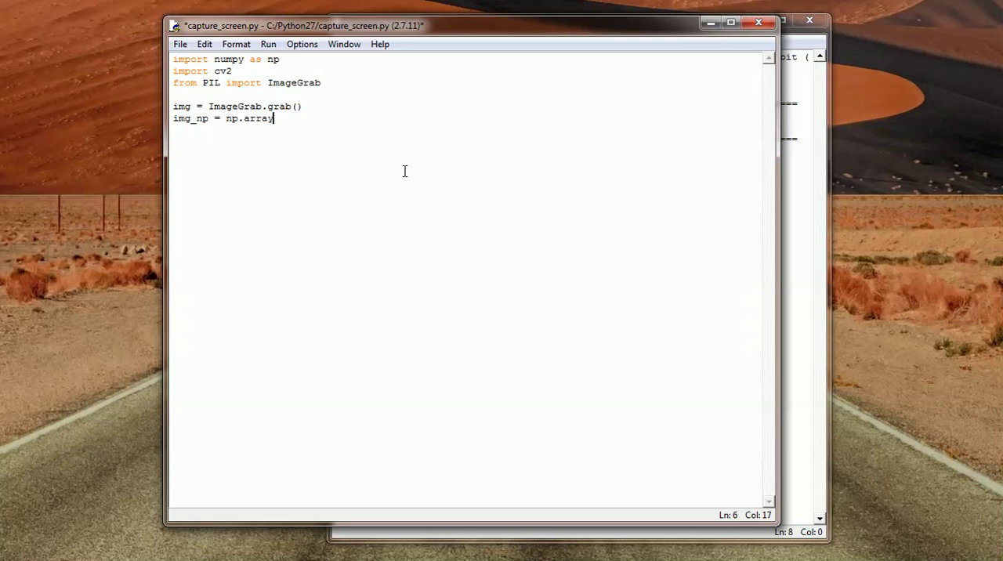
{"action": "type", "text": "("}
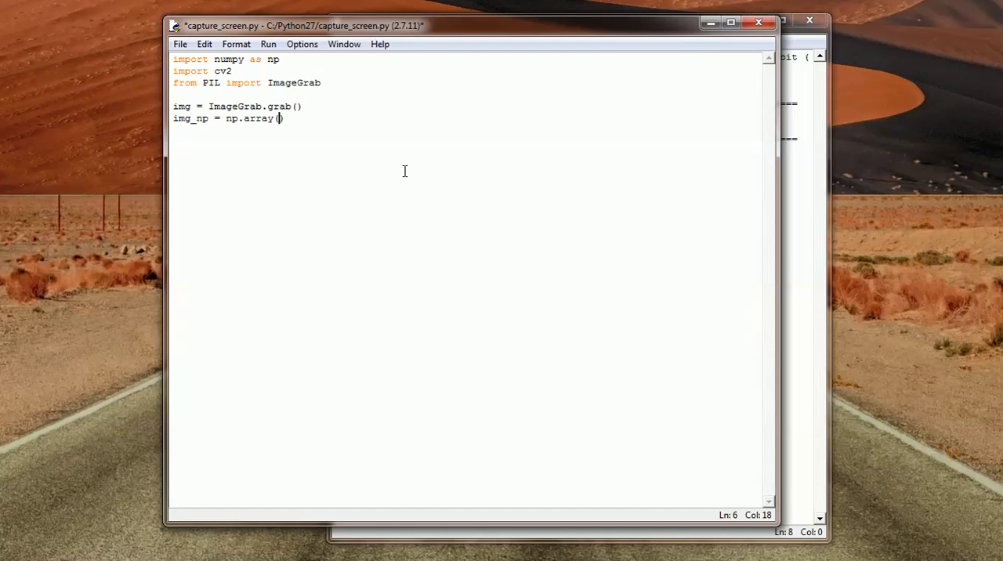
{"action": "type", "text": "img"}
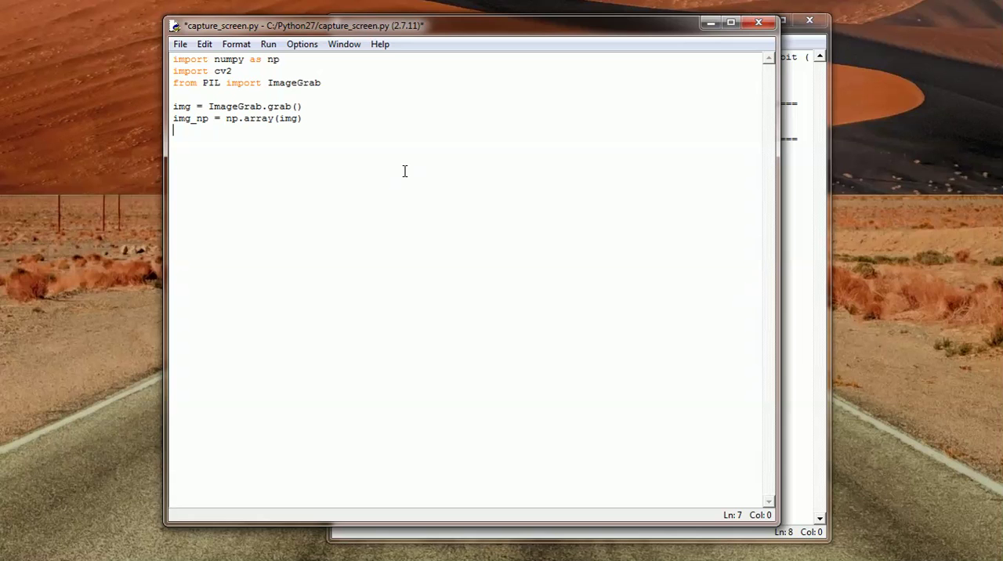
{"action": "type", "text": "print imp"}
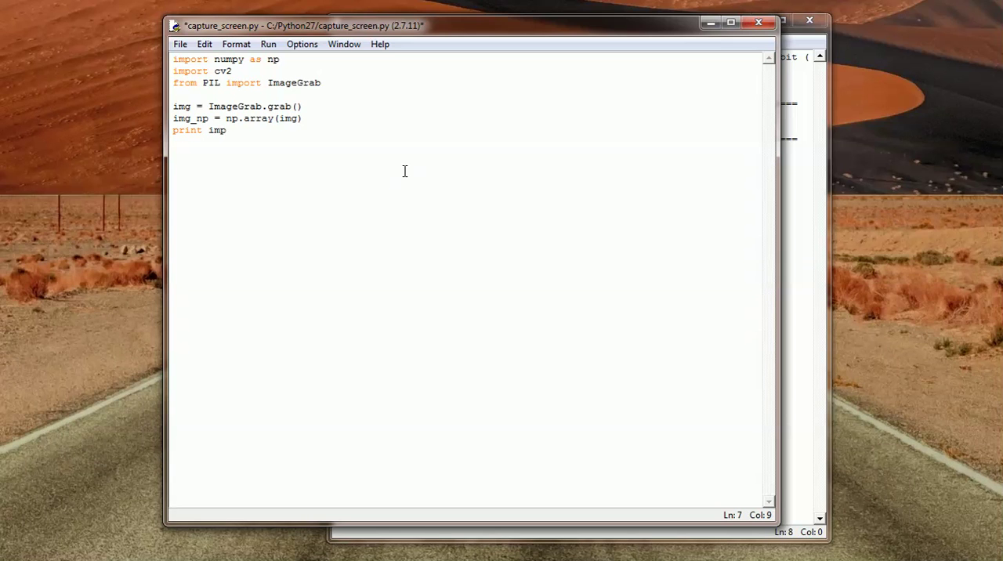
{"action": "type", "text": "-np"}
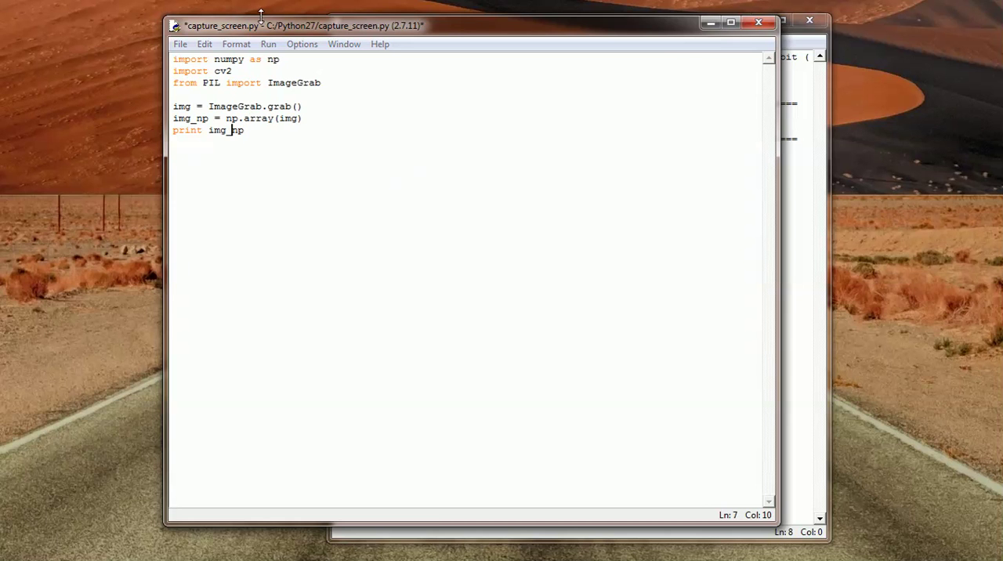
{"action": "key", "text": "F5"}
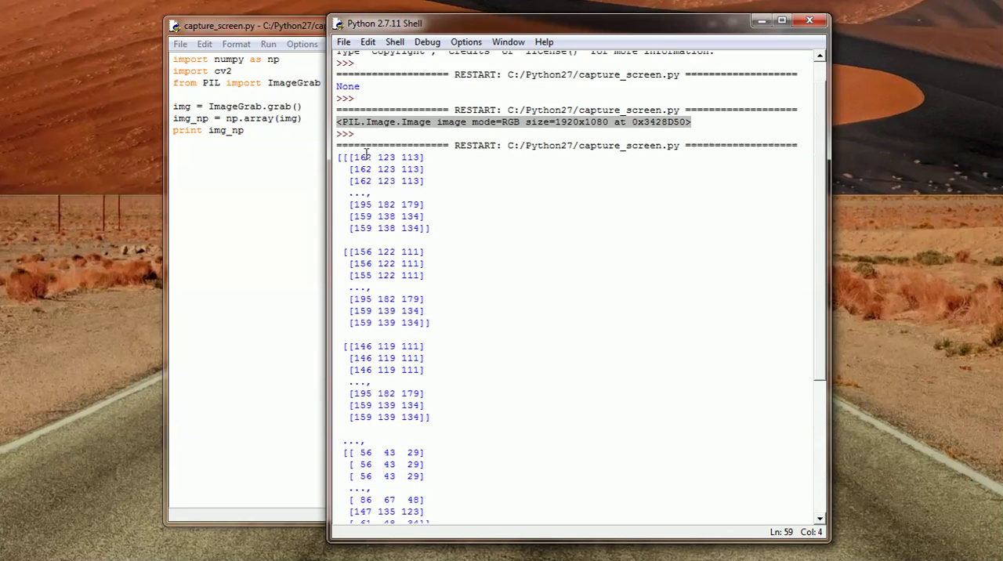
Scroll through the printed NumPy pixel array rows in the Python Shell.
{"action": "scroll", "scroll_direction": "down", "scroll_amount": 3}
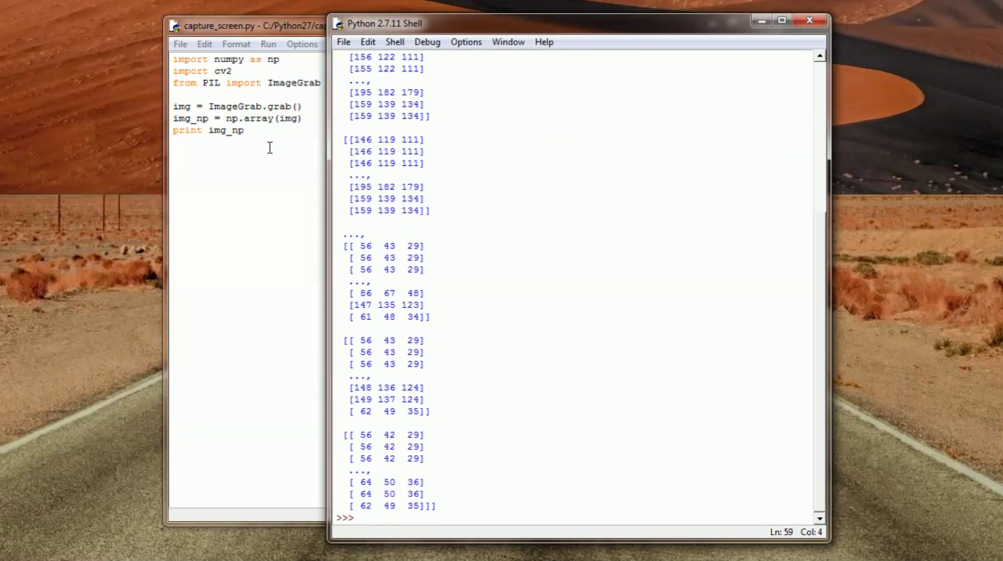
{"action": "mouse_move", "coordinate": [250, 163]}
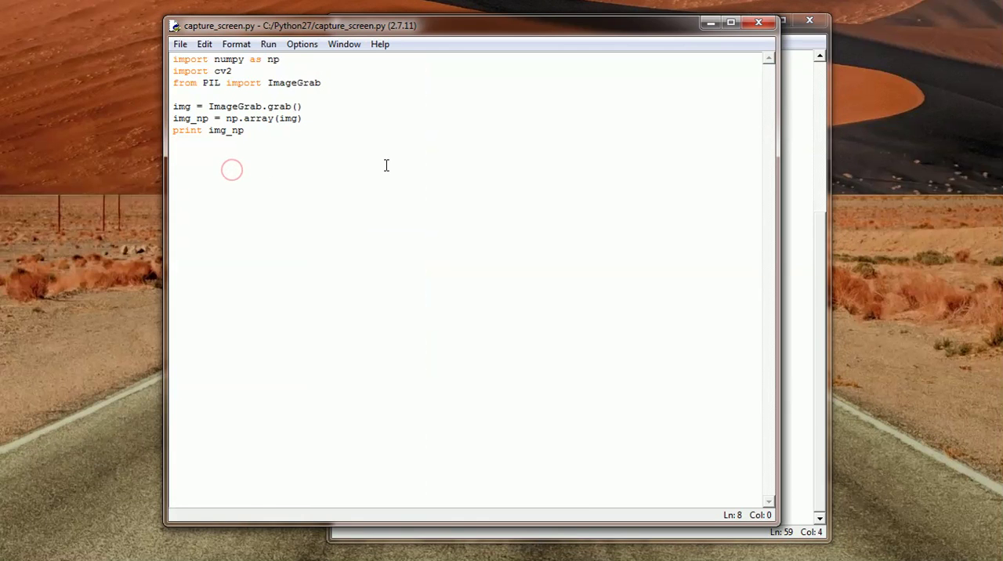
Add img2 = cv2.imread("banana.jpg") and print img2, then save and run.
{"action": "type", "text": "img2 ="}
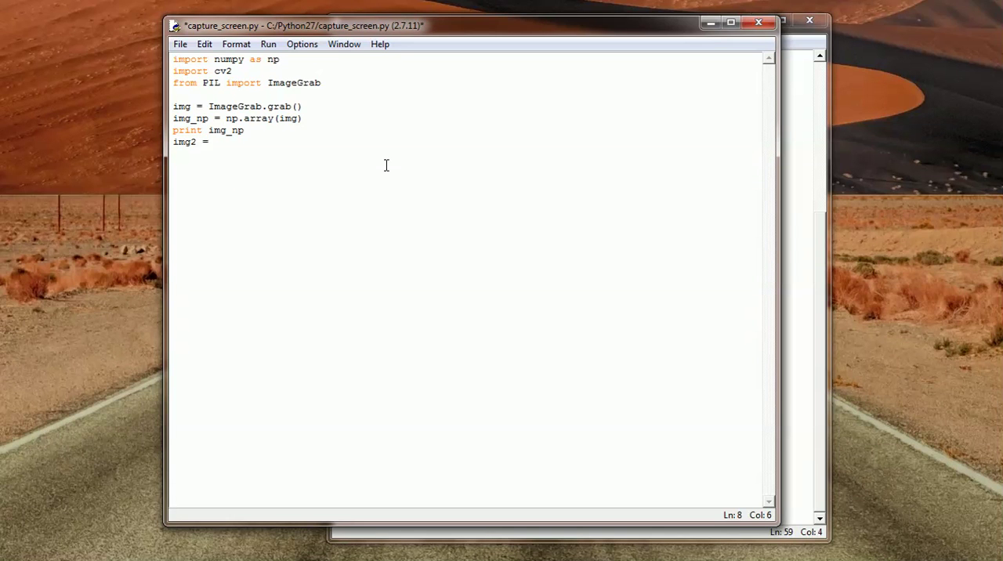
{"action": "type", "text": "cv2.im"}
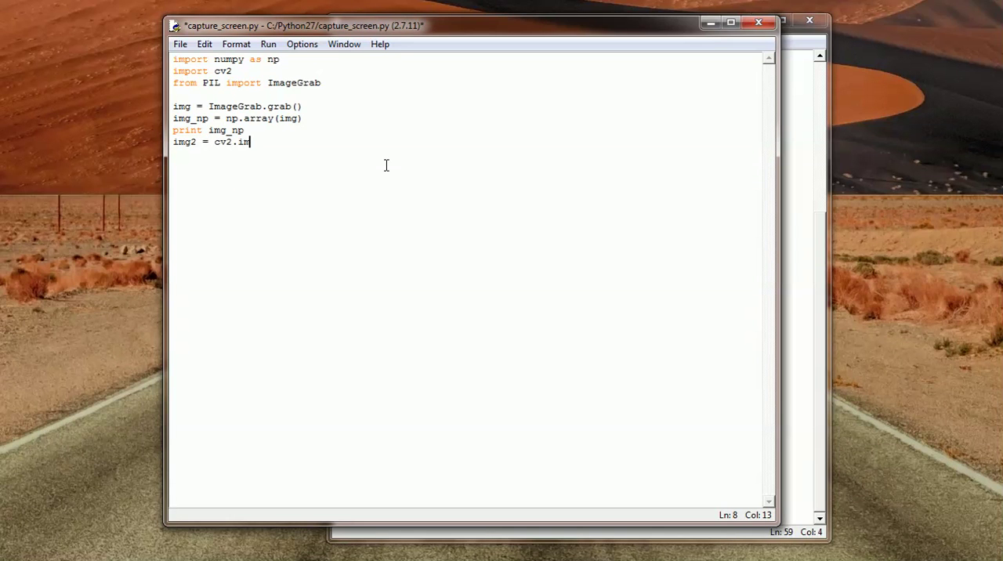
{"action": "type", "text": "read()"}
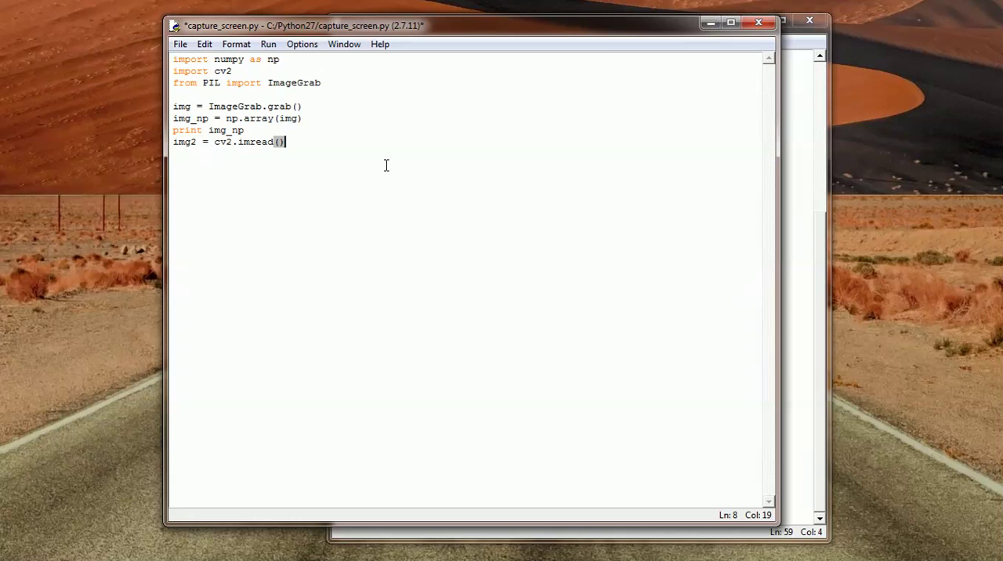
{"action": "type", "text": "\"banan"}
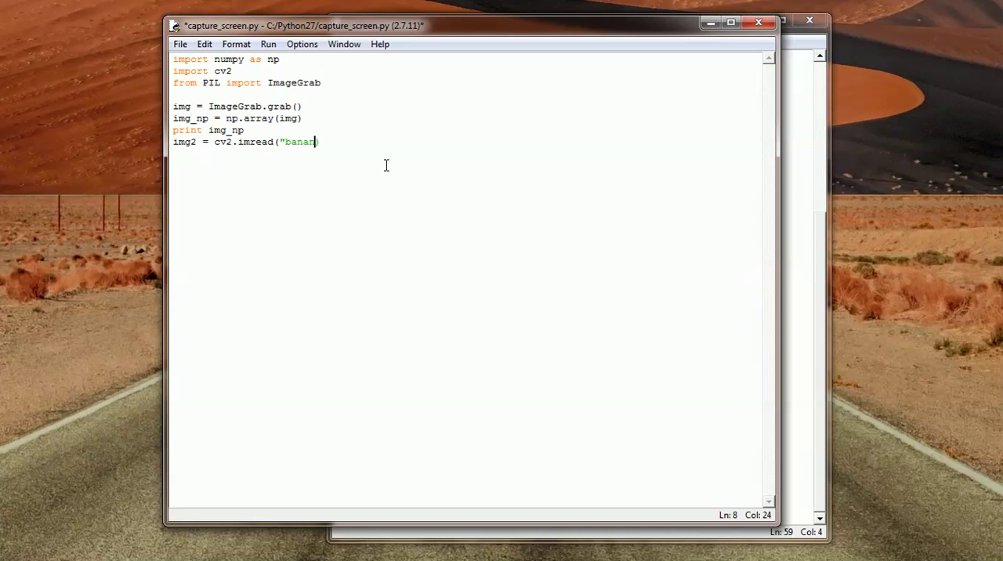
{"action": "type", "text": "a.jpg"}
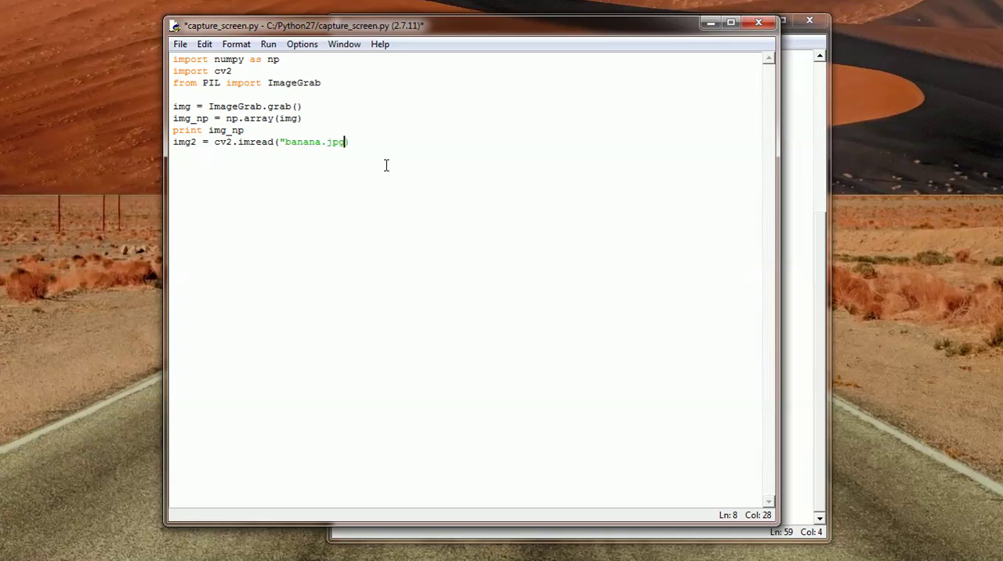
{"action": "type", "text": "\")"}
{"action": "type", "text": "print img2"}
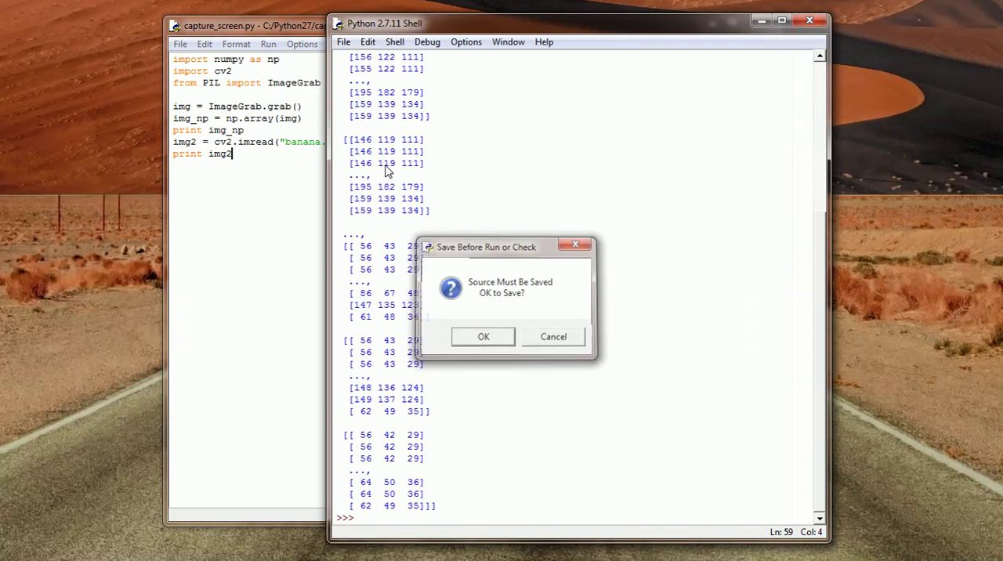
{"action": "left_click", "coordinate": [482, 335]}
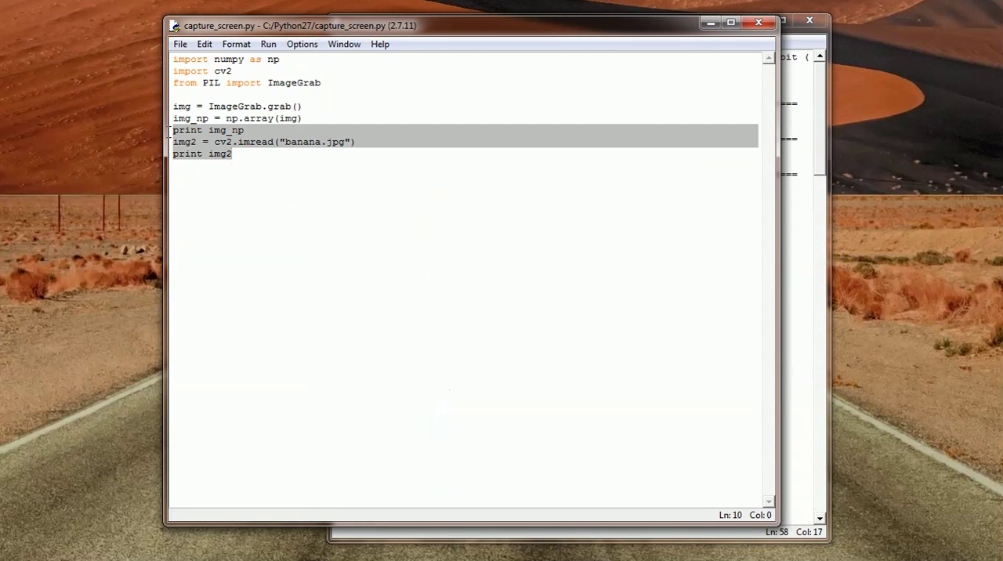
Replace the print lines with frame = cv2.cvtColor(img_np, cv2.COLOR_BGR2GRAY).
{"action": "key", "text": "Delete"}
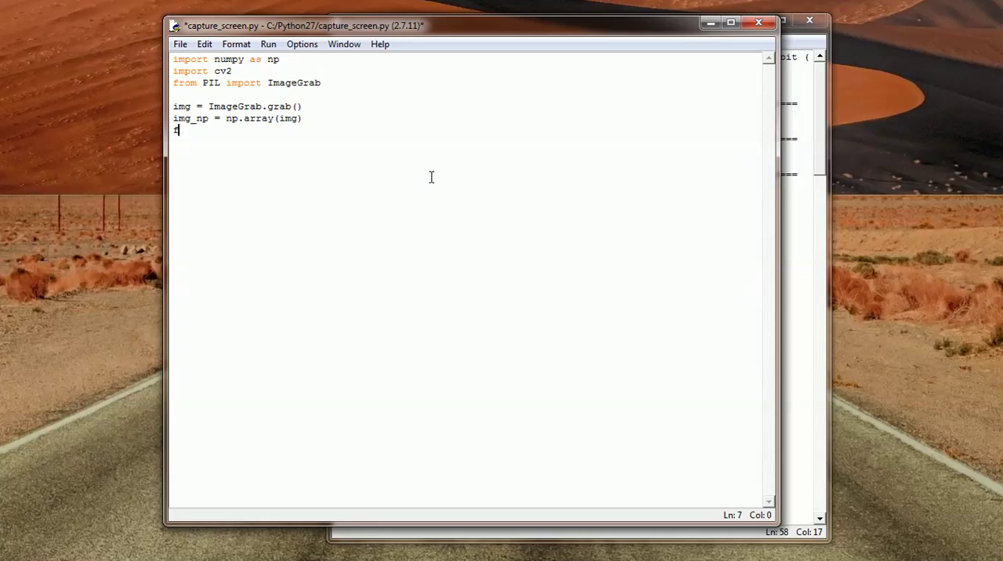
{"action": "type", "text": "frame"}
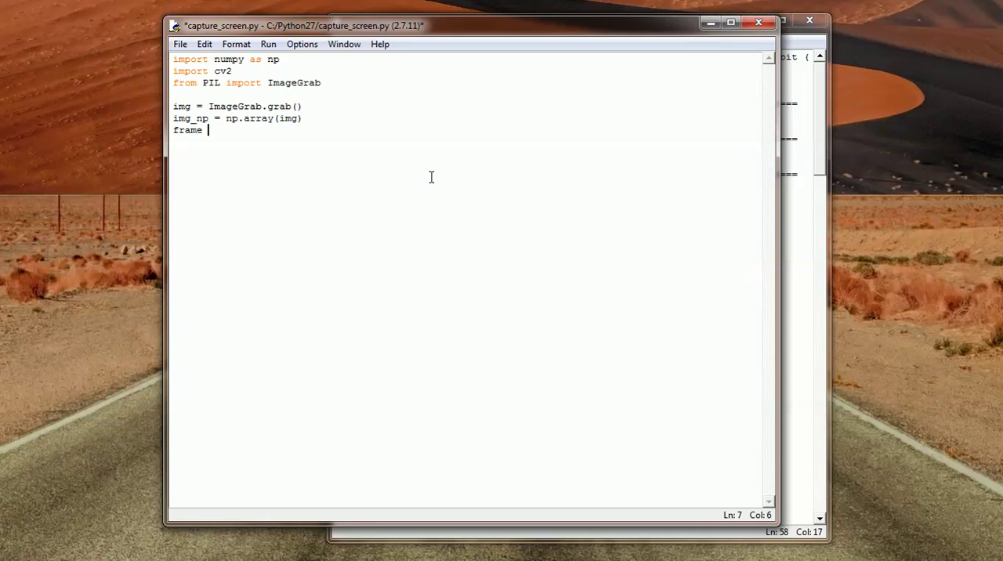
{"action": "type", "text": "="}
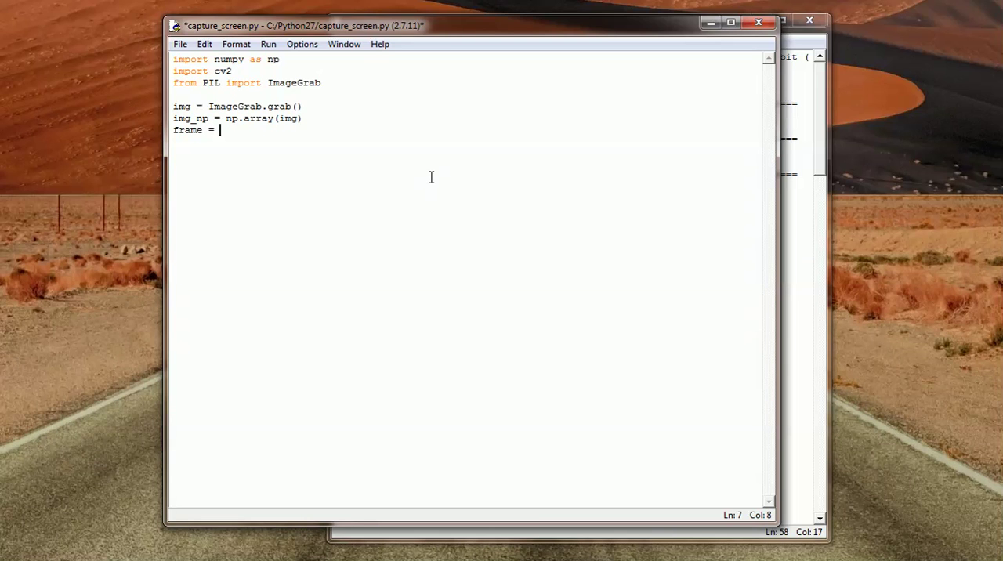
{"action": "type", "text": "cv"}
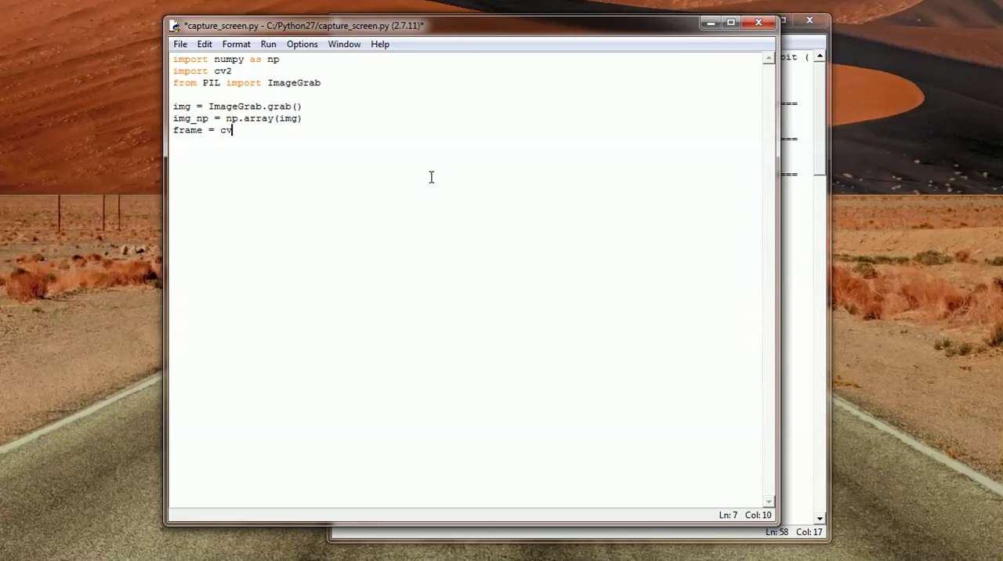
{"action": "type", "text": "2."}
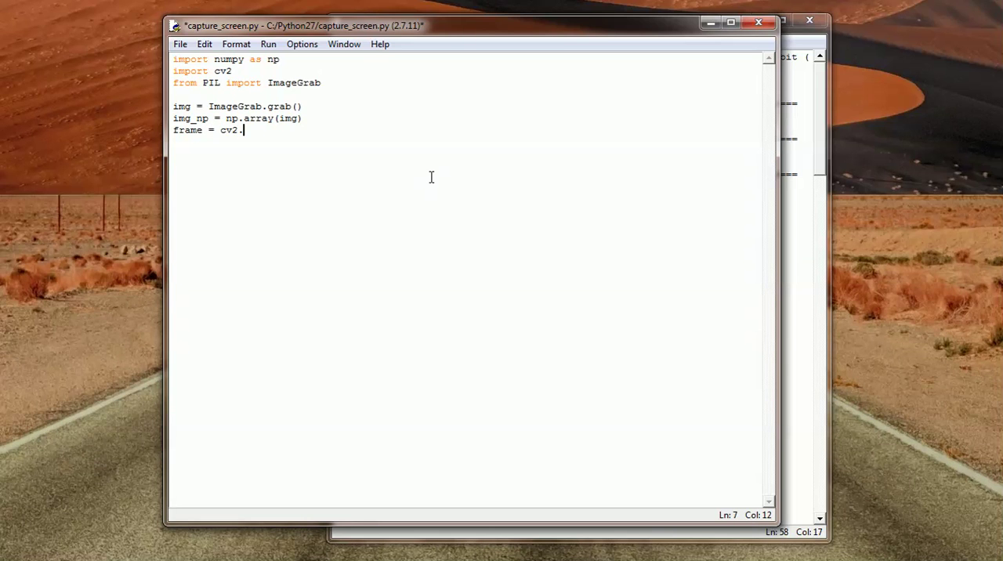
{"action": "type", "text": "cvtC"}
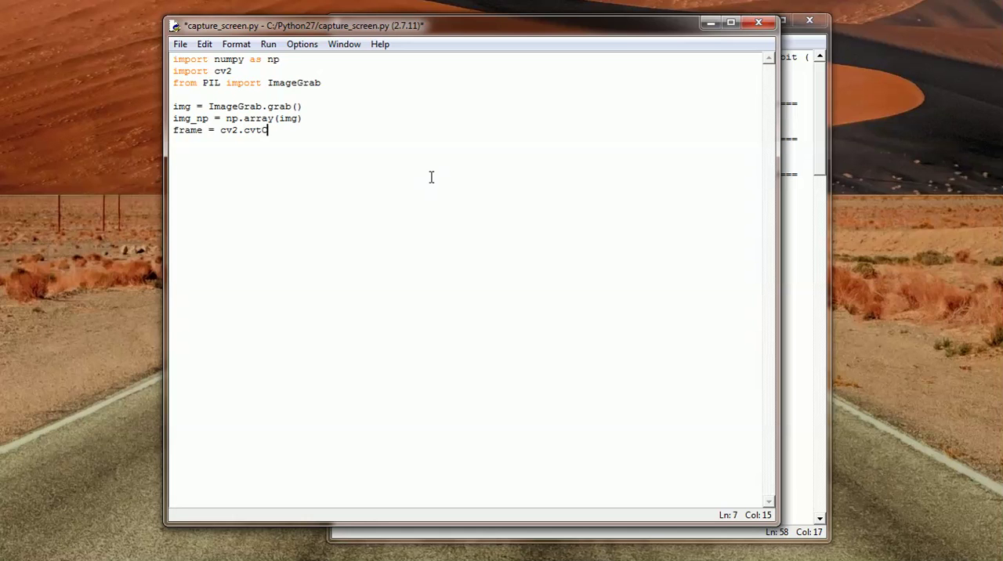
{"action": "type", "text": "olor"}
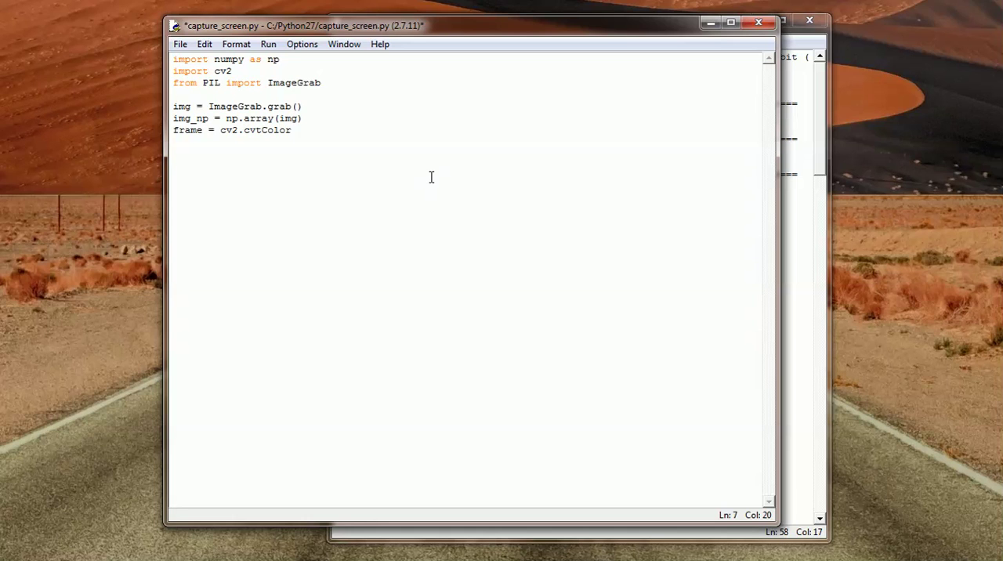
{"action": "type", "text": "()"}
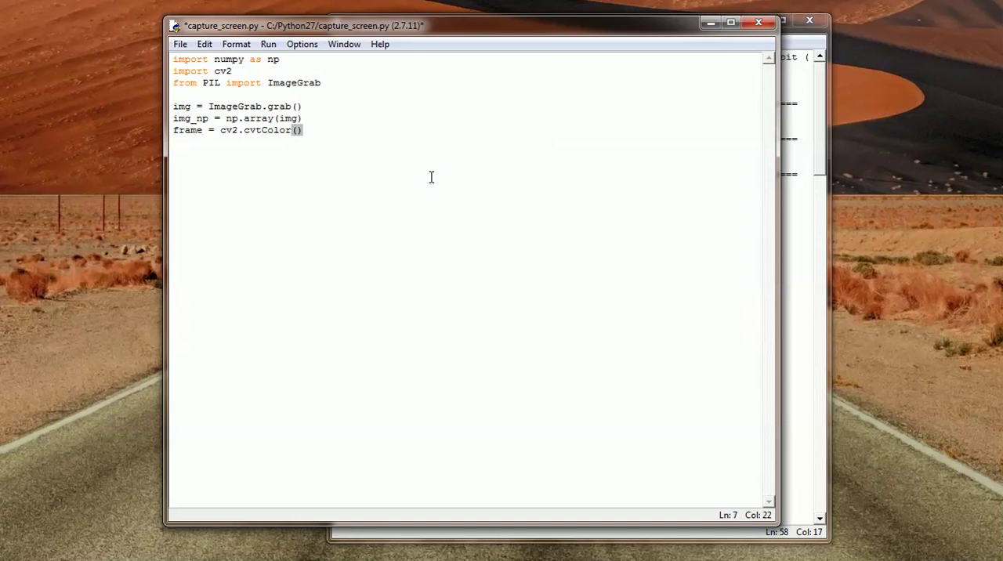
{"action": "type", "text": "img"}
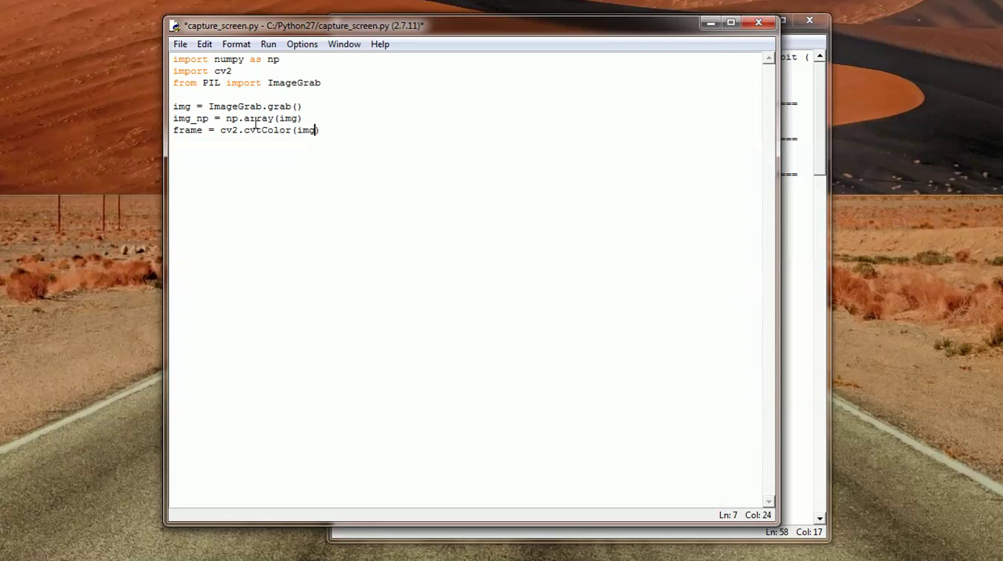
{"action": "mouse_move", "coordinate": [514, 99]}
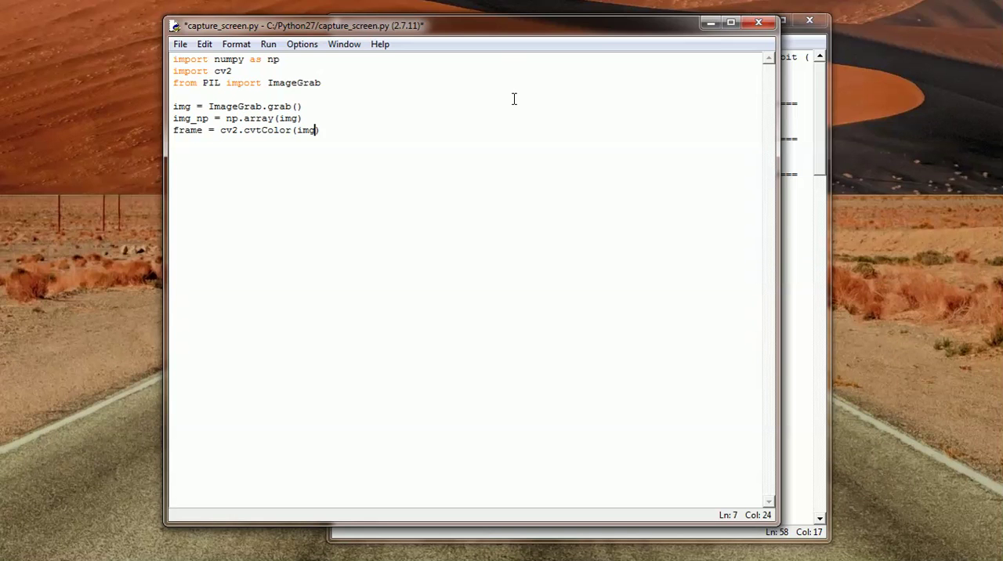
{"action": "type", "text": "_np"}
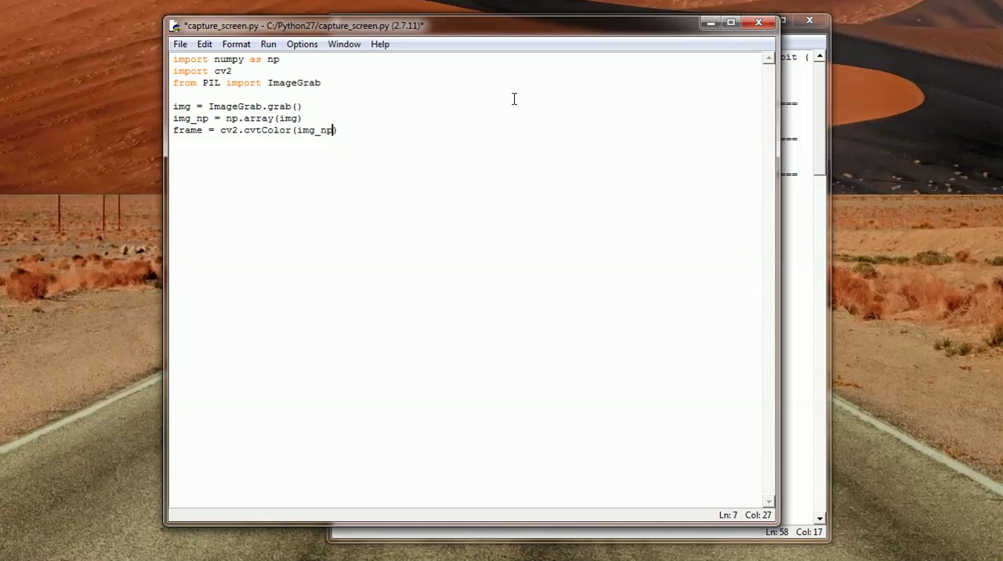
{"action": "type", "text": ", cv2"}
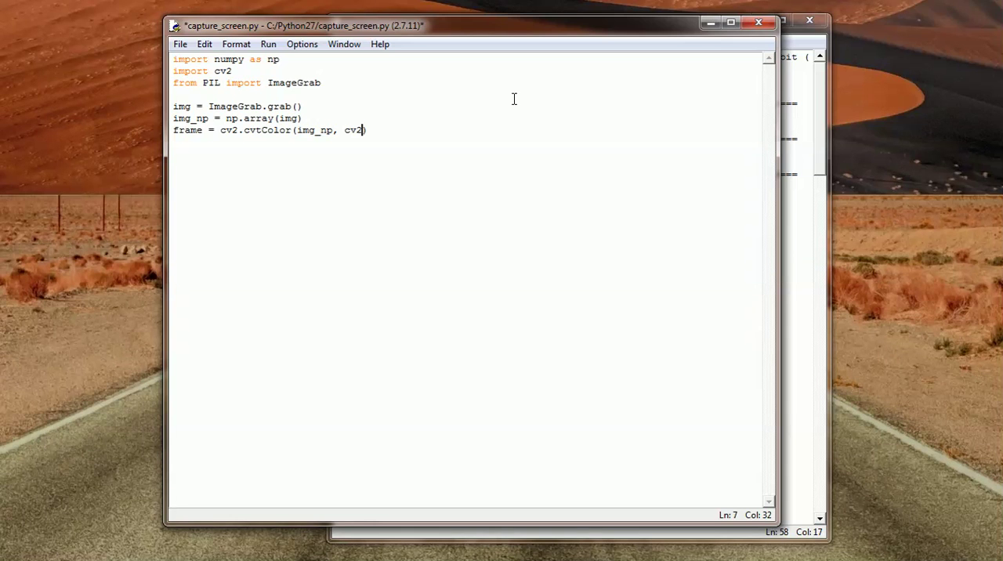
{"action": "type", "text": ".COl"}
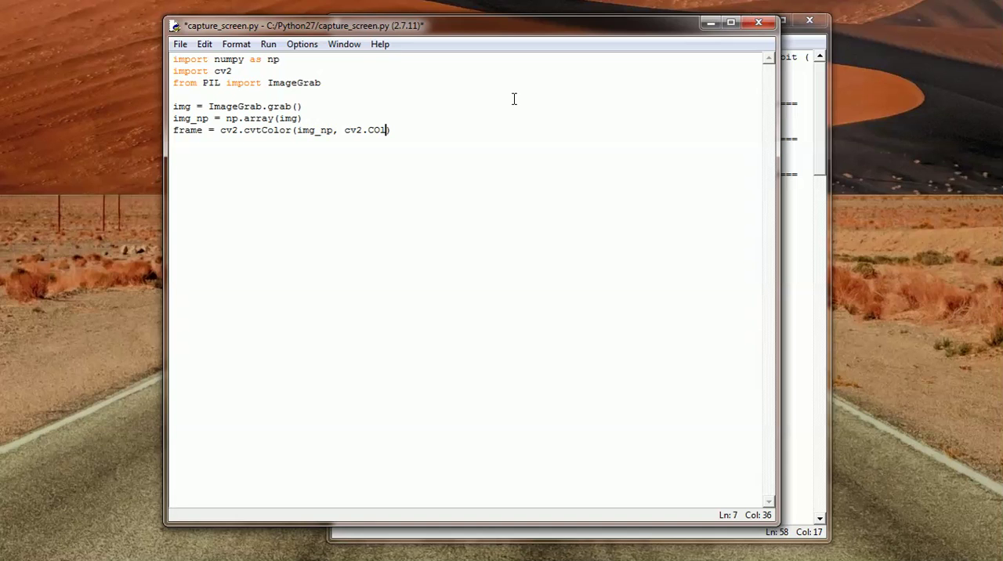
{"action": "type", "text": "LOR_"}
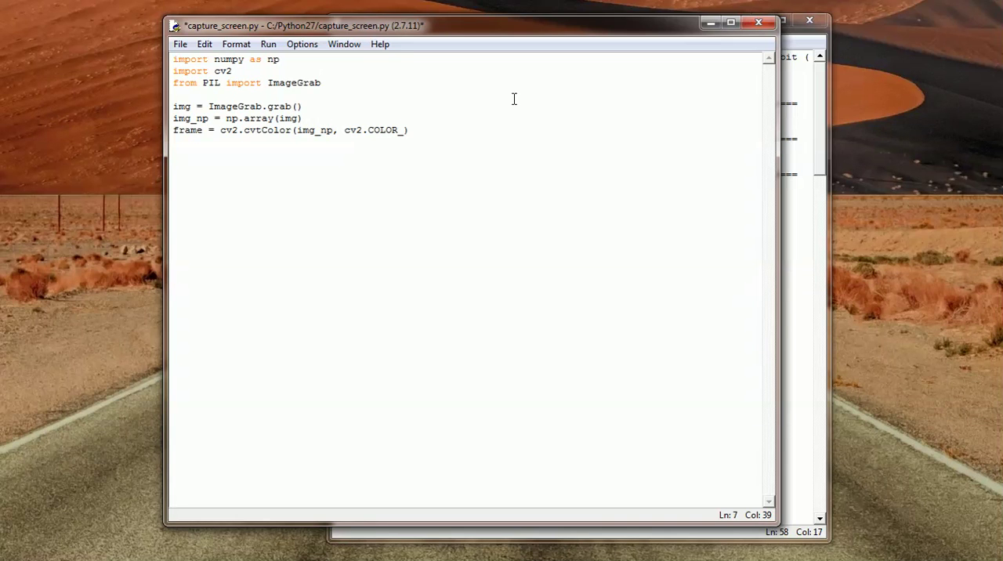
{"action": "type", "text": "BGR"}
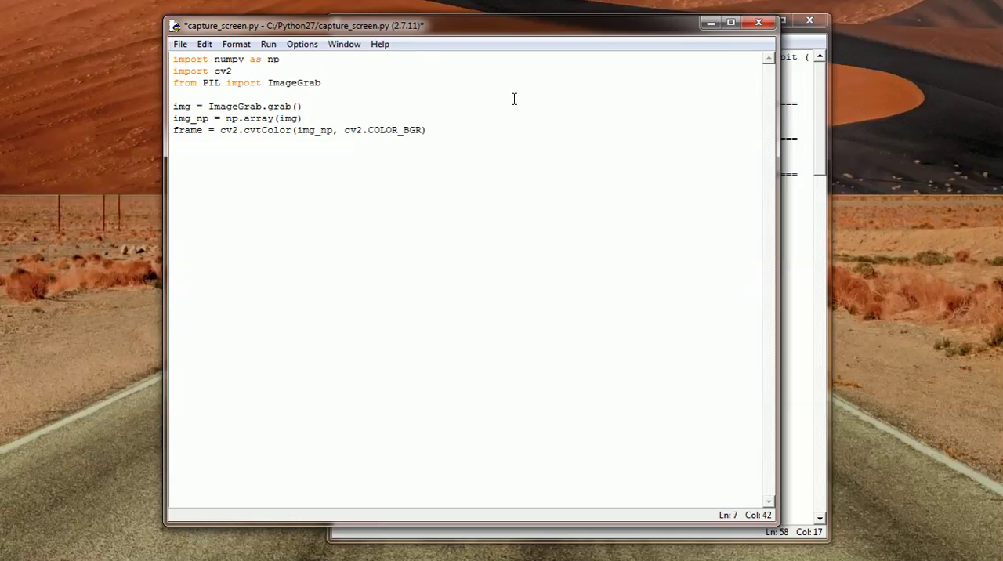
{"action": "type", "text": "2GRAY"}
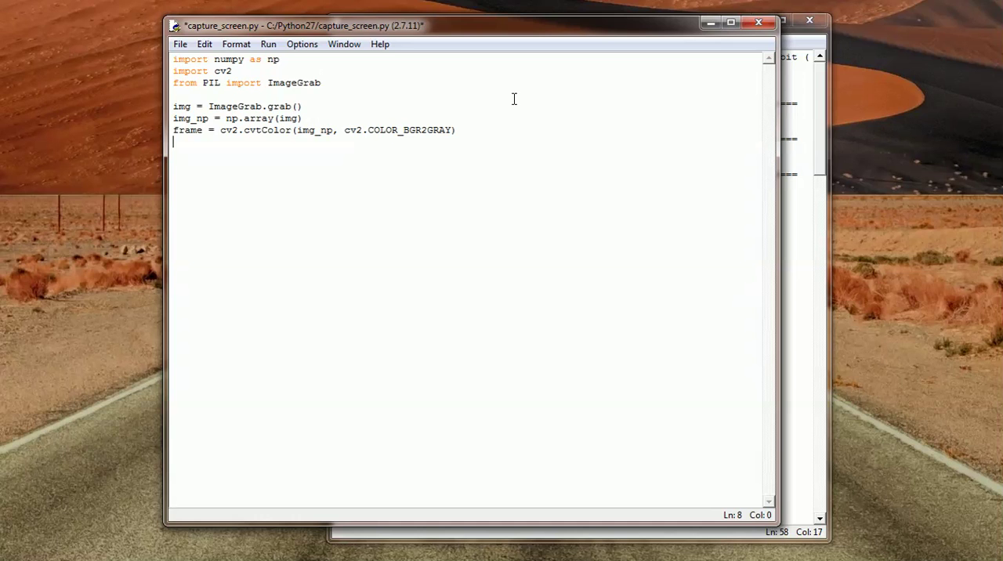
Add cv2.imshow("frame", frame) to display the grayscale array in a window.
{"action": "type", "text": "cv2"}
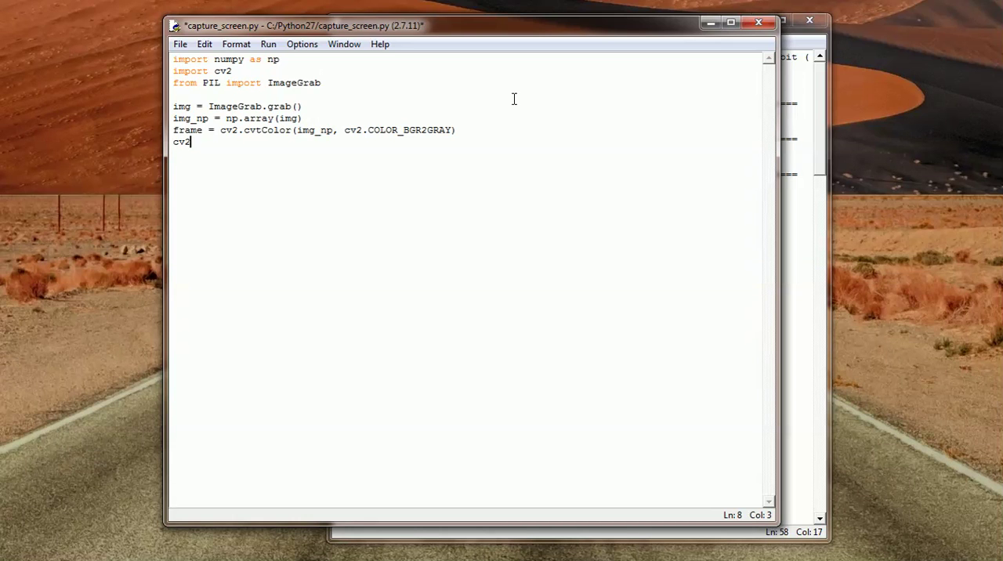
{"action": "type", "text": ".i"}
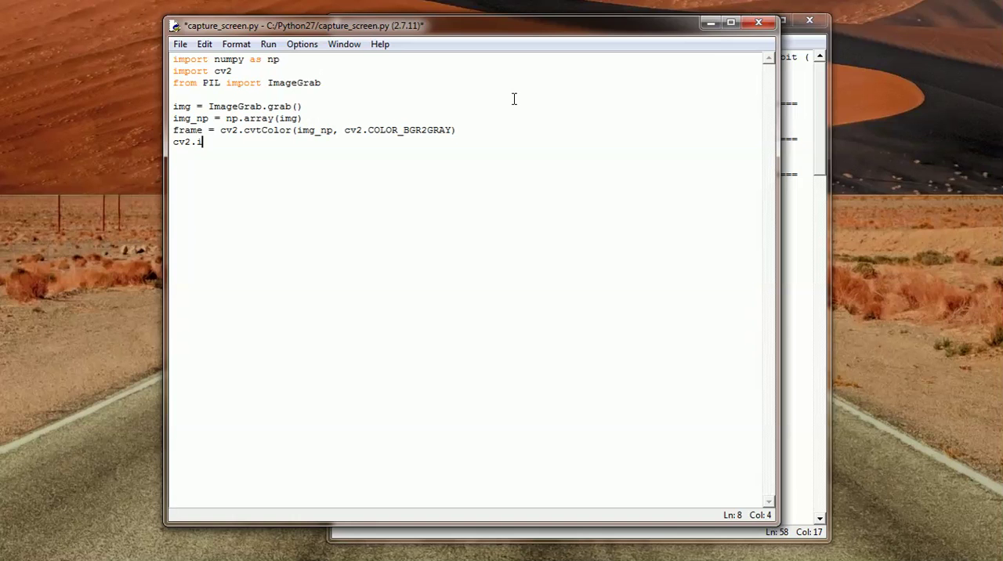
{"action": "type", "text": "mshow("}
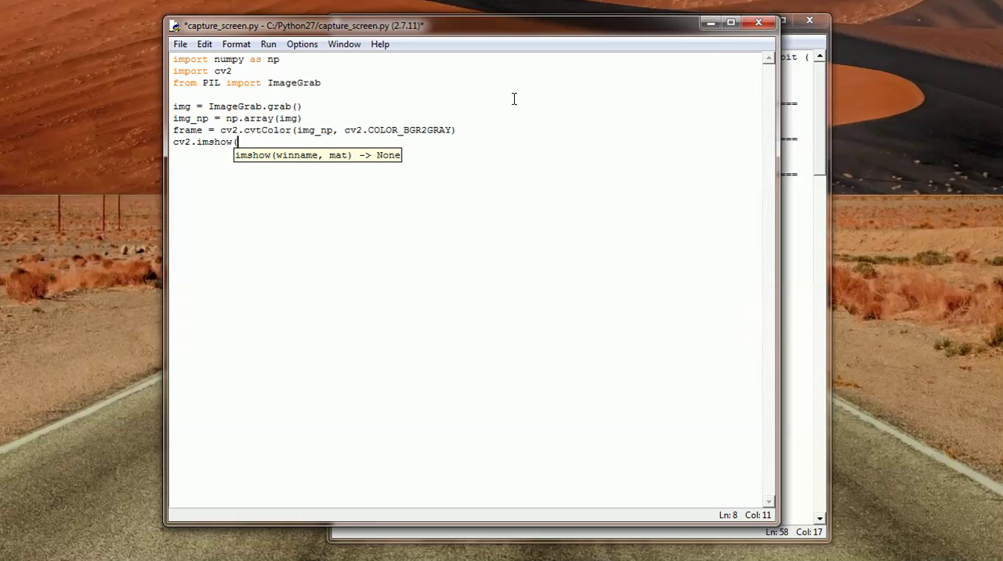
{"action": "type", "text": "\""}
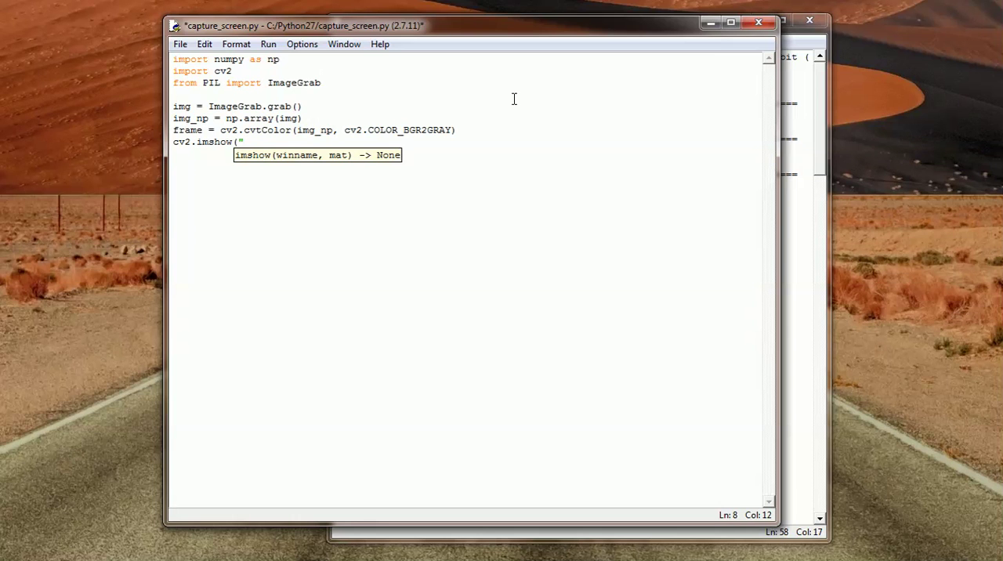
{"action": "type", "text": "fras"}
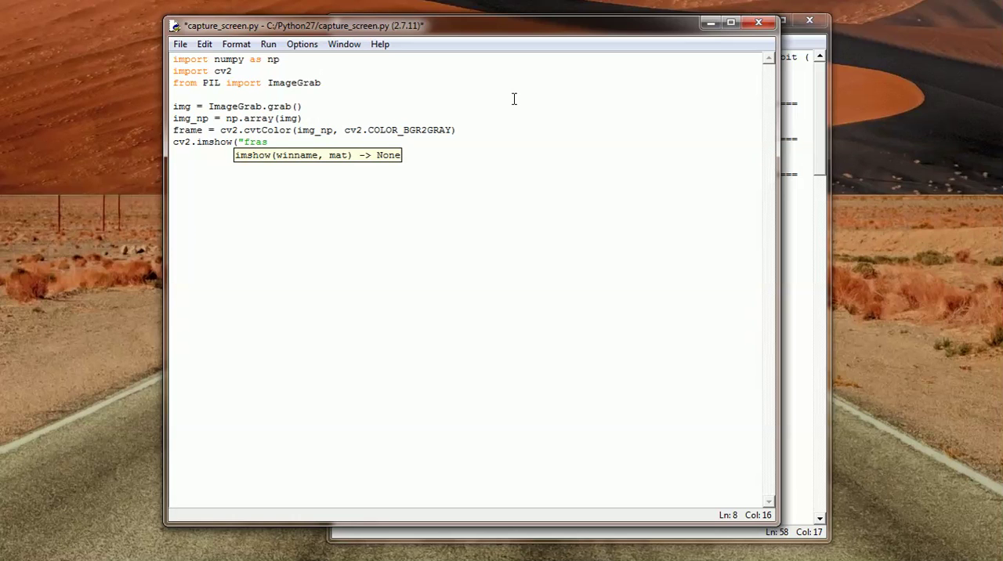
{"action": "type", "text": "me\""}
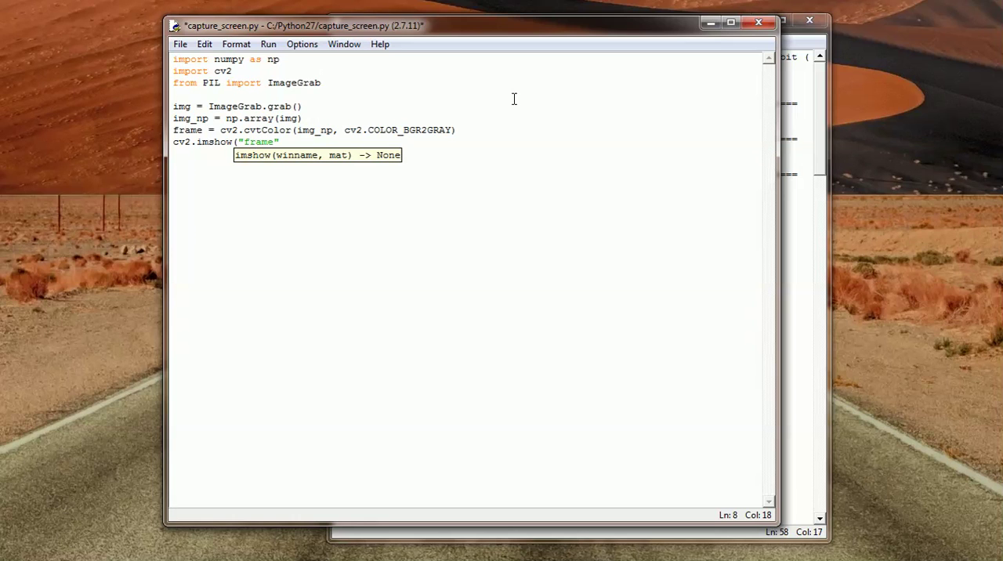
{"action": "type", "text": ", fr"}
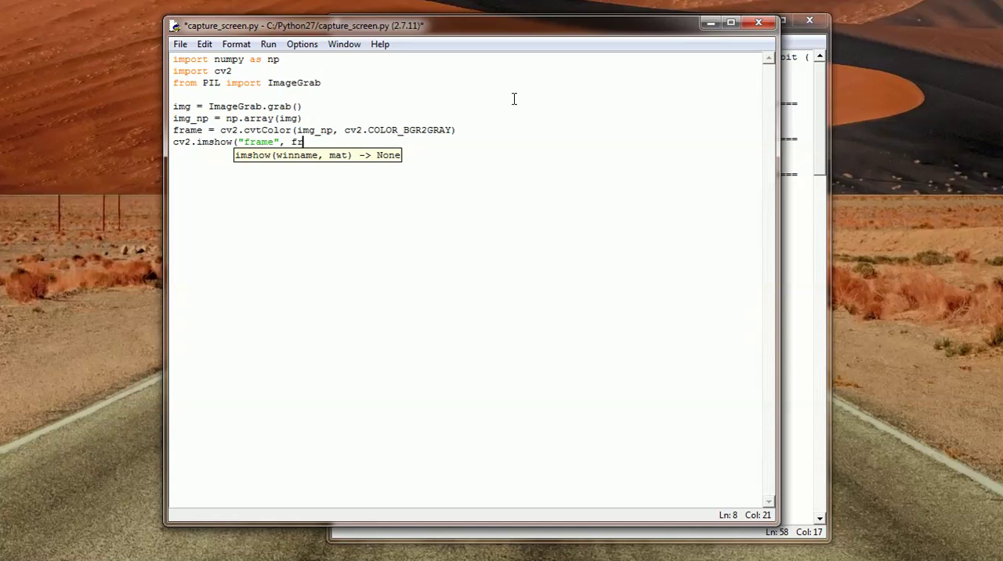
{"action": "type", "text": "rame)"}
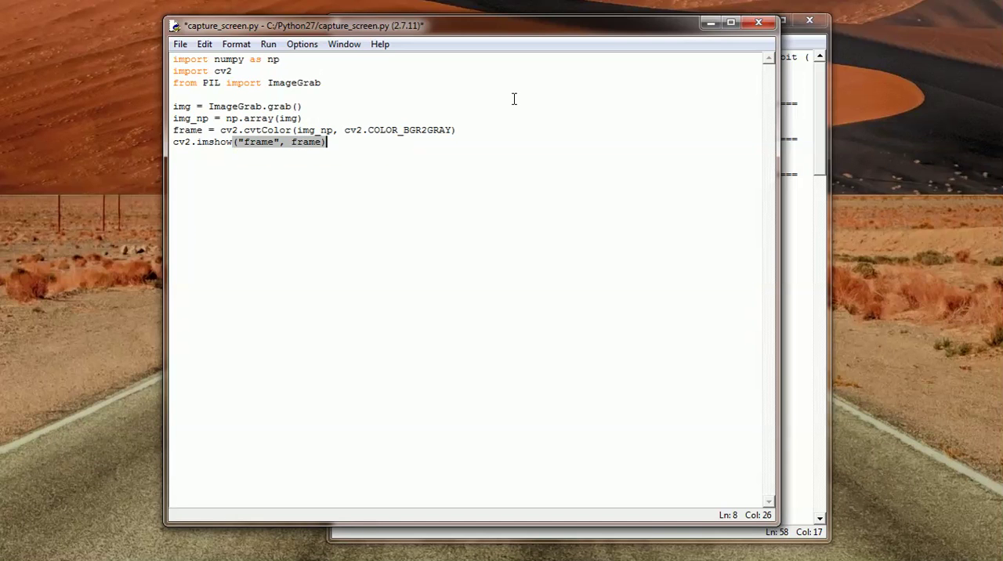
{"action": "double_click", "coordinate": [188, 130]}
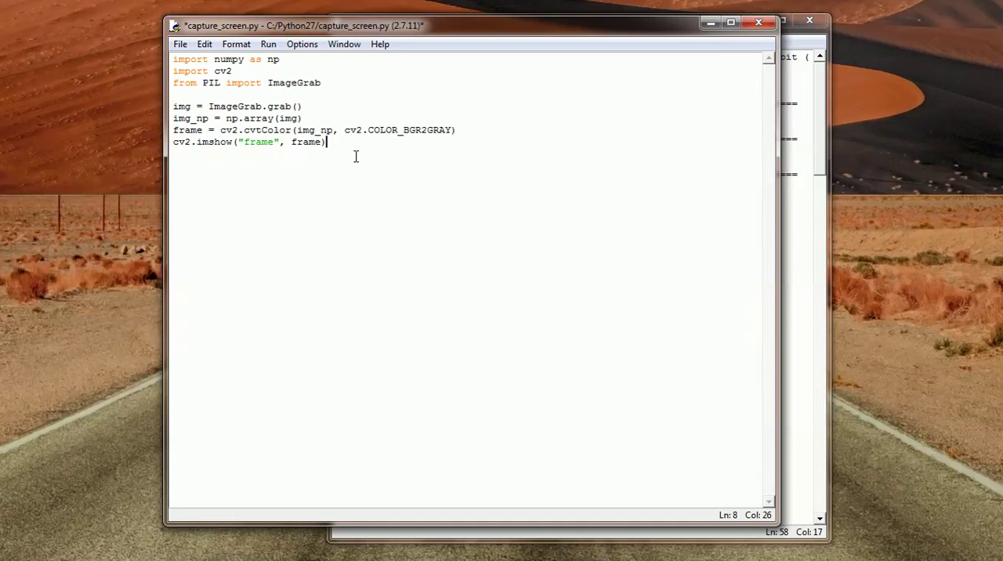
Add cv2.waitKey(0) and cv2.destroyAllWindows() to hold the window until a keypress.
{"action": "type", "text": "cv2"}
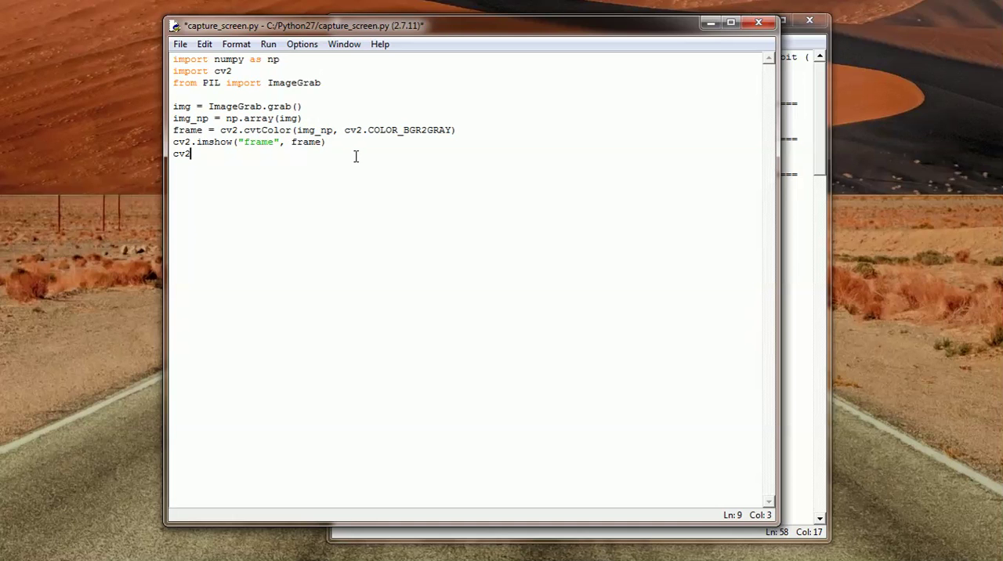
{"action": "type", "text": ".waitK"}
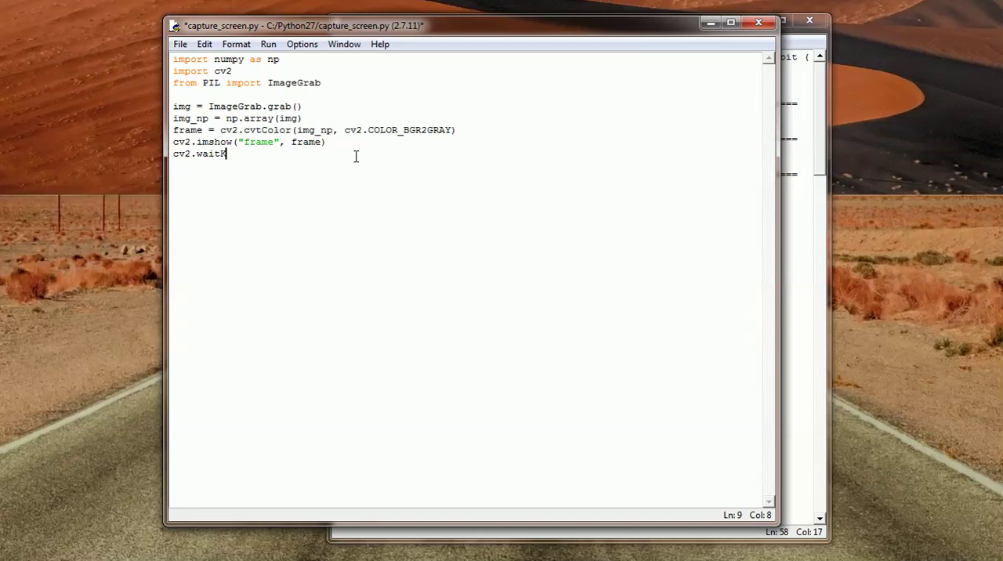
{"action": "type", "text": "ey(0"}
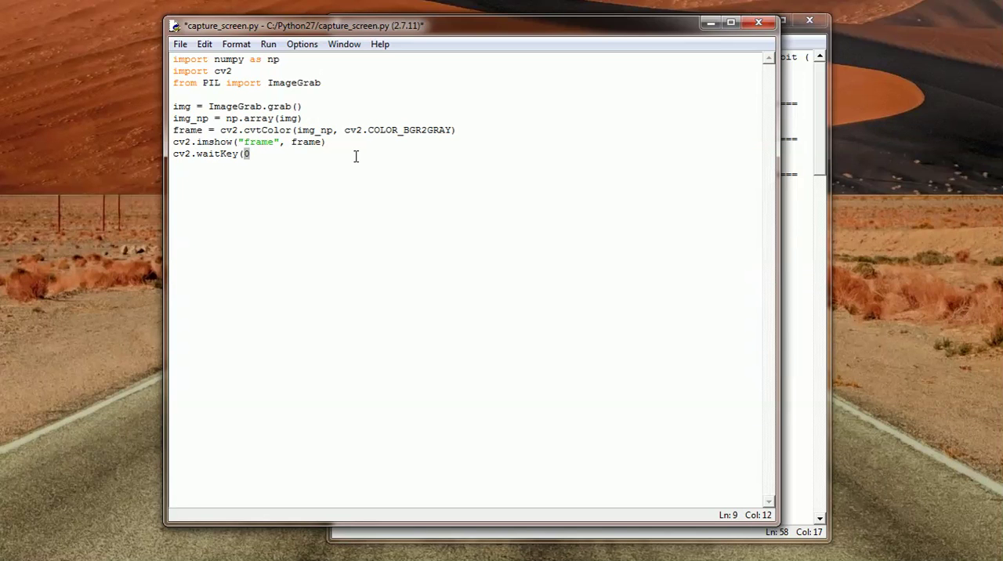
{"action": "type", "text": ")"}
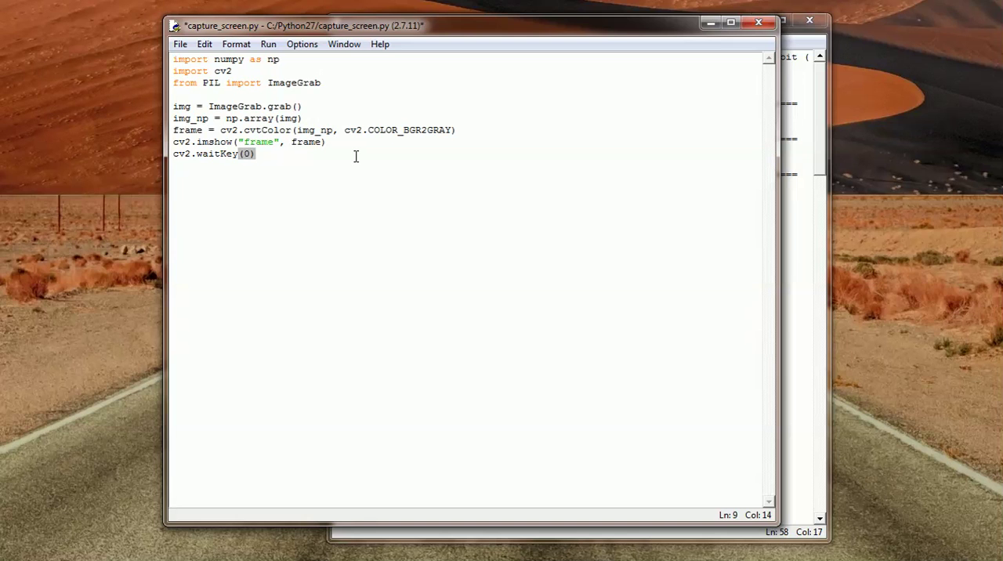
{"action": "type", "text": "cv2.destroyA"}
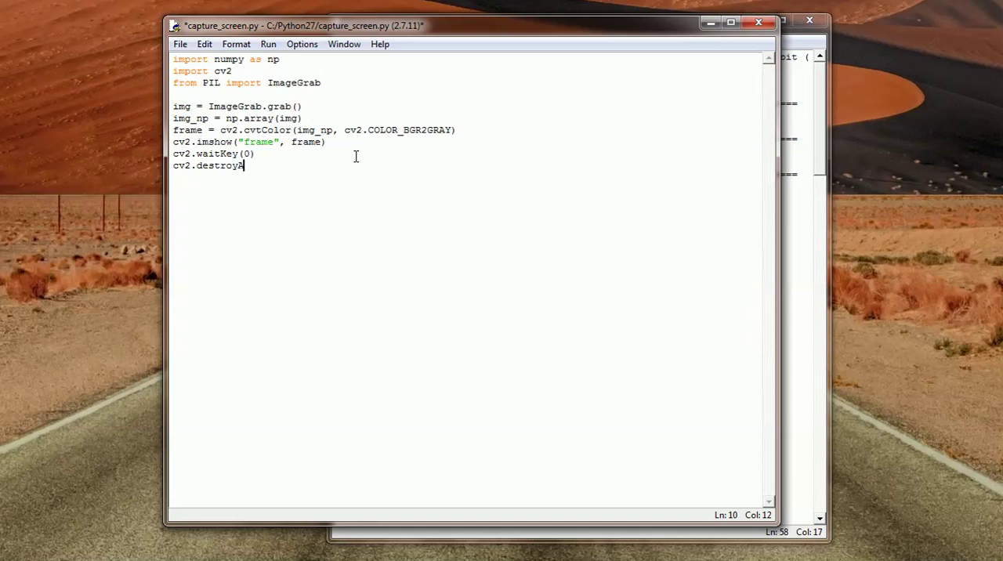
{"action": "type", "text": "llWindows"}
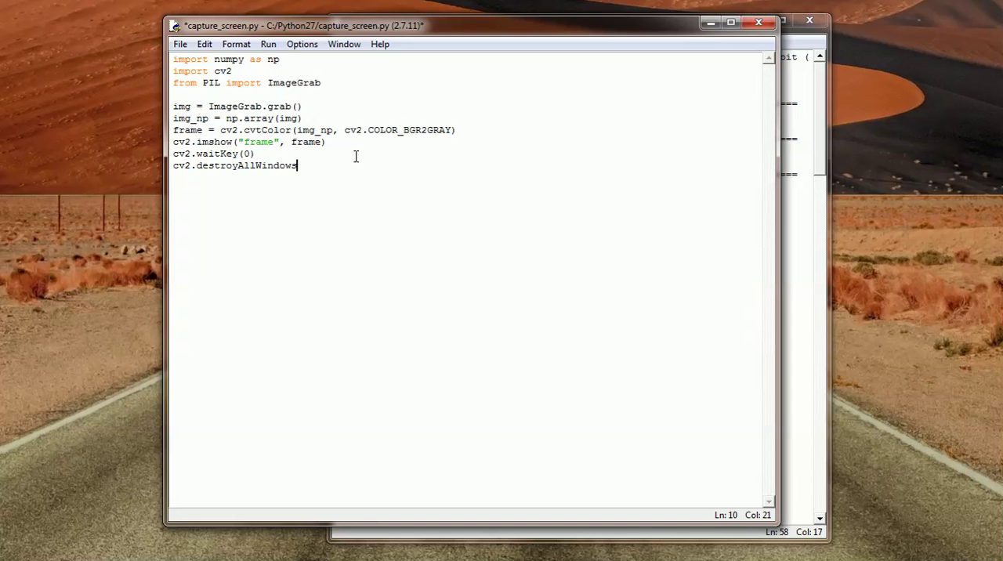
{"action": "type", "text": "()"}
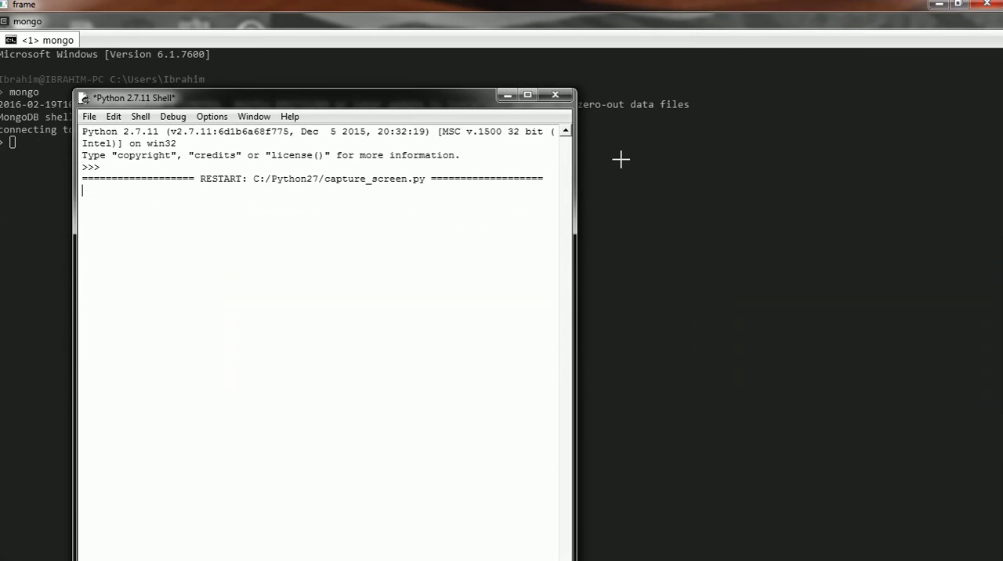
{"action": "mouse_move", "coordinate": [343, 81]}
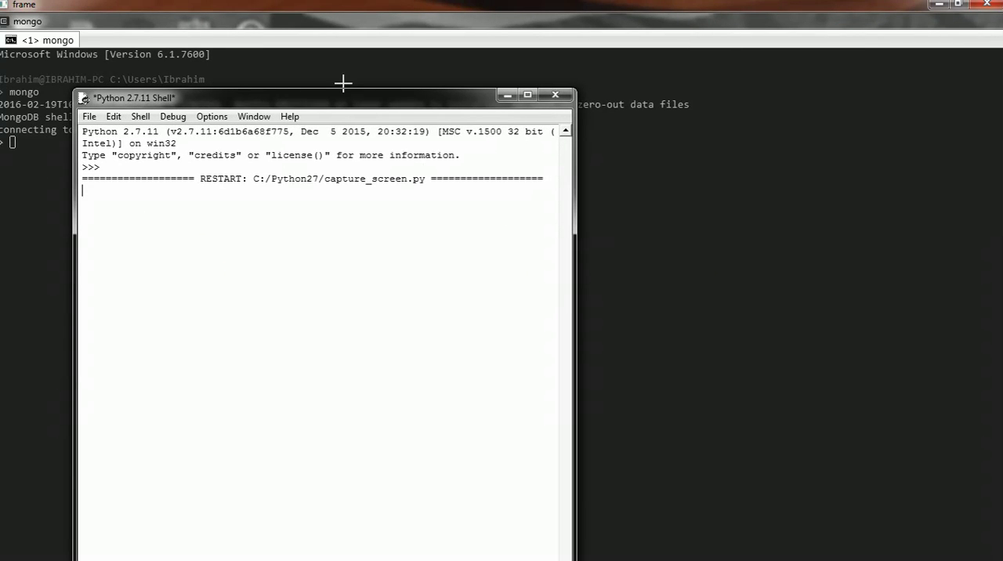
{"action": "mouse_move", "coordinate": [773, 152]}
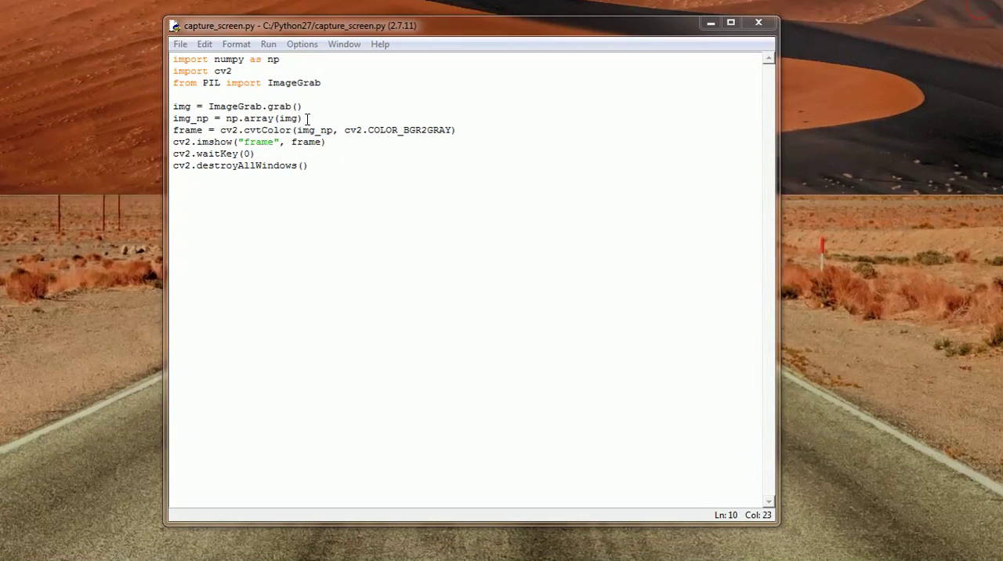
Give ImageGrab.grab() a bbox= argument with empty parentheses.
{"action": "double_click", "coordinate": [292, 117]}
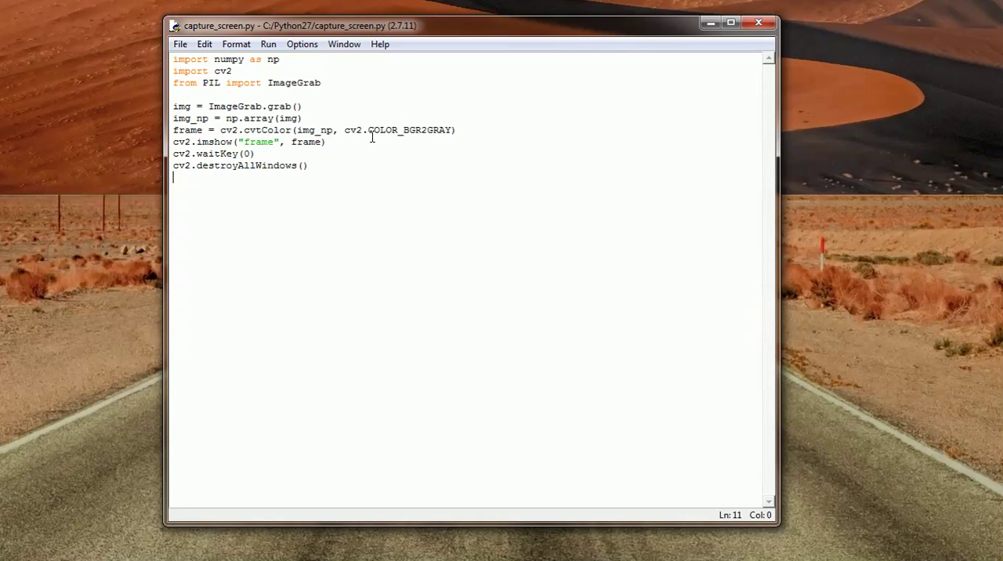
{"action": "left_click", "coordinate": [299, 106]}
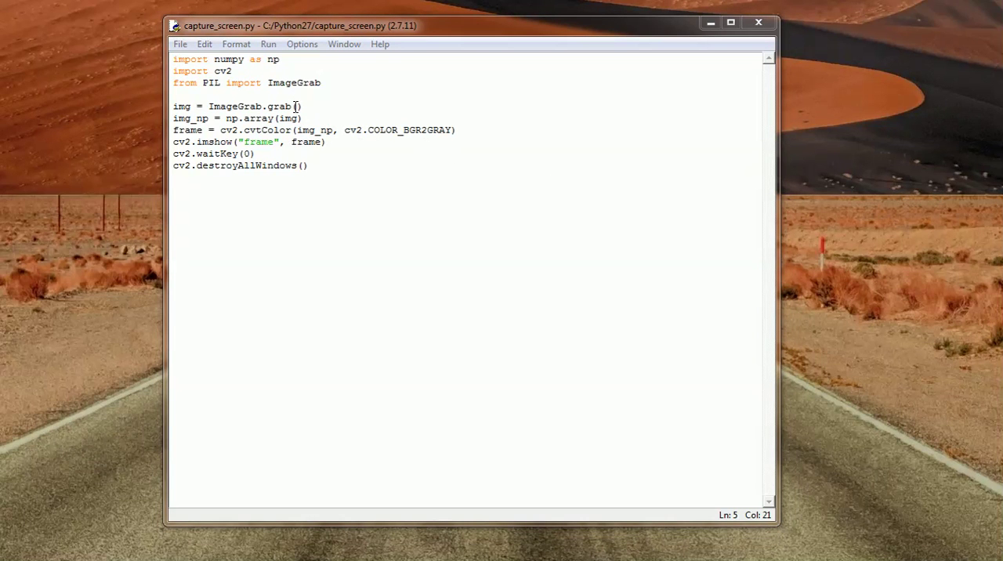
{"action": "type", "text": "bb"}
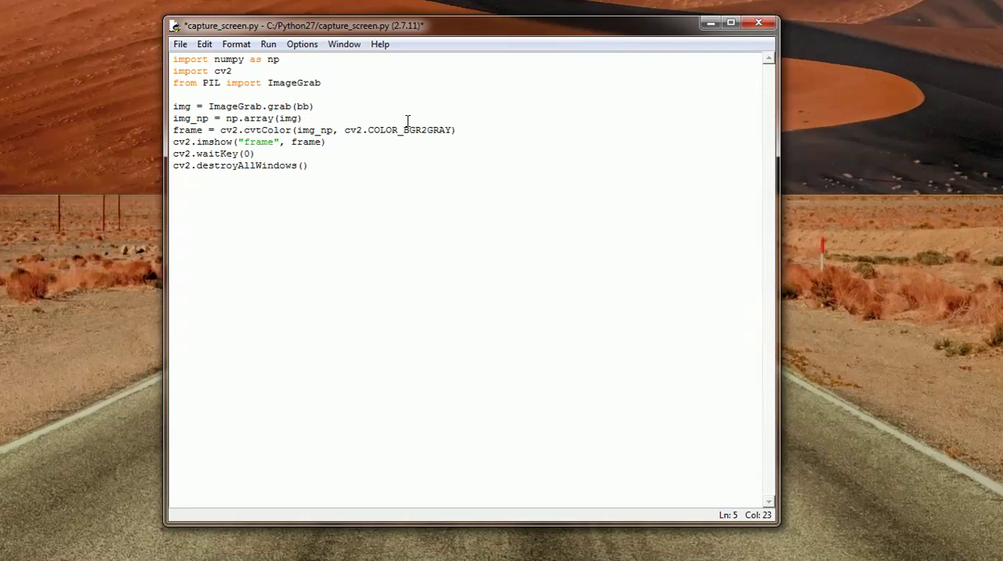
{"action": "type", "text": "ox"}
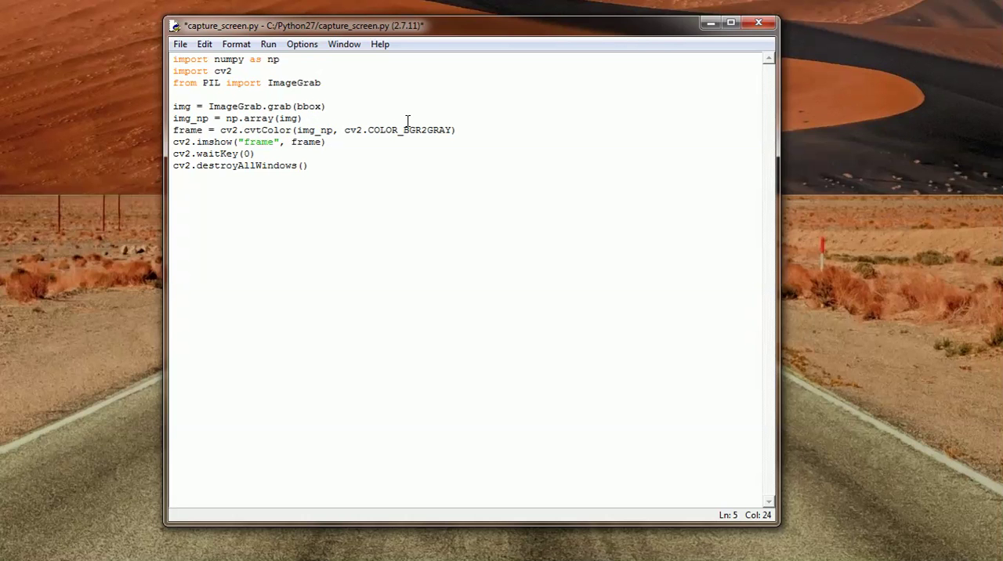
{"action": "key", "text": "right"}
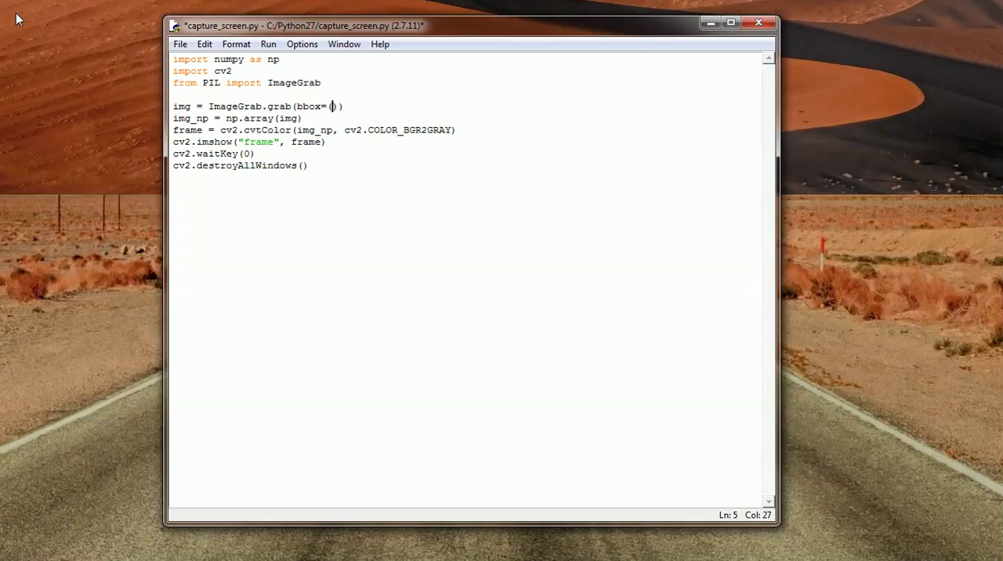
{"action": "mouse_move", "coordinate": [6, 9]}
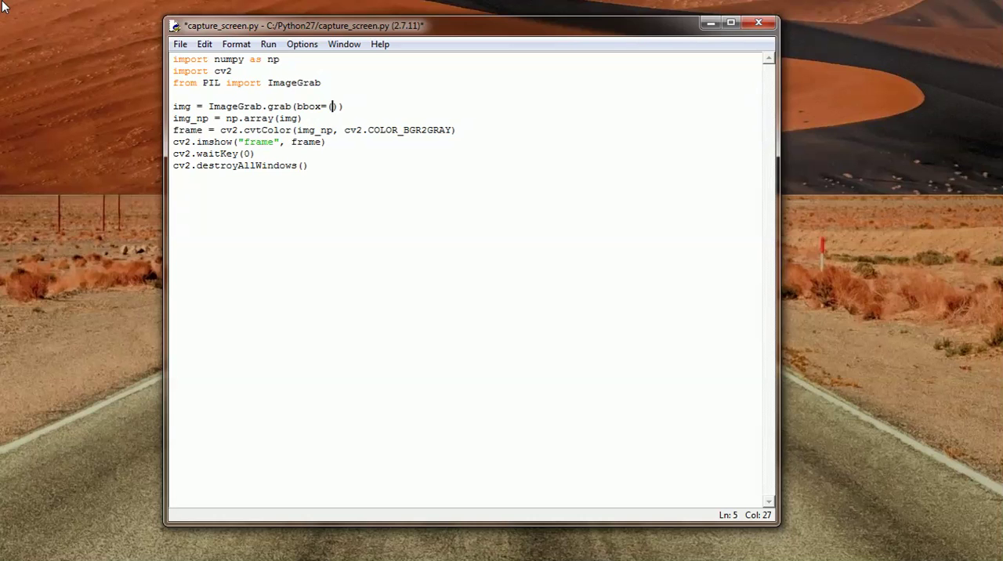
{"action": "mouse_move", "coordinate": [7, 138]}
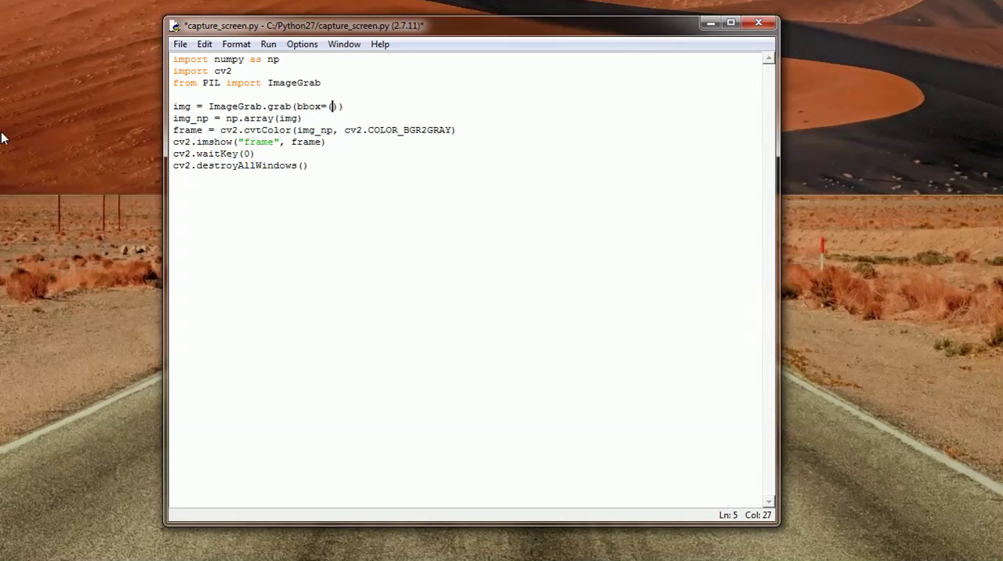
{"action": "mouse_move", "coordinate": [7, 109]}
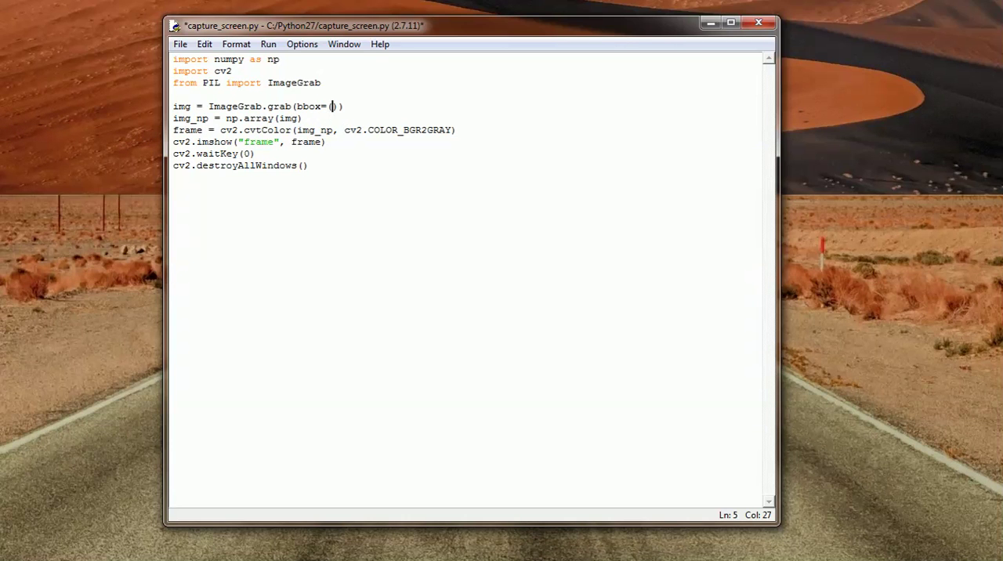
{"action": "mouse_move", "coordinate": [605, 100]}
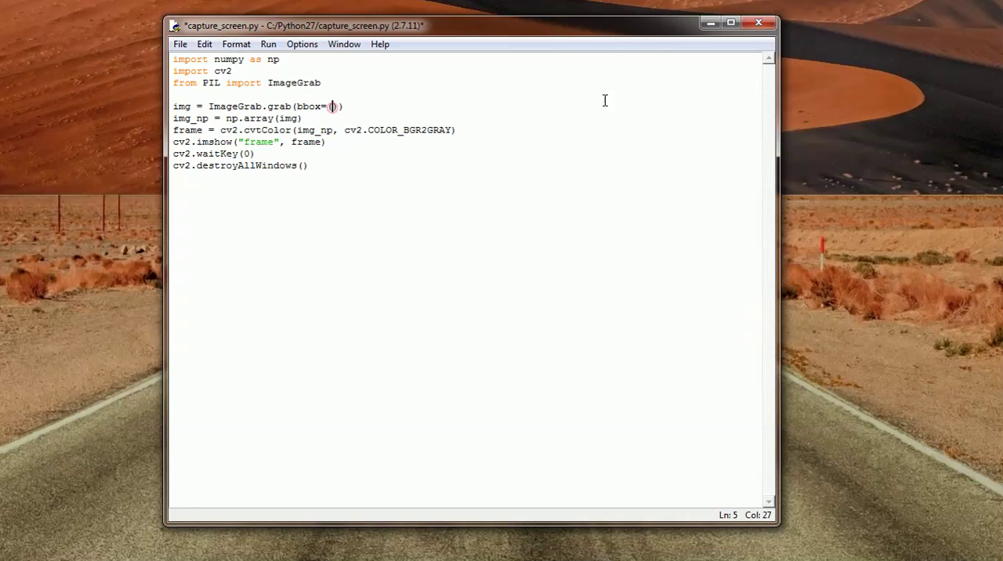
Fill the grab bbox with (100, 10, 400, 400) and append the comment '#x, y, w, h'.
{"action": "type", "text": "100,"}
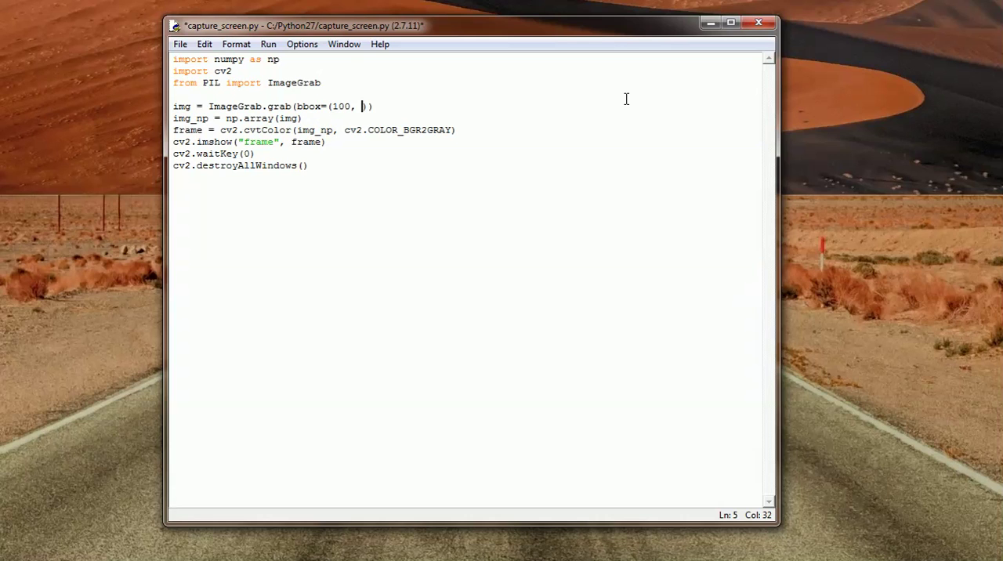
{"action": "type", "text": "10,"}
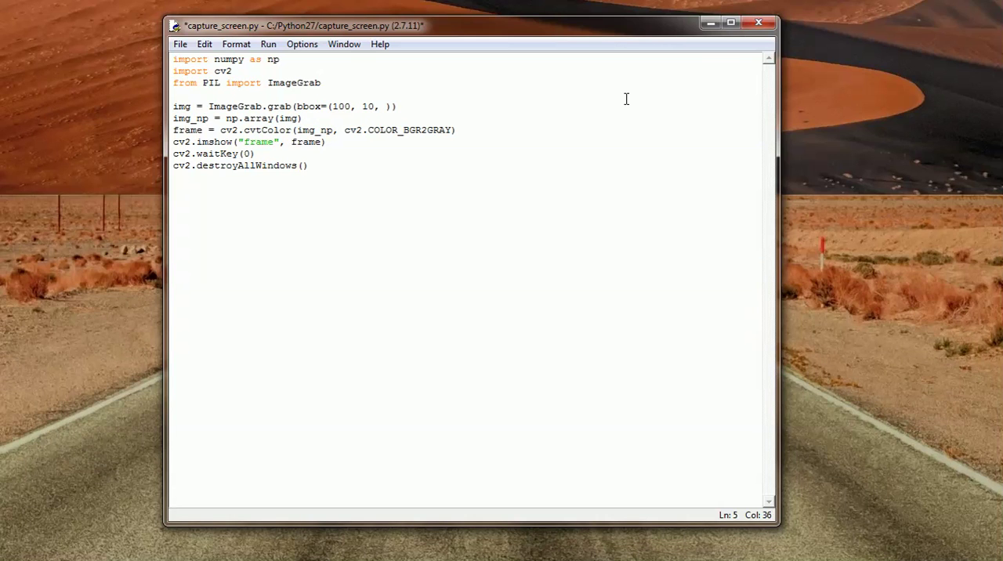
{"action": "type", "text": "400,"}
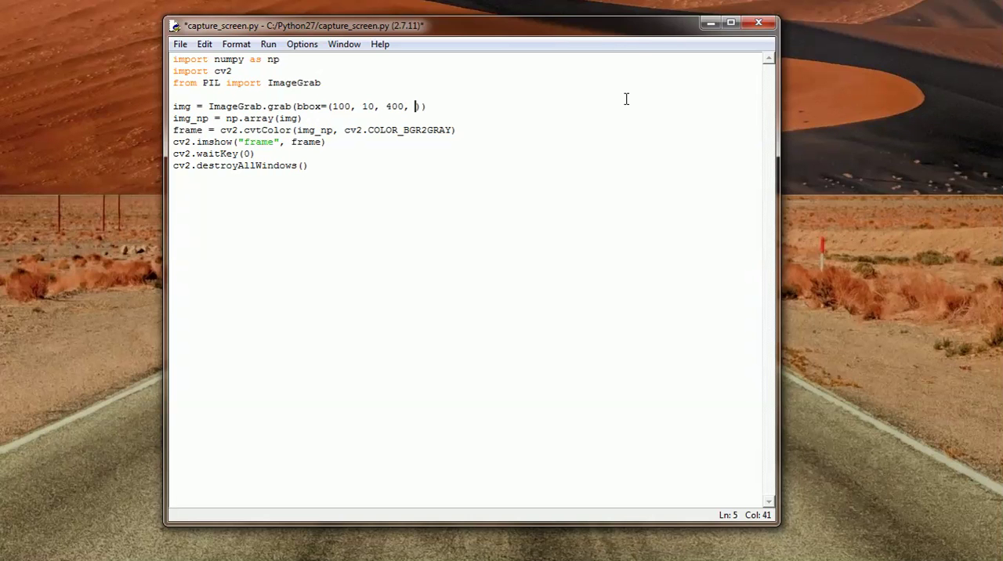
{"action": "type", "text": "78"}
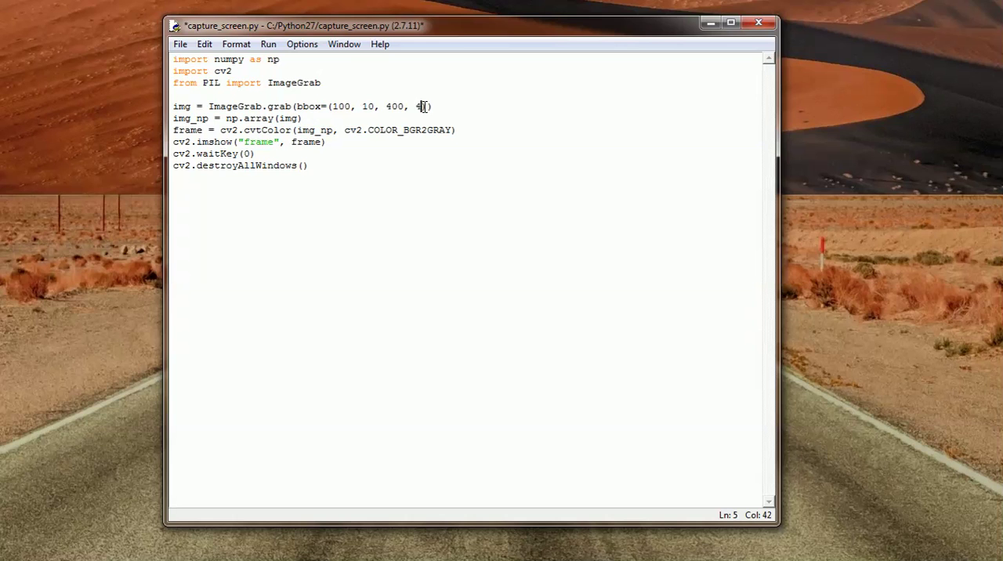
{"action": "type", "text": "00))"}
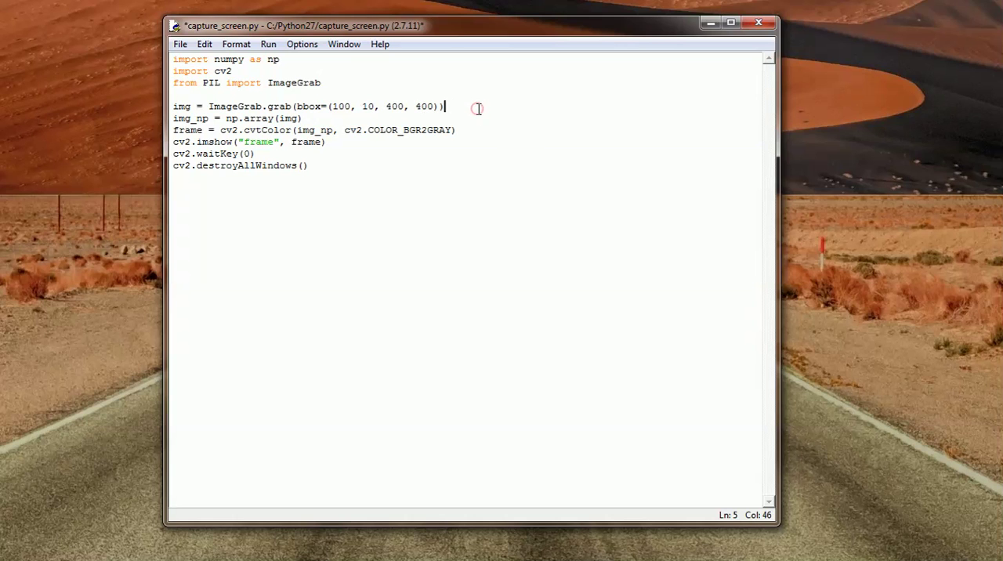
{"action": "type", "text": "#x, y, w,"}
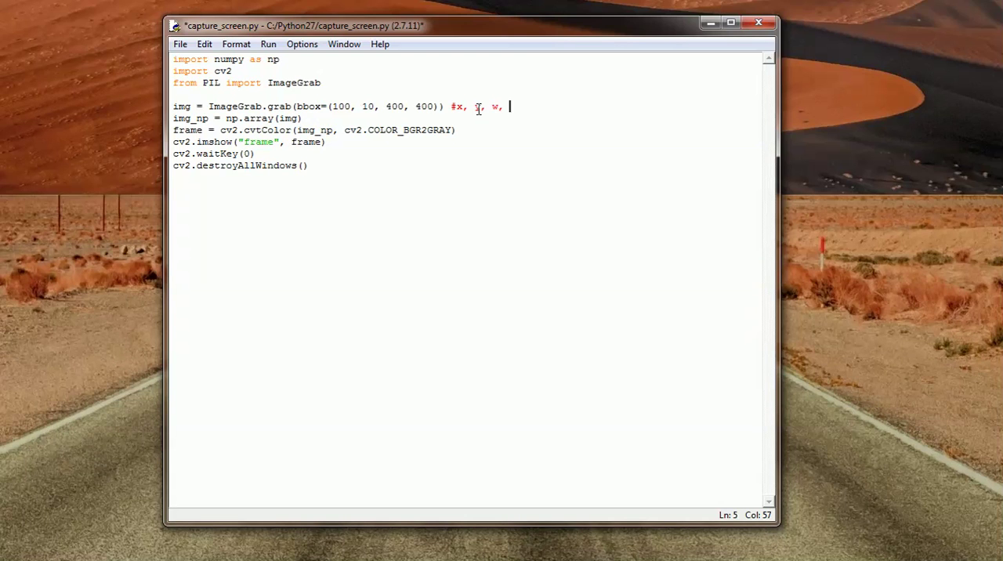
{"action": "type", "text": "h"}
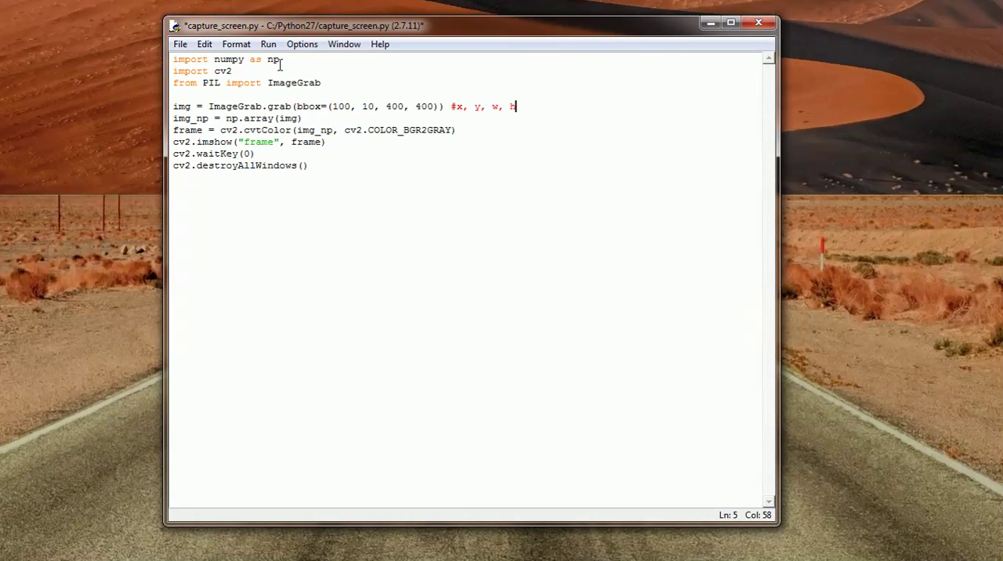
Run the module via Run > Run Module, confirm the save, and move the frame window aside.
{"action": "left_click", "coordinate": [270, 44]}
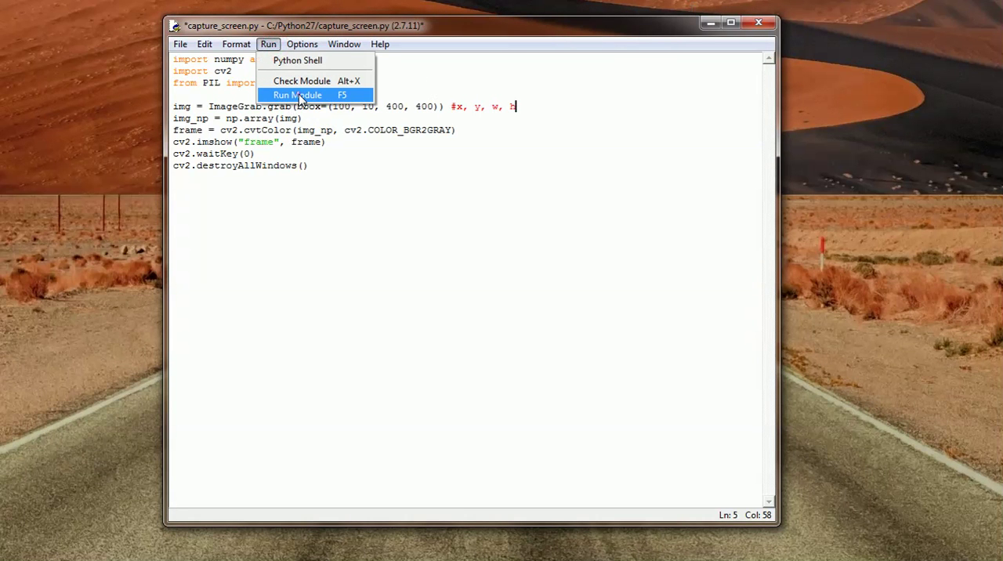
{"action": "left_click", "coordinate": [298, 94]}
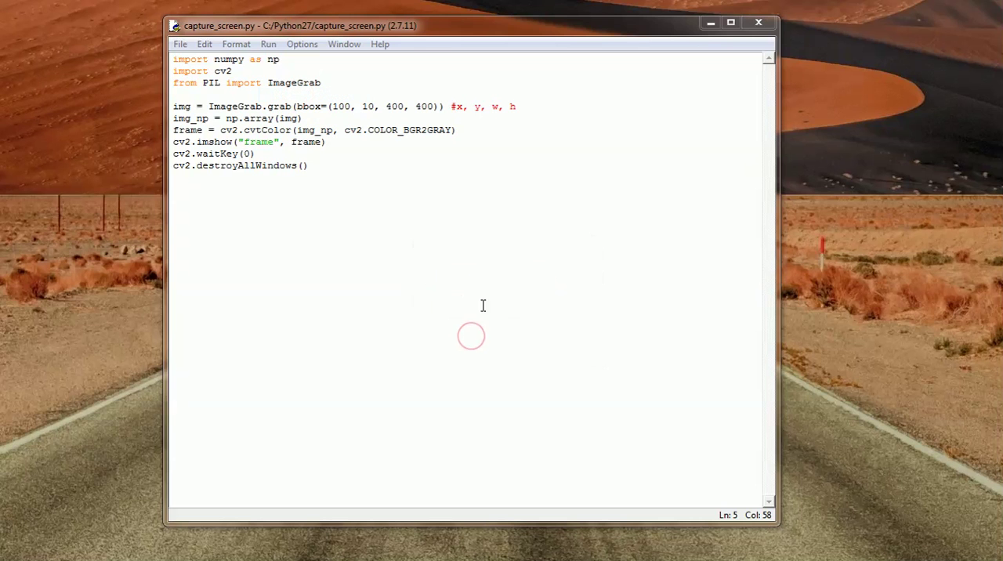
{"action": "key", "text": "F5"}
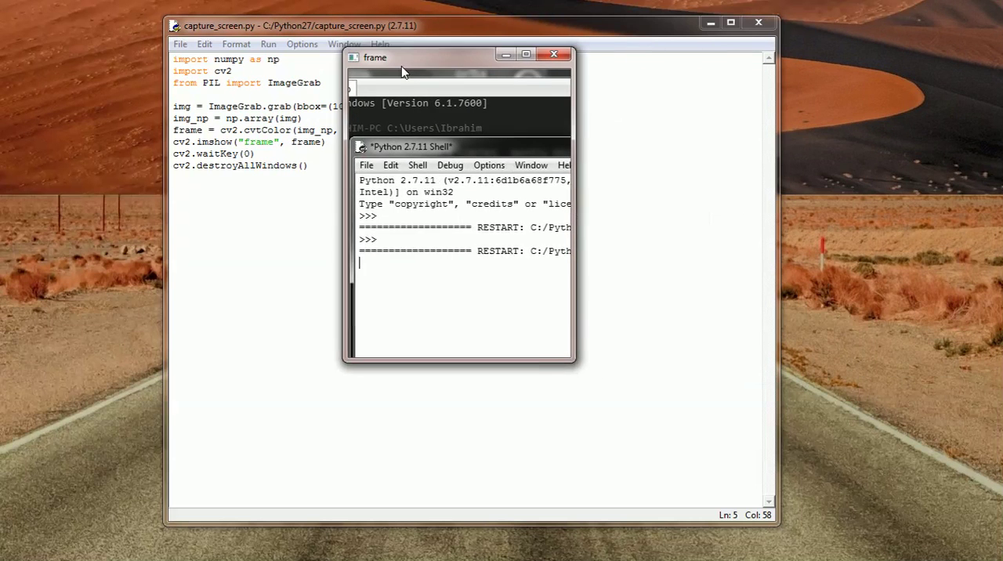
{"action": "left_click_drag", "start_coordinate": [404, 70], "coordinate": [572, 129]}
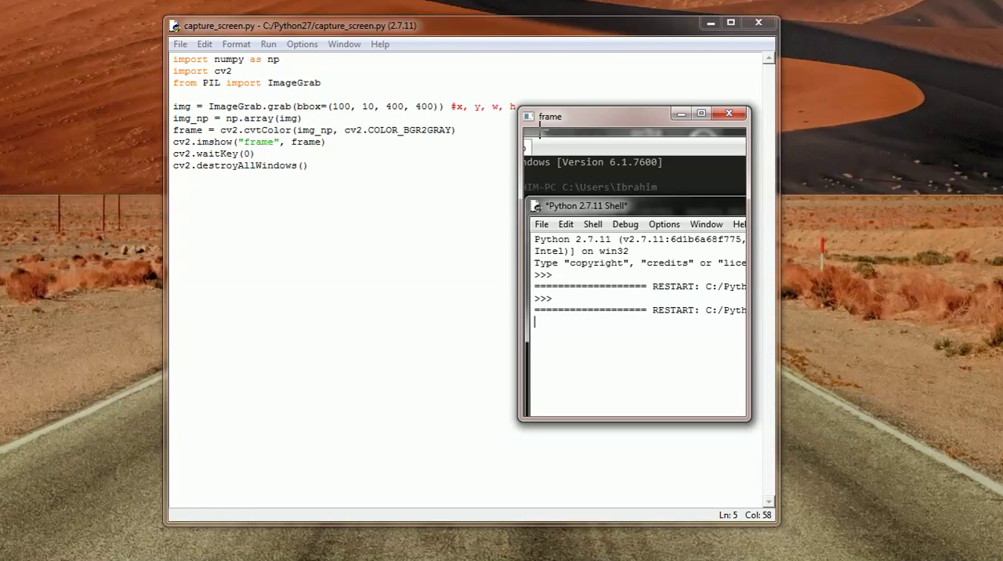
{"action": "mouse_move", "coordinate": [514, 148]}
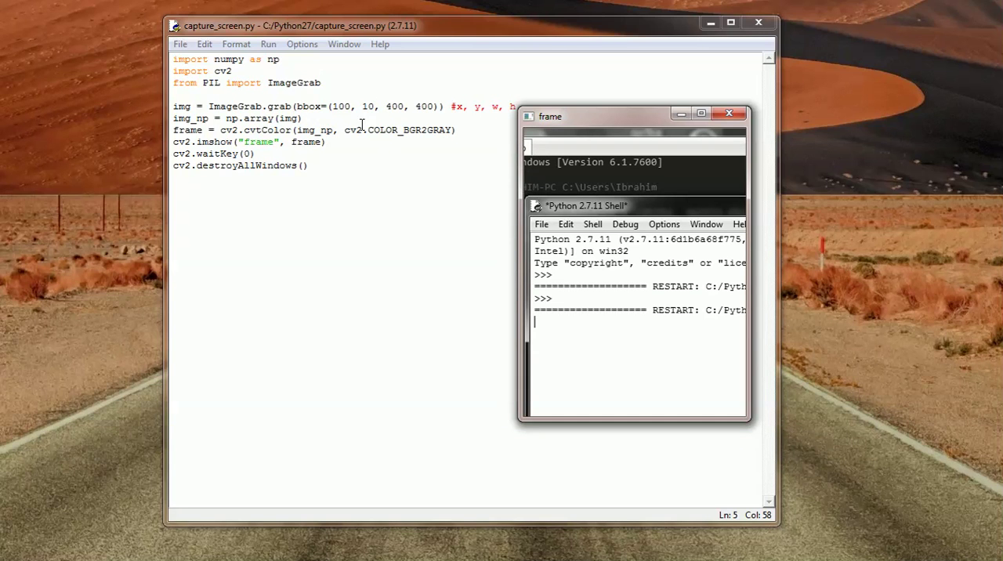
{"action": "mouse_move", "coordinate": [531, 205]}
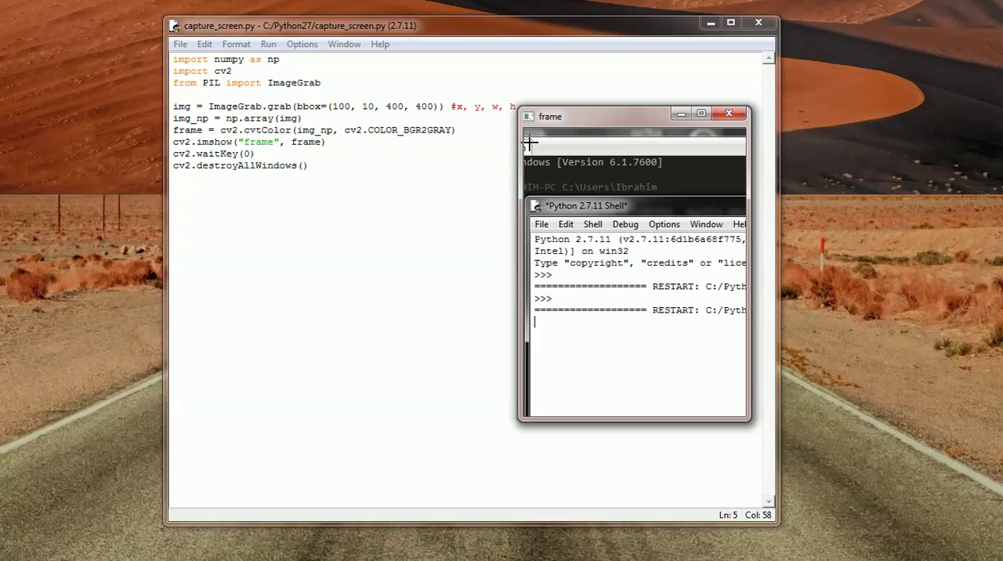
{"action": "mouse_move", "coordinate": [555, 144]}
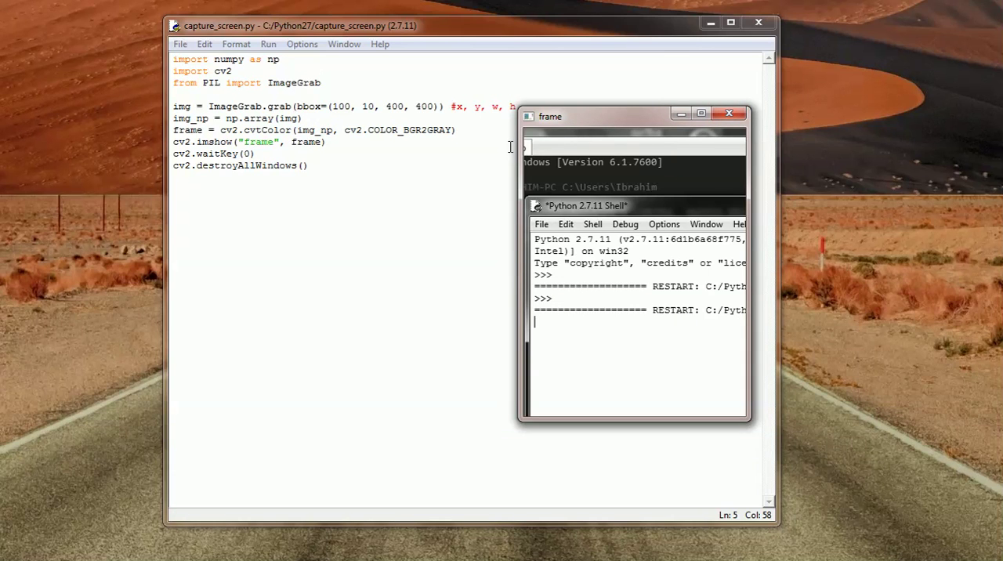
{"action": "mouse_move", "coordinate": [374, 156]}
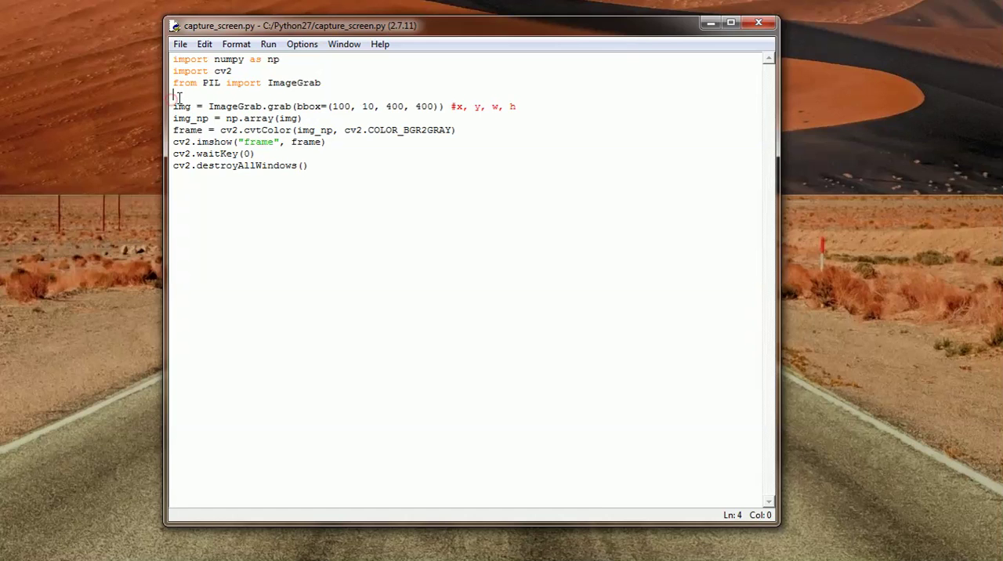
Type 'while(true)' on a new line above the ImageGrab.grab call.
{"action": "type", "text": "Whil"}
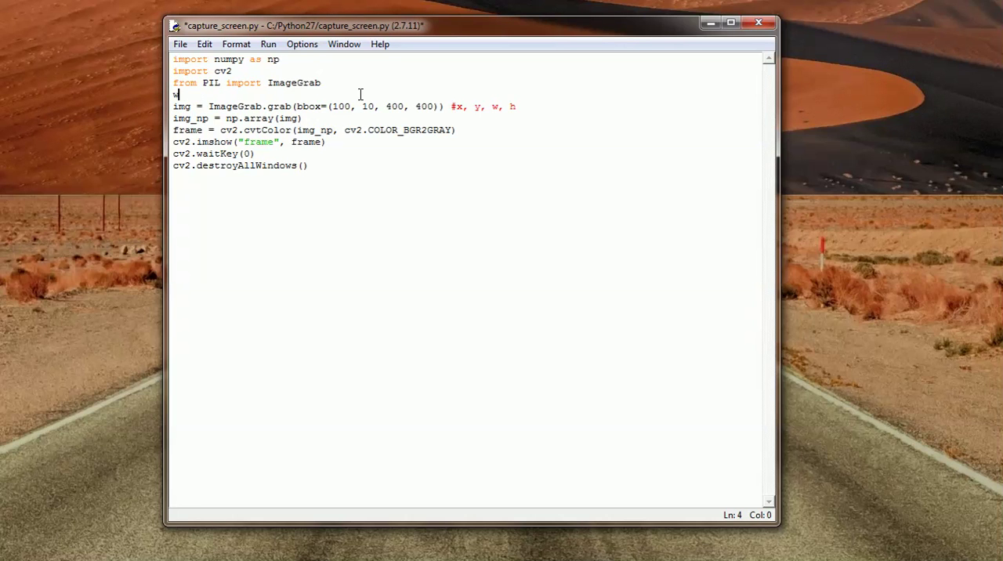
{"action": "type", "text": "hile(true"}
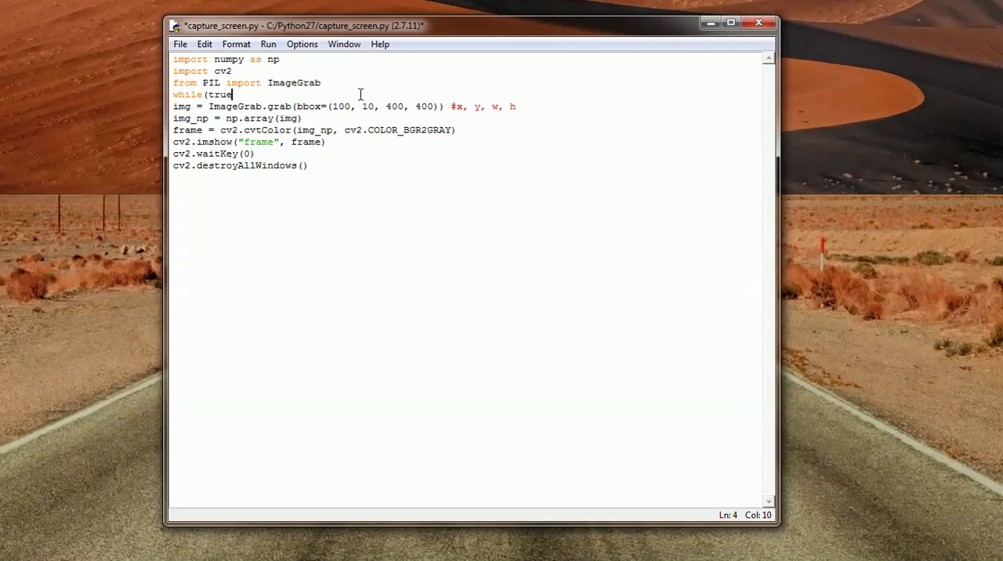
{"action": "type", "text": ")"}
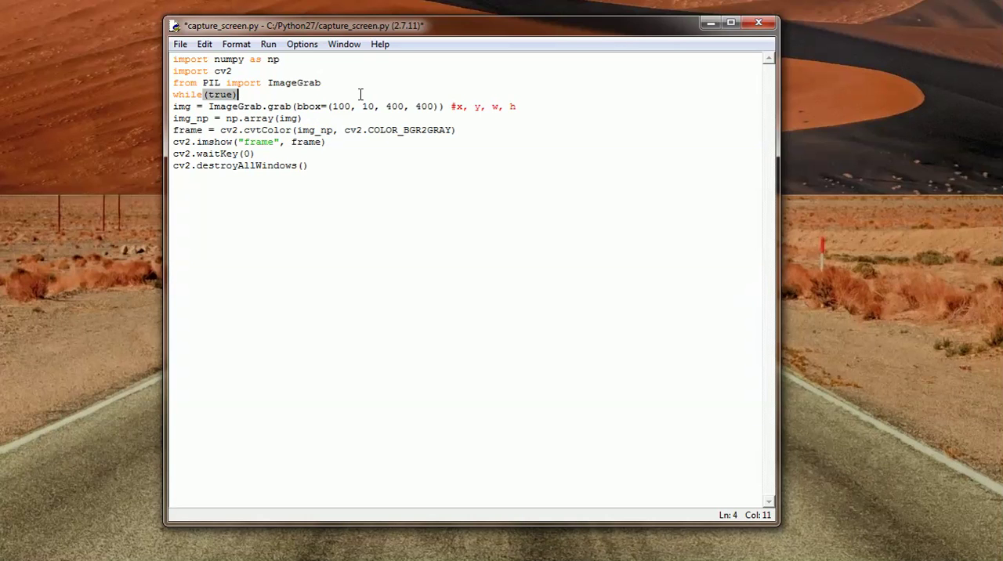